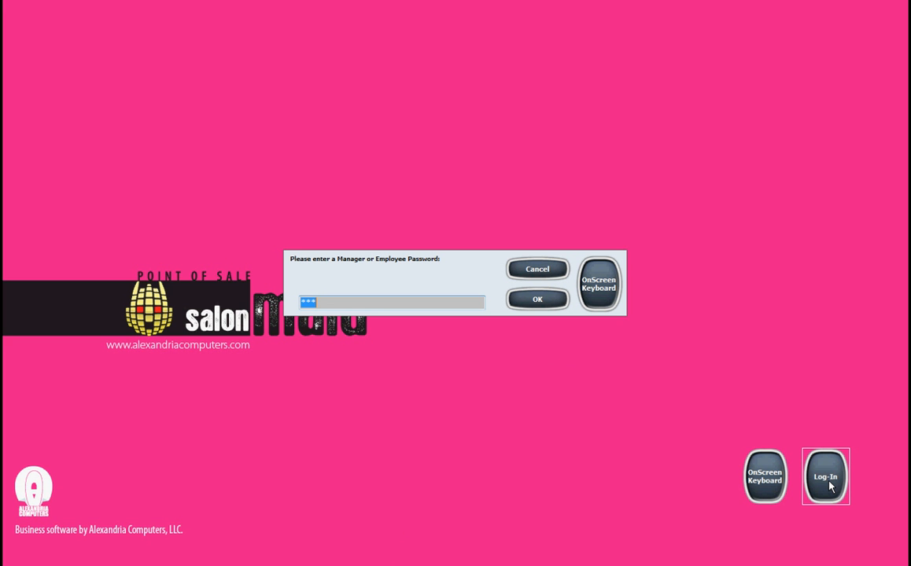
Submit the employee password to log in and reach the empty sales screen
left_click(537, 300)
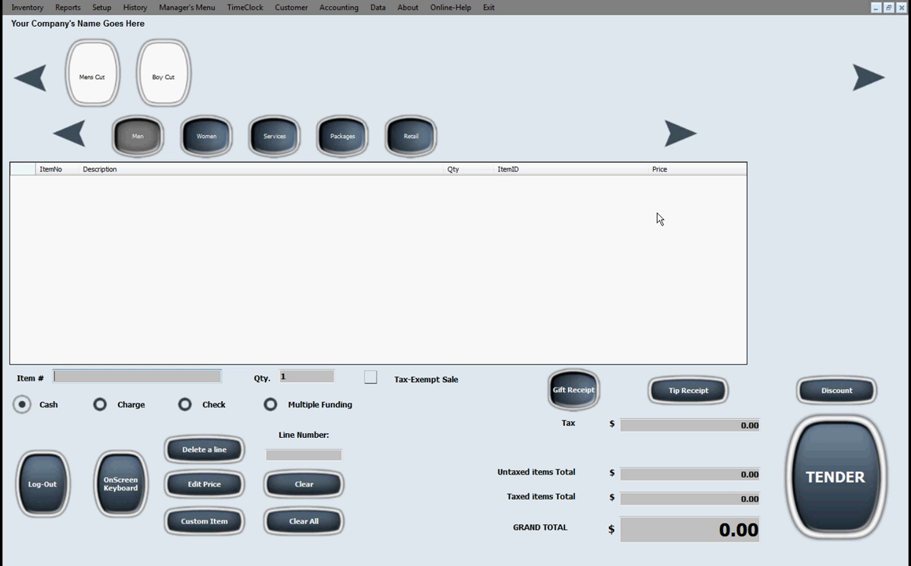
mouse_move(636, 284)
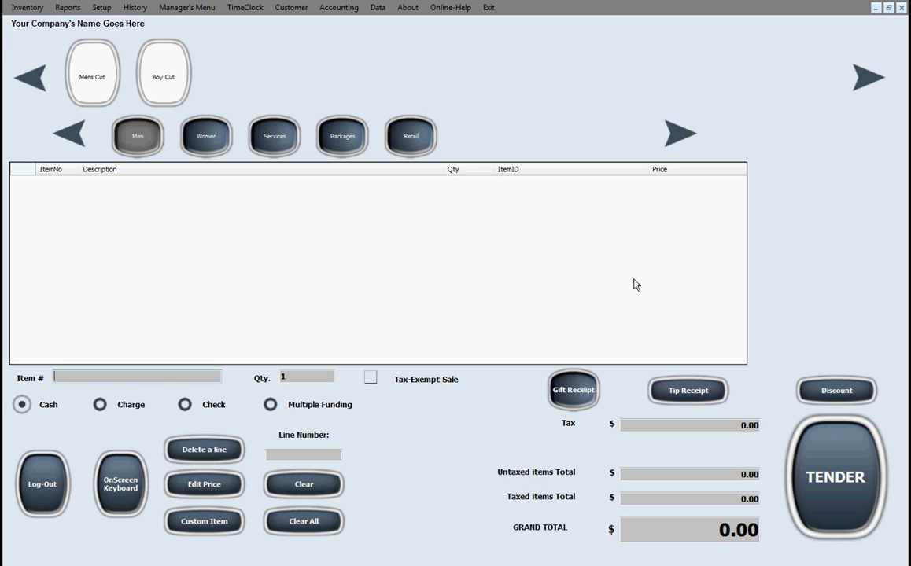
mouse_move(321, 153)
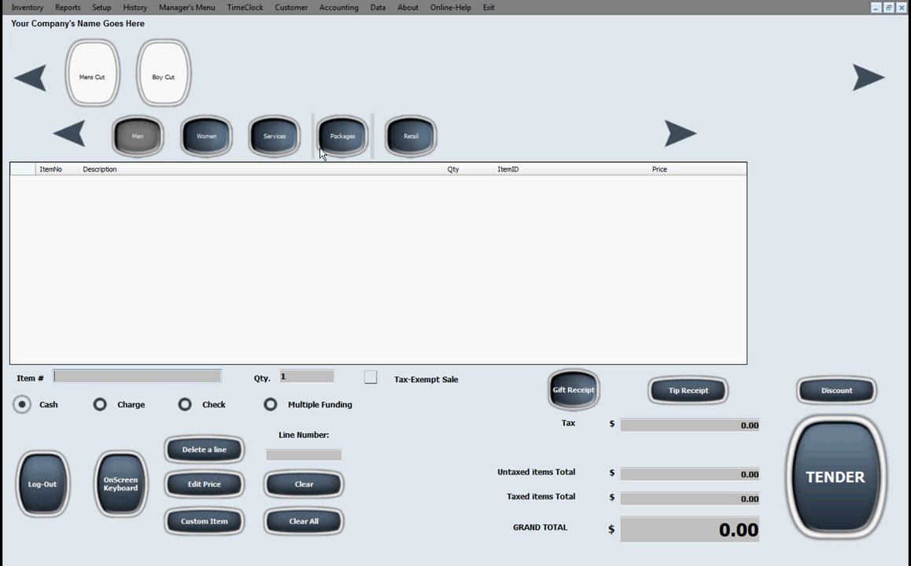
left_click(27, 7)
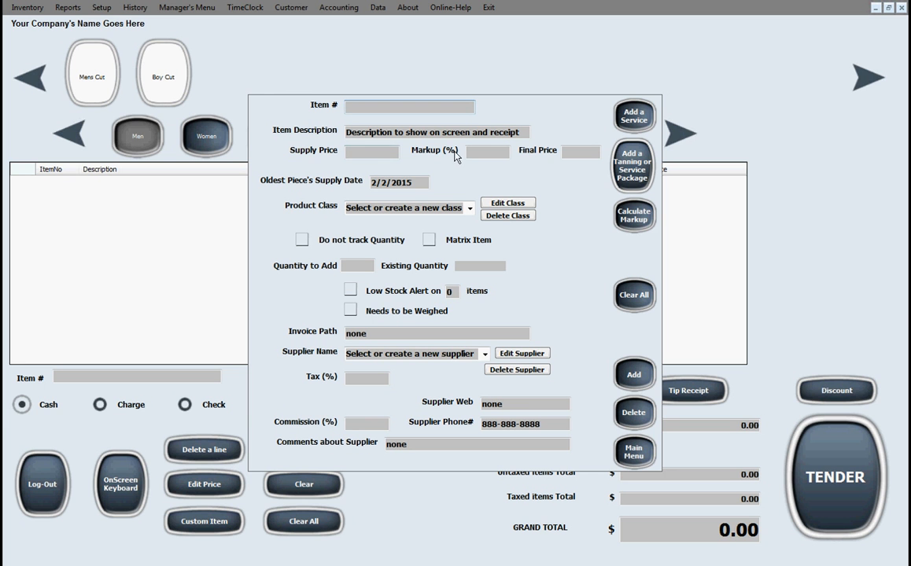
mouse_move(421, 166)
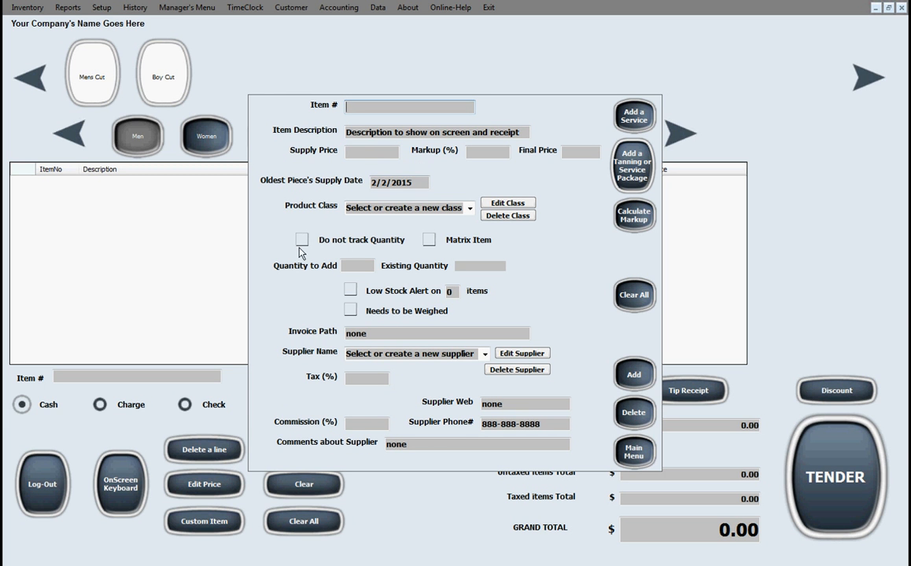
Mark the new inventory item as not tracking quantity and set commission to 50%
left_click(303, 239)
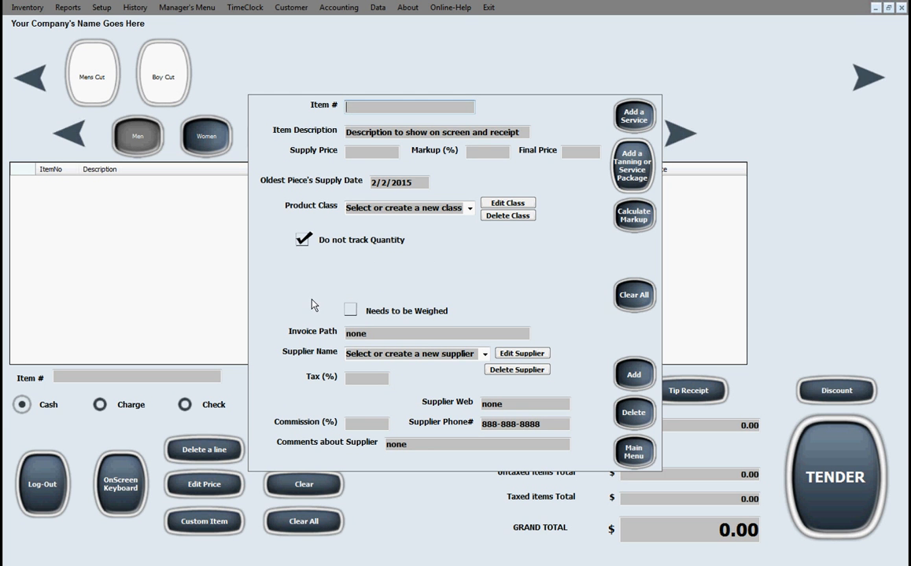
left_click(366, 423)
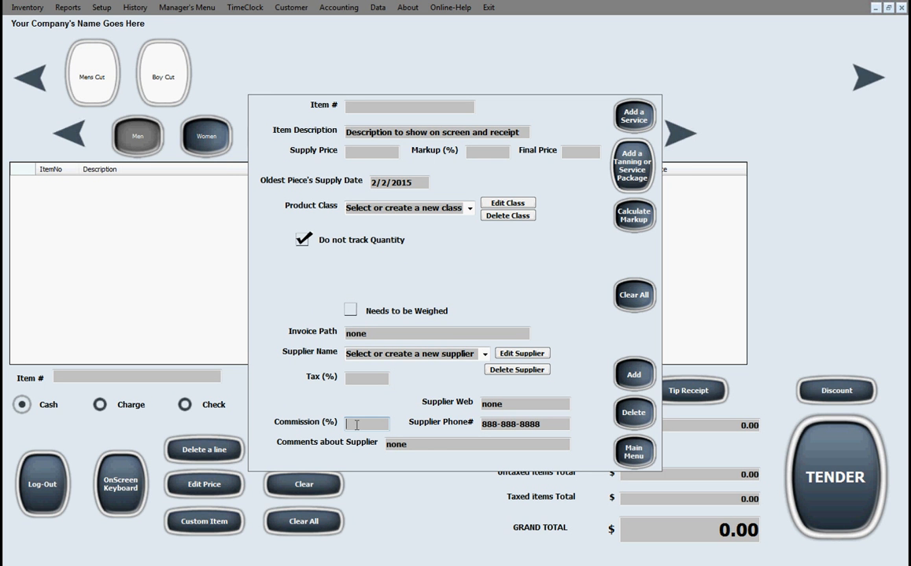
type("50")
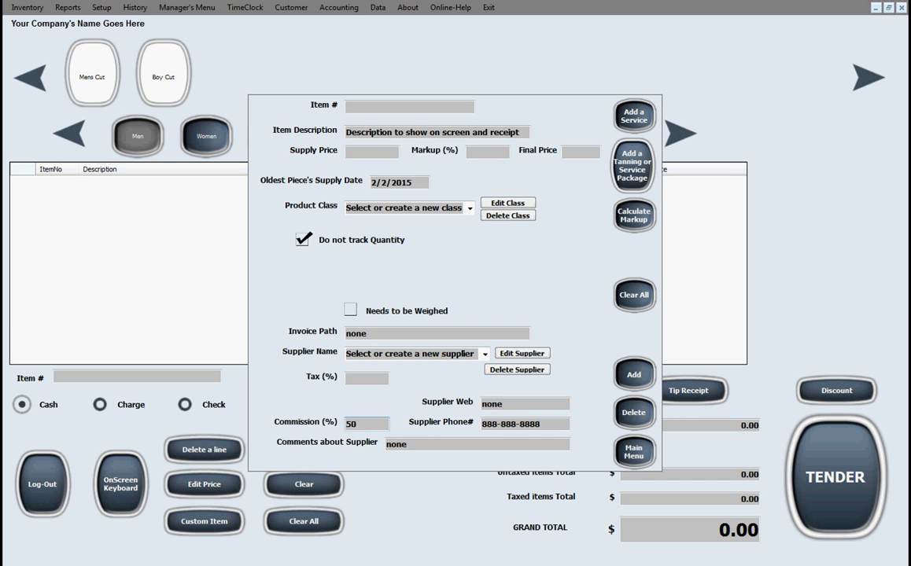
triple_click(366, 423)
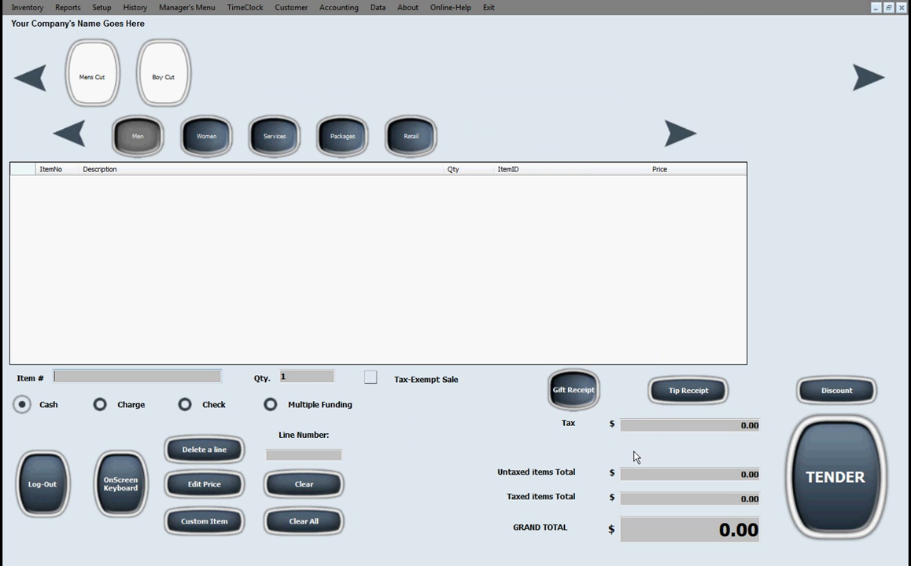
mouse_move(437, 325)
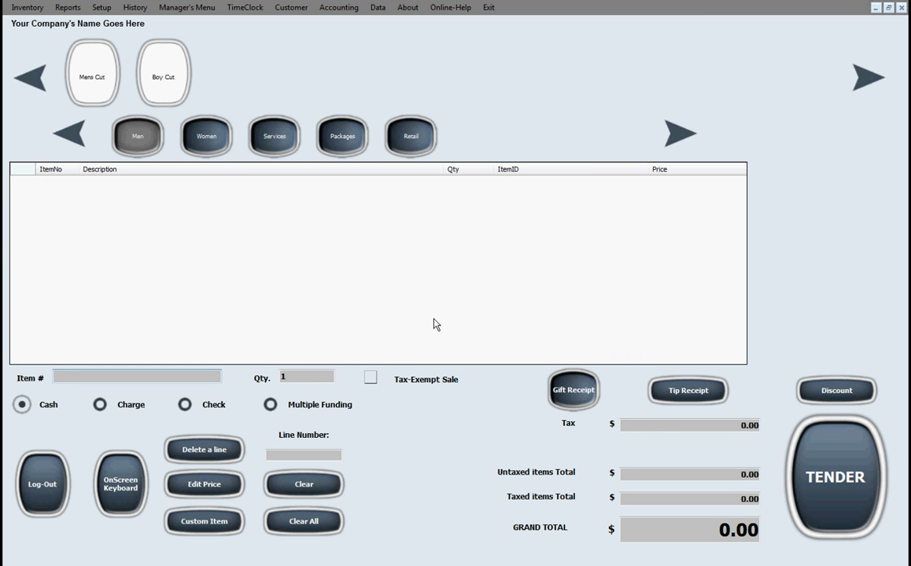
mouse_move(589, 127)
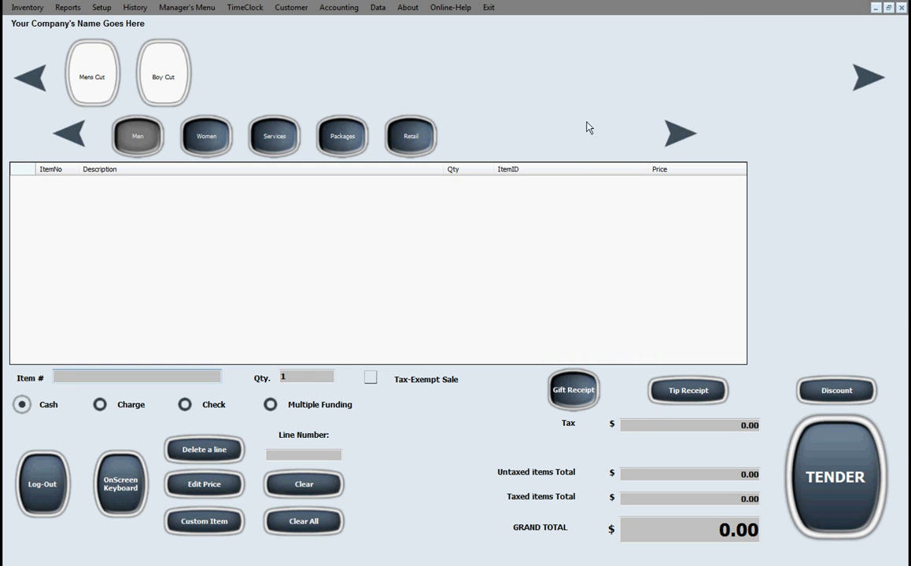
mouse_move(286, 330)
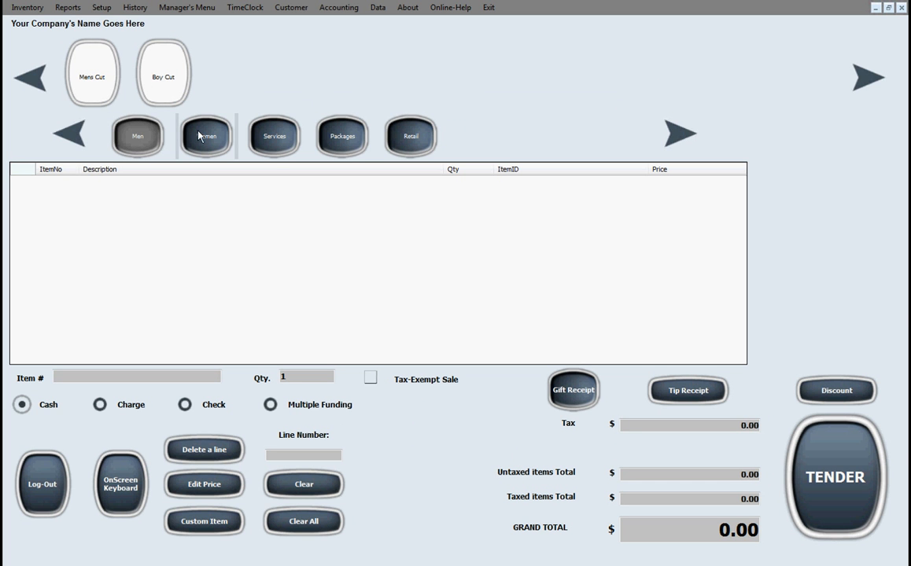
Show the Services category listing Coloring, Pedicure and Manicure
left_click(206, 136)
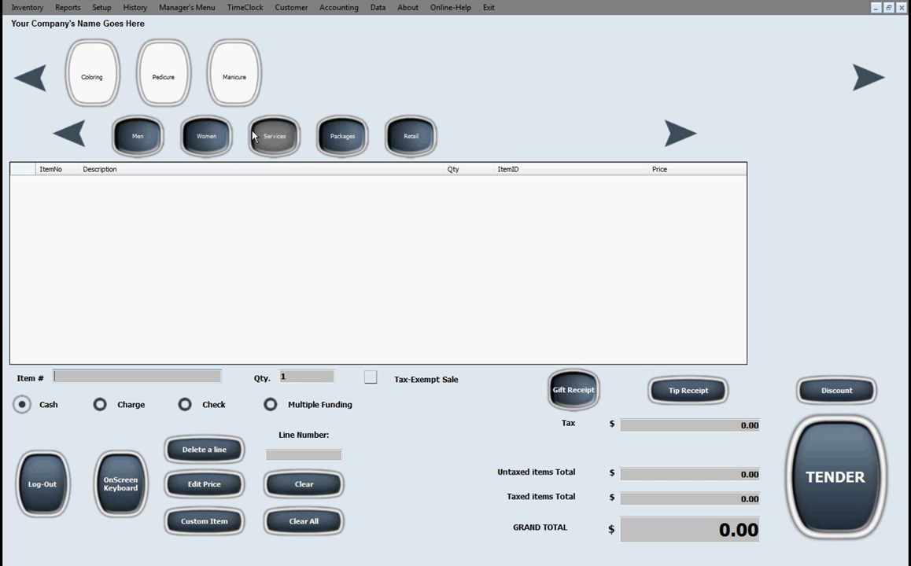
mouse_move(291, 89)
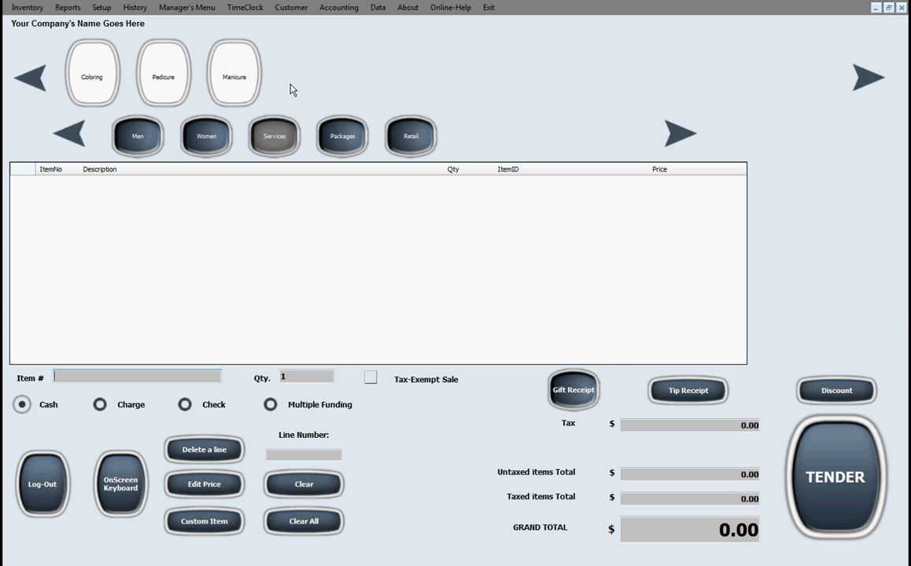
mouse_move(310, 132)
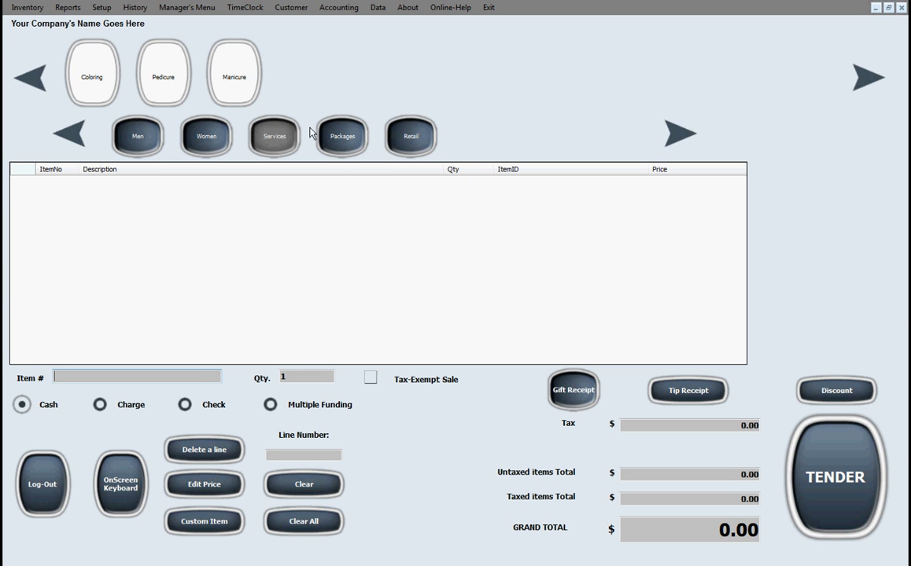
mouse_move(187, 106)
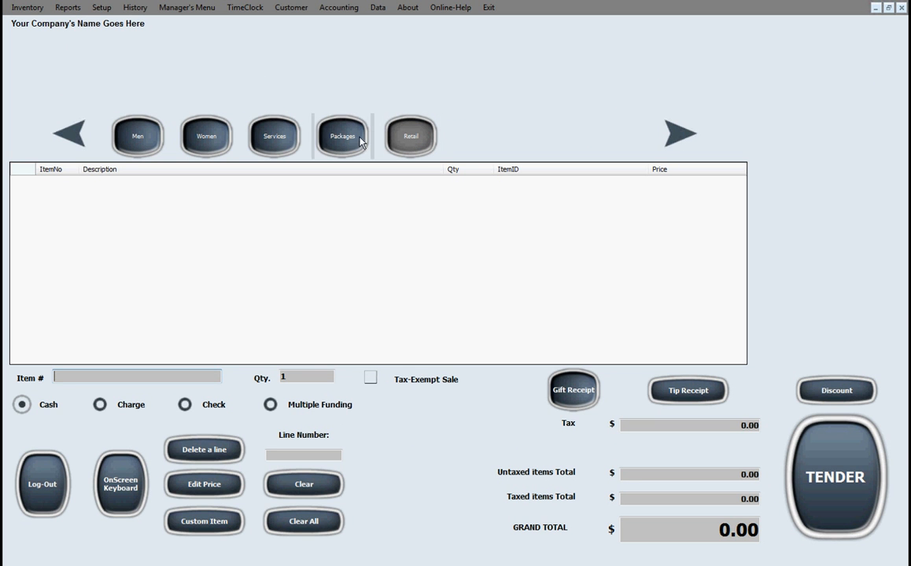
mouse_move(151, 73)
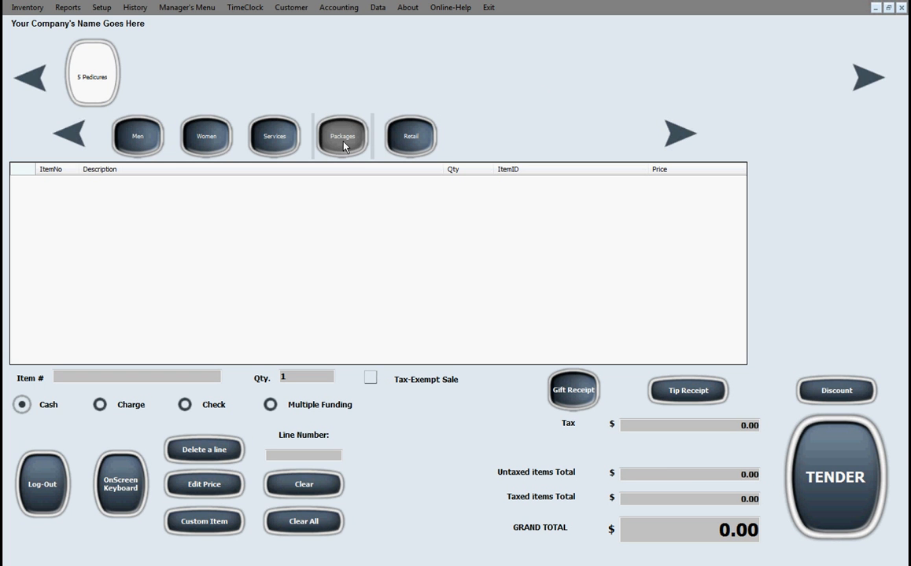
mouse_move(110, 77)
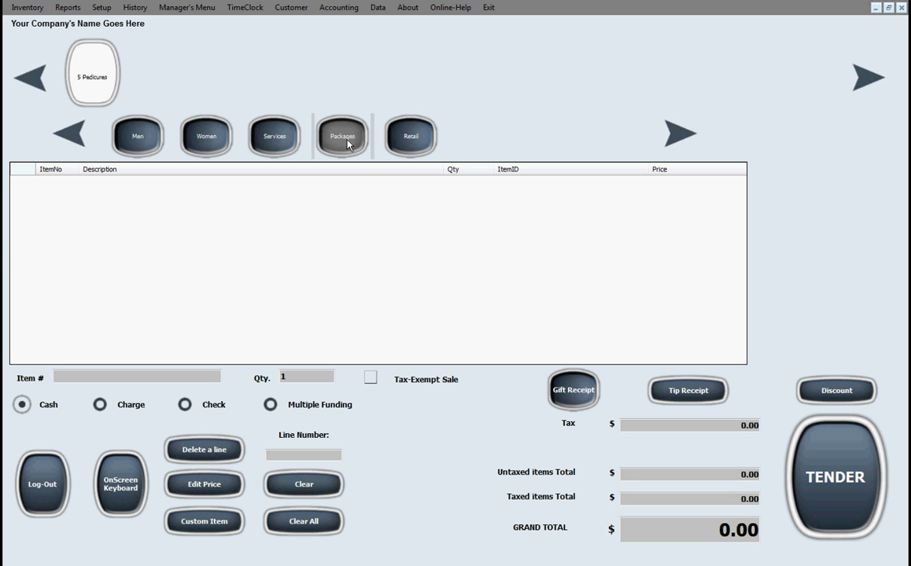
mouse_move(252, 116)
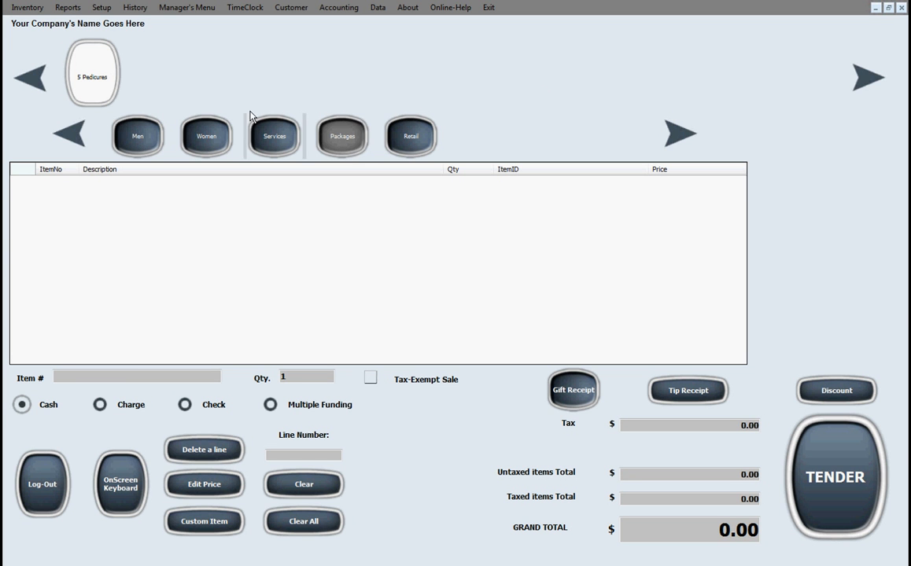
Add the 5 Pedicures package (50.00) to the ticket and open Edit Inventory's service package details
left_click(92, 76)
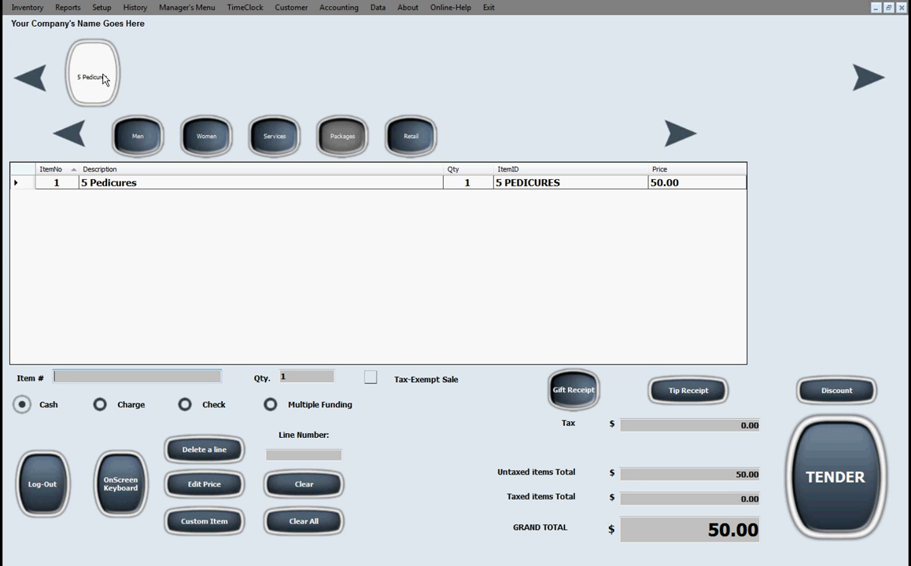
mouse_move(275, 226)
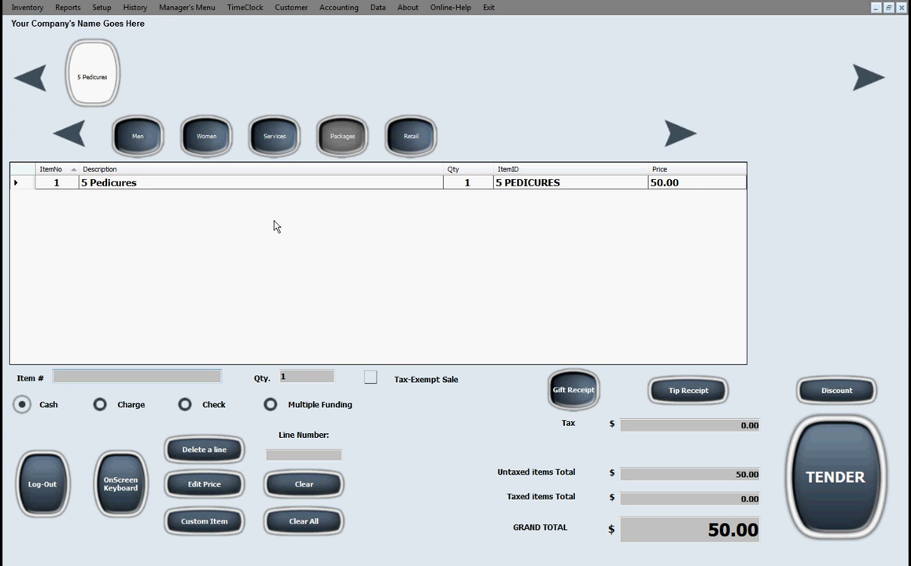
mouse_move(518, 195)
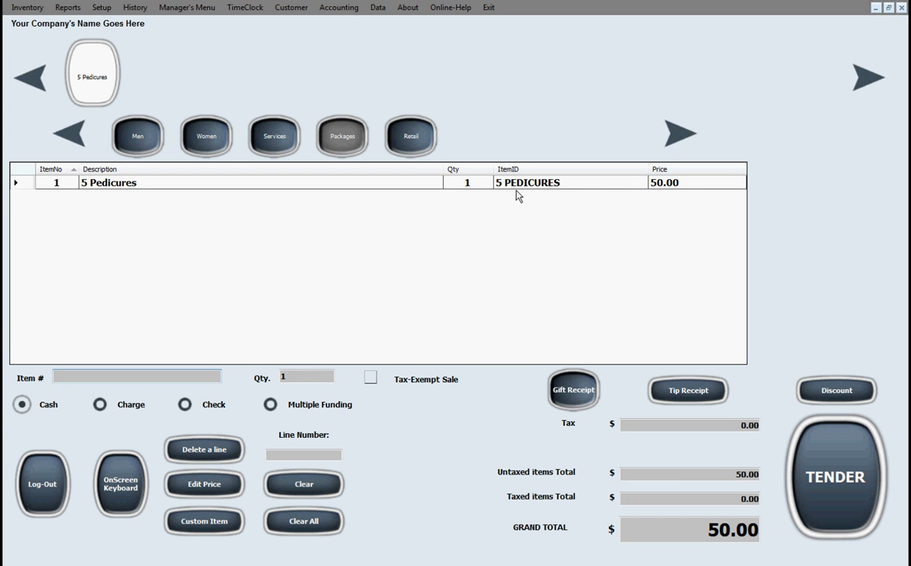
mouse_move(573, 195)
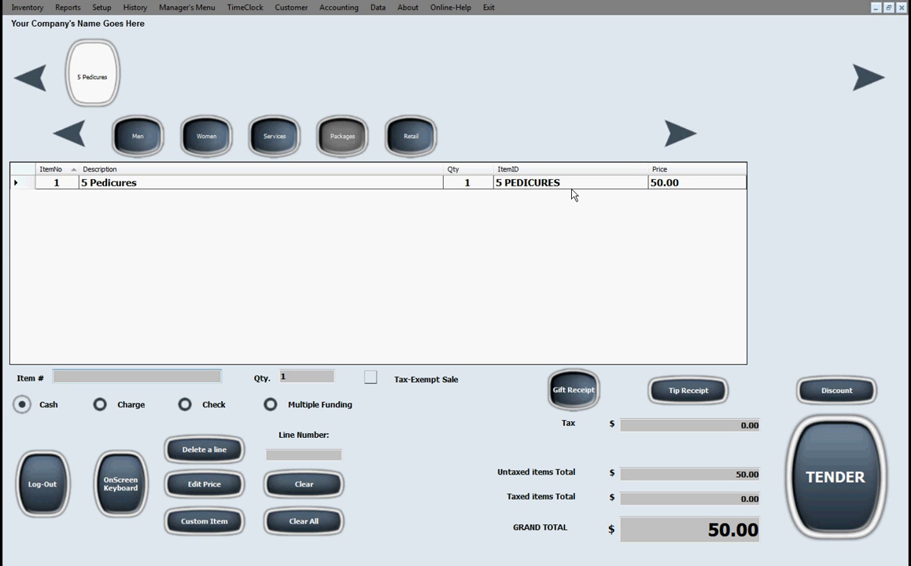
mouse_move(166, 197)
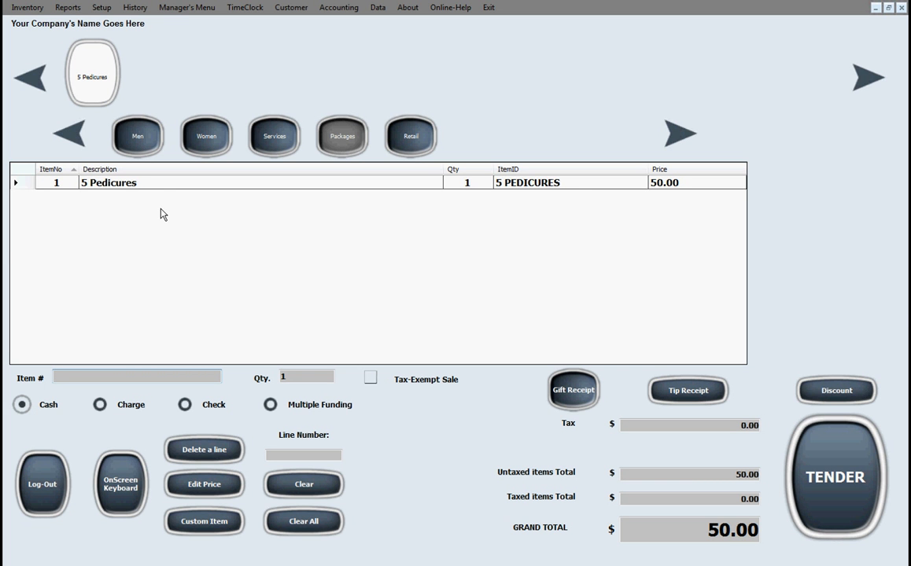
left_click(137, 376)
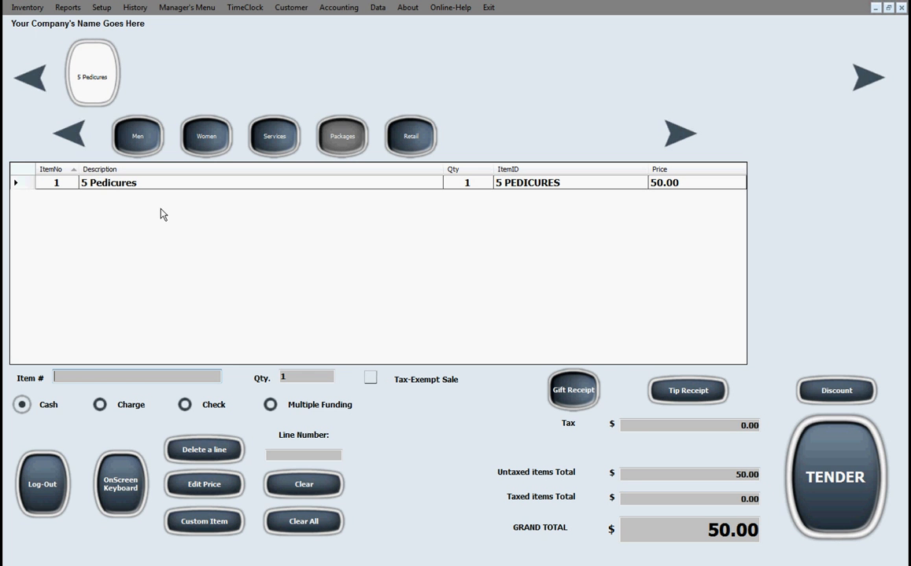
left_click(28, 7)
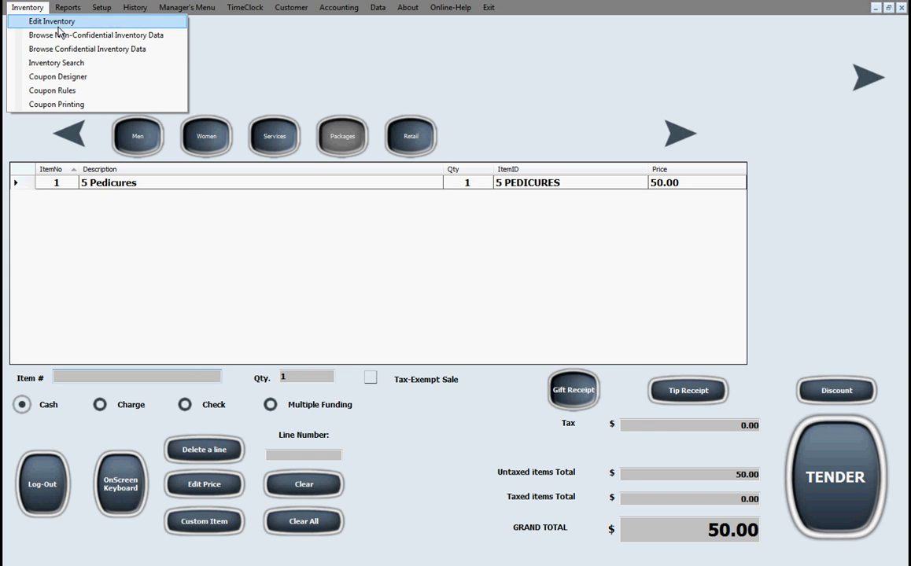
left_click(52, 21)
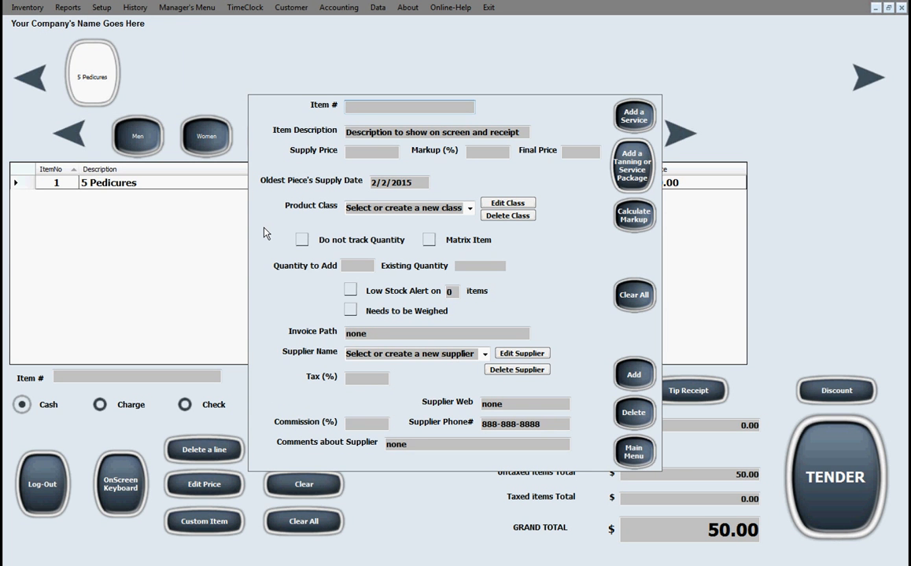
mouse_move(630, 173)
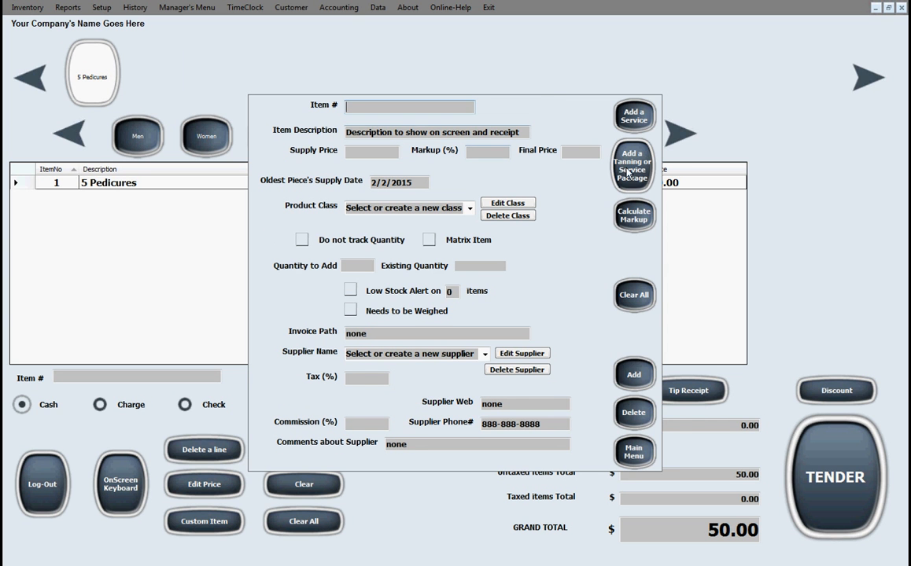
left_click(633, 165)
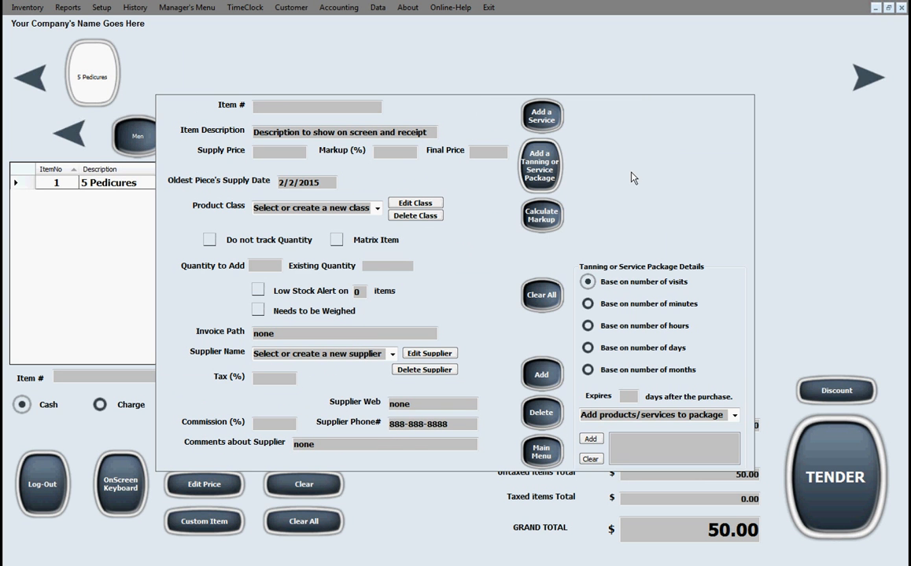
mouse_move(660, 283)
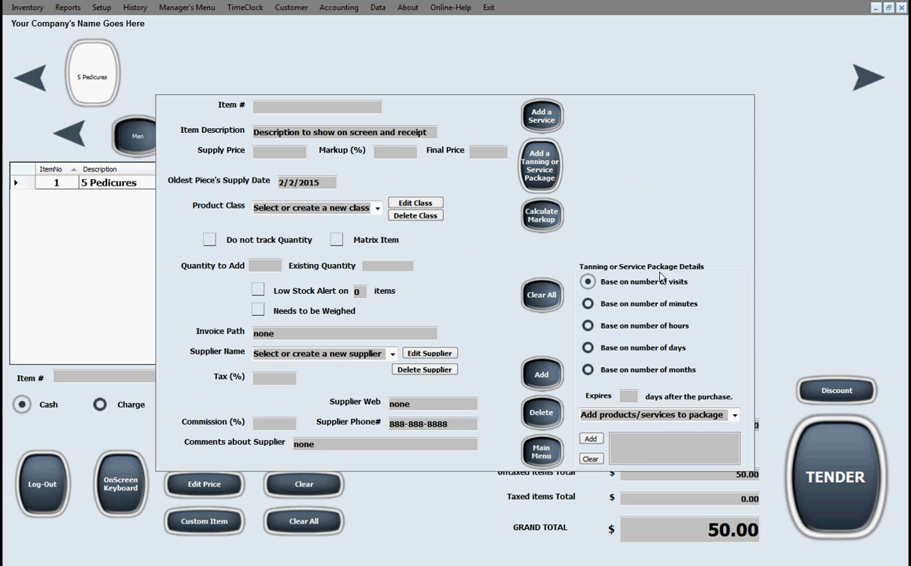
mouse_move(303, 280)
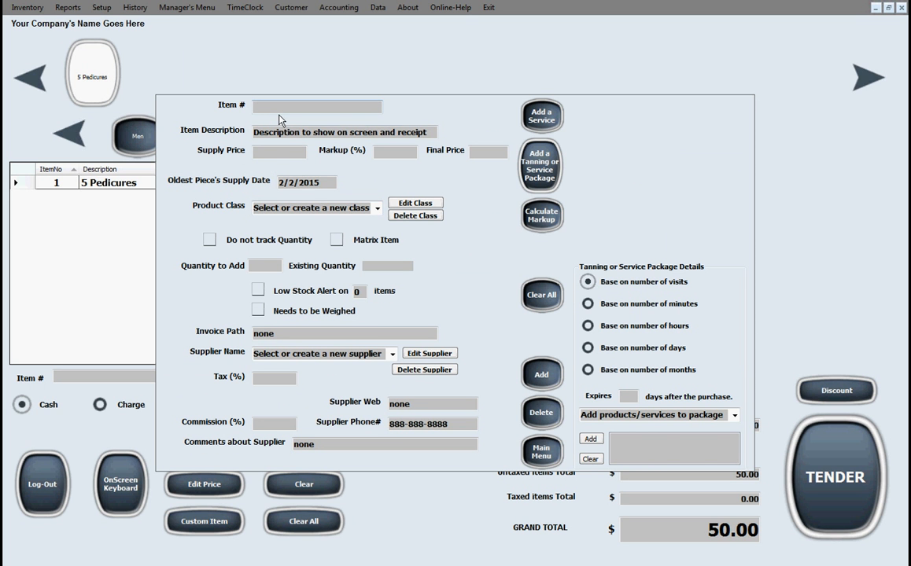
Click the inventory form's item number field, then return to the 5 Pedicures sale
left_click(279, 151)
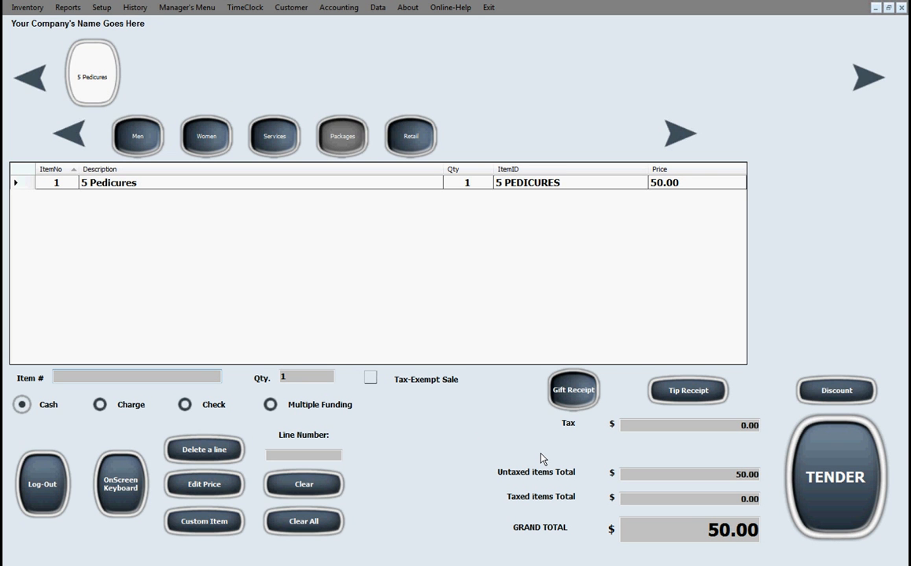
mouse_move(521, 297)
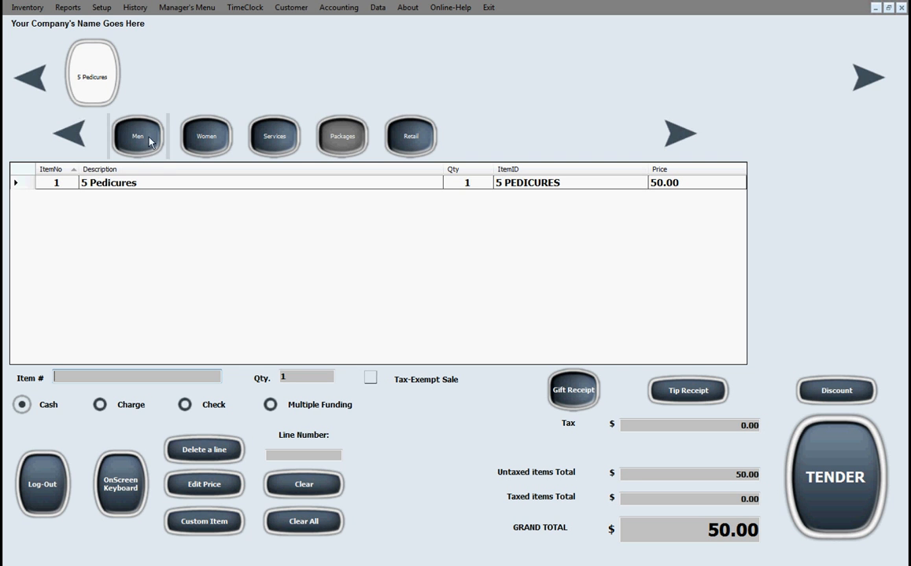
mouse_move(130, 140)
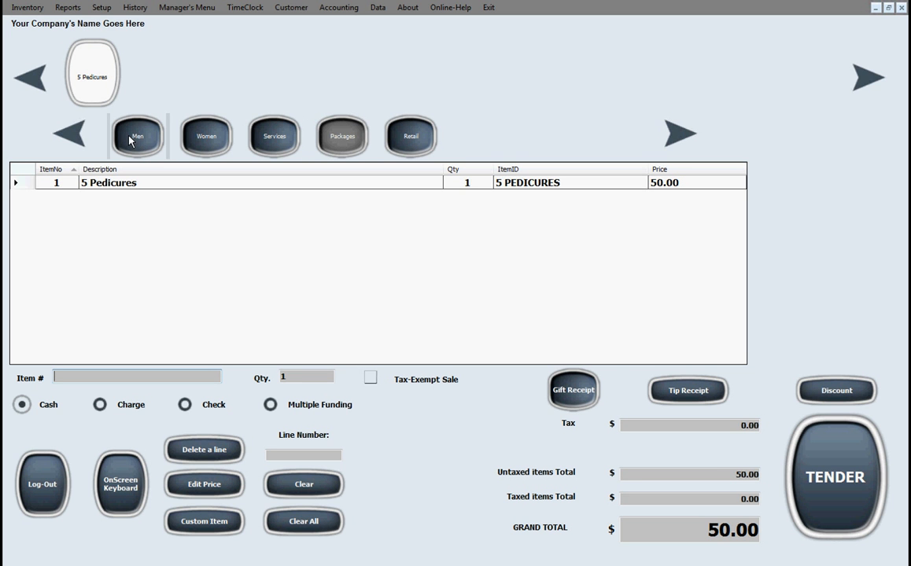
mouse_move(285, 221)
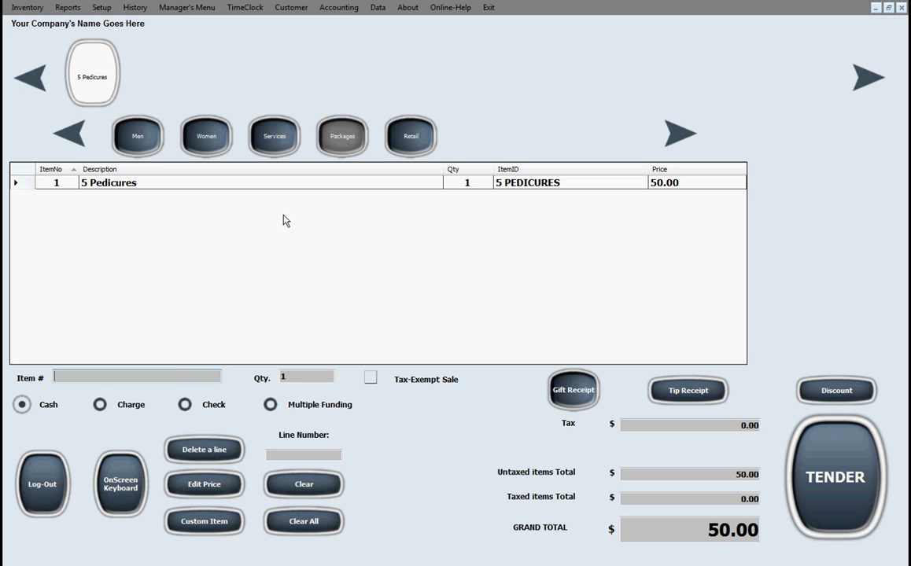
mouse_move(321, 76)
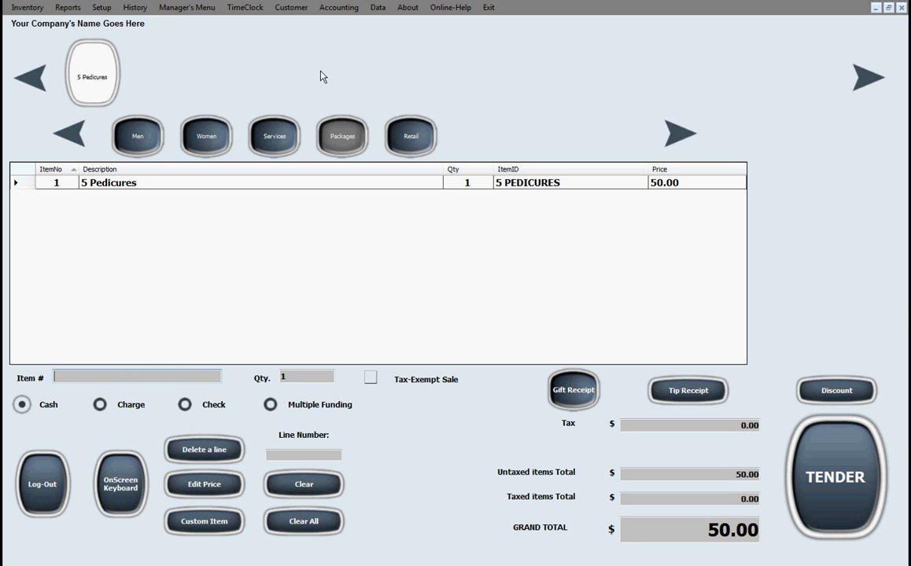
Open the Customer menu listing Appointments/Scheduling and other customer options
left_click(291, 7)
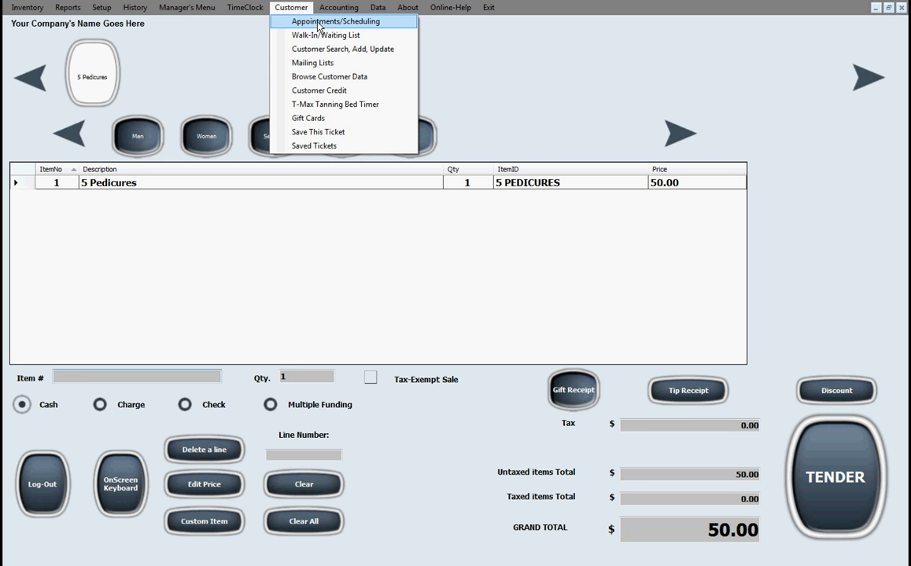
Open Appointments/Scheduling, preview Week and Month views, then return to Day View
left_click(335, 22)
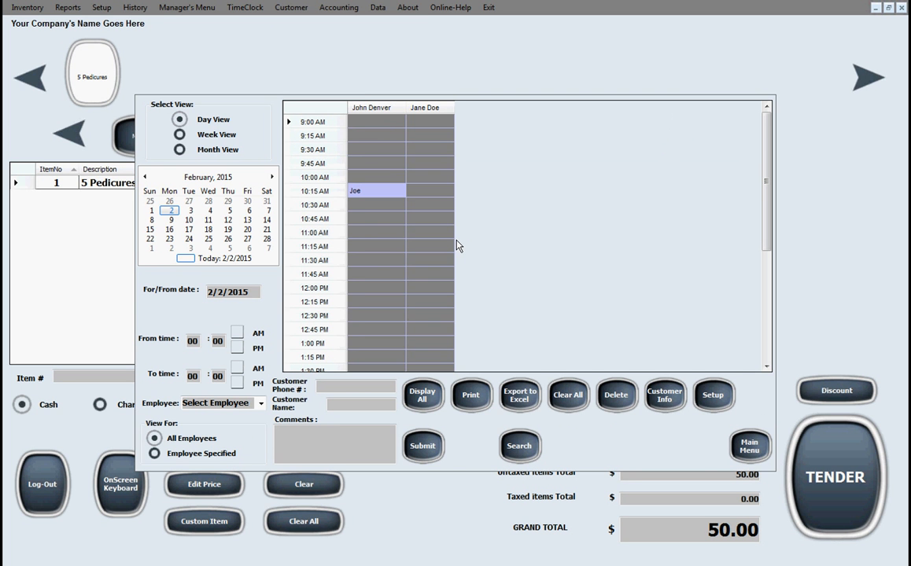
mouse_move(538, 121)
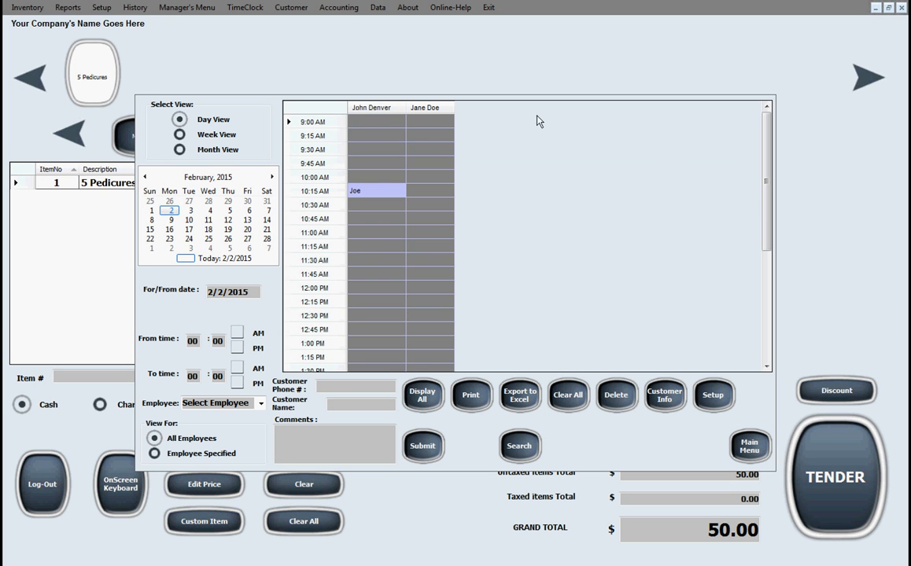
mouse_move(564, 223)
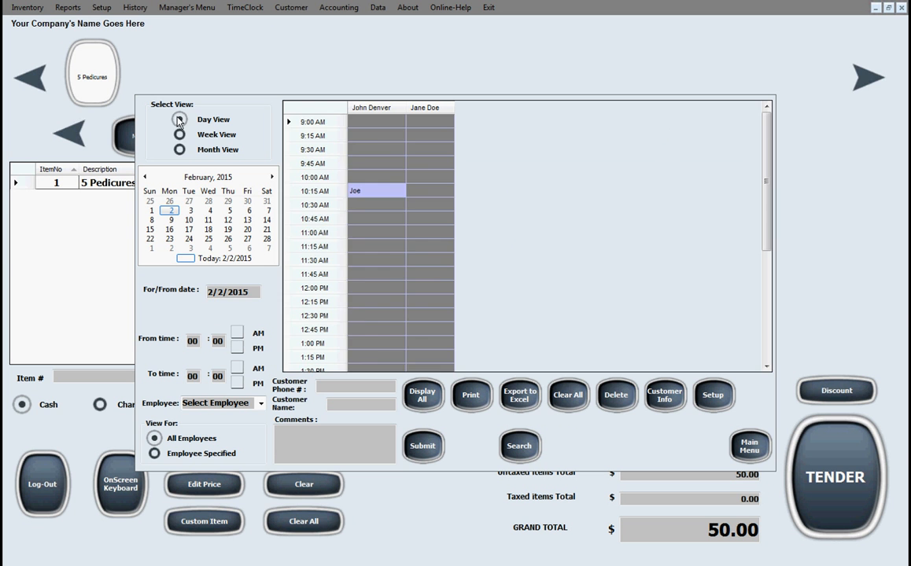
left_click(180, 134)
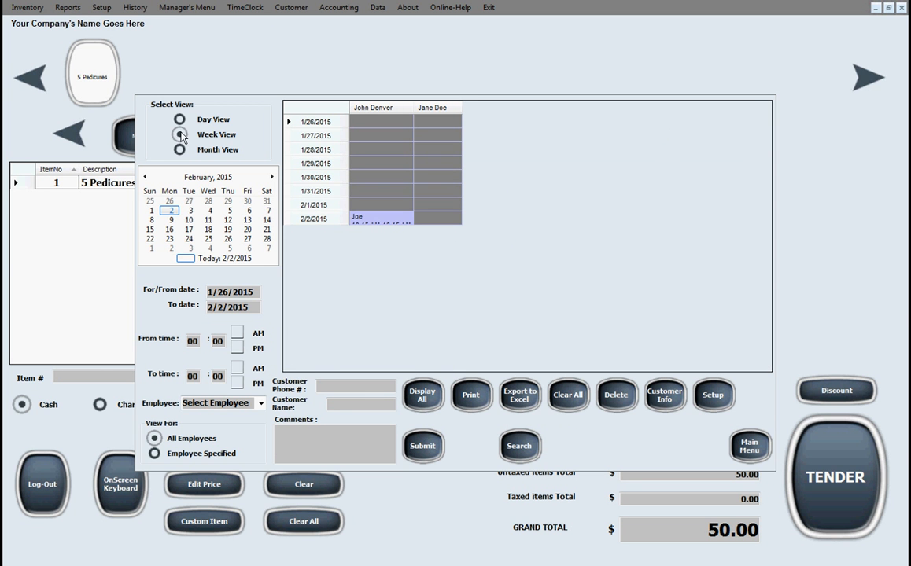
left_click(179, 149)
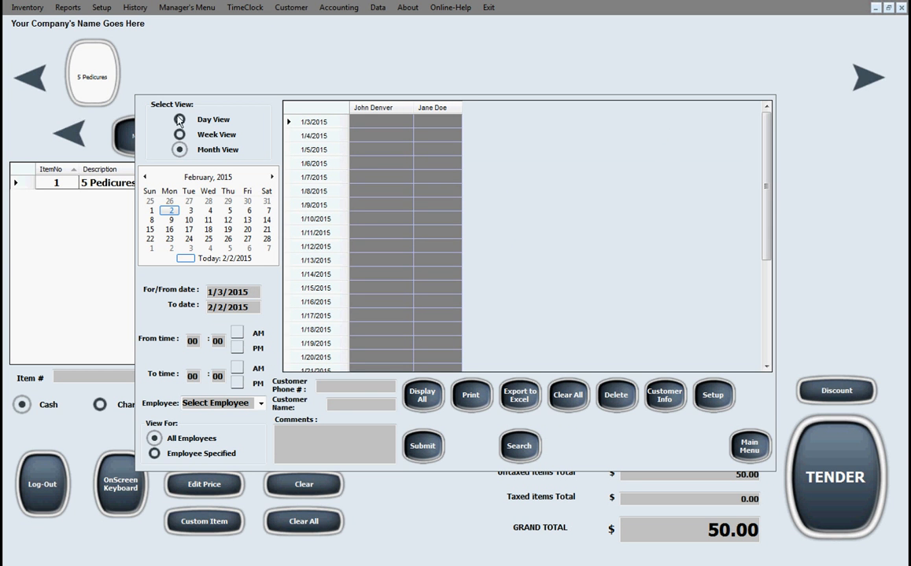
mouse_move(183, 123)
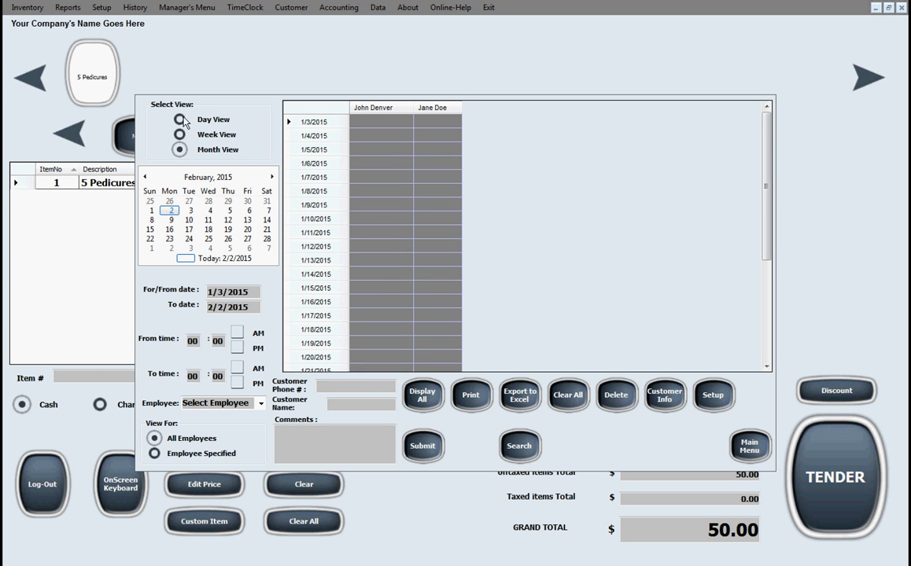
left_click(179, 118)
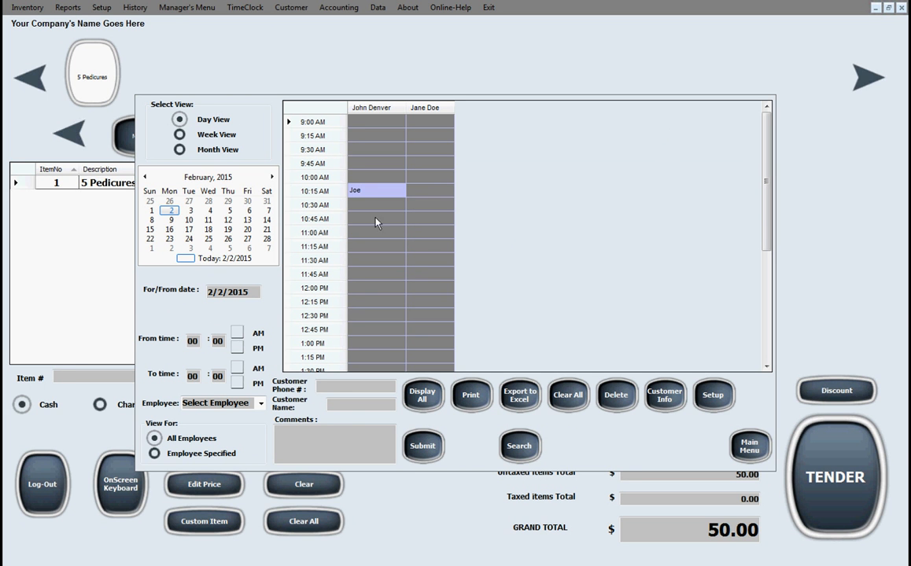
mouse_move(255, 445)
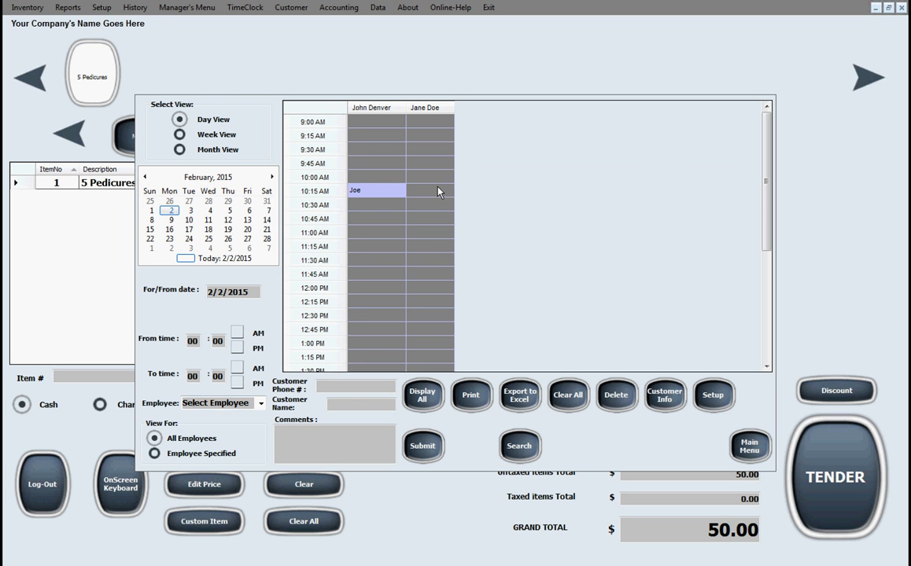
Select Jane Doe's 10:15 AM slot and enter the customer's phone number
left_click(430, 191)
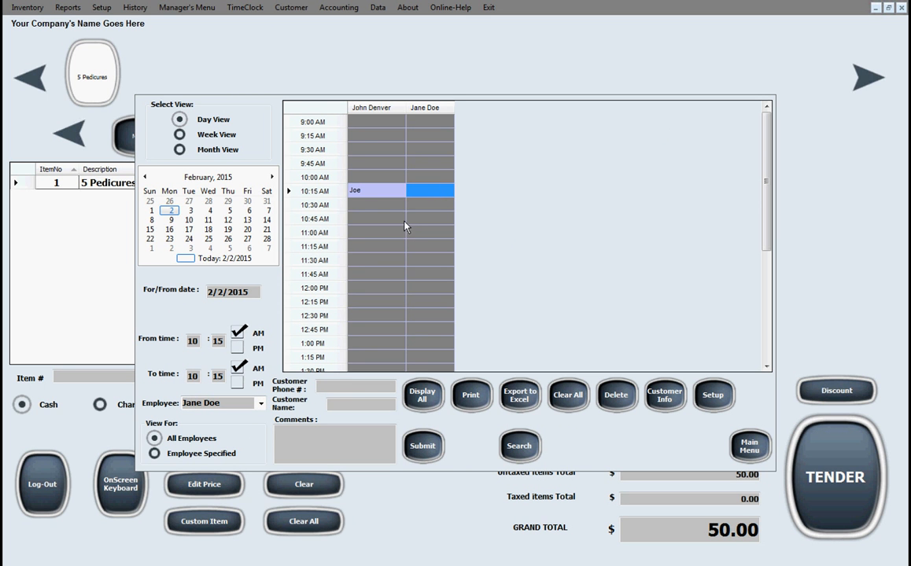
left_click(355, 386)
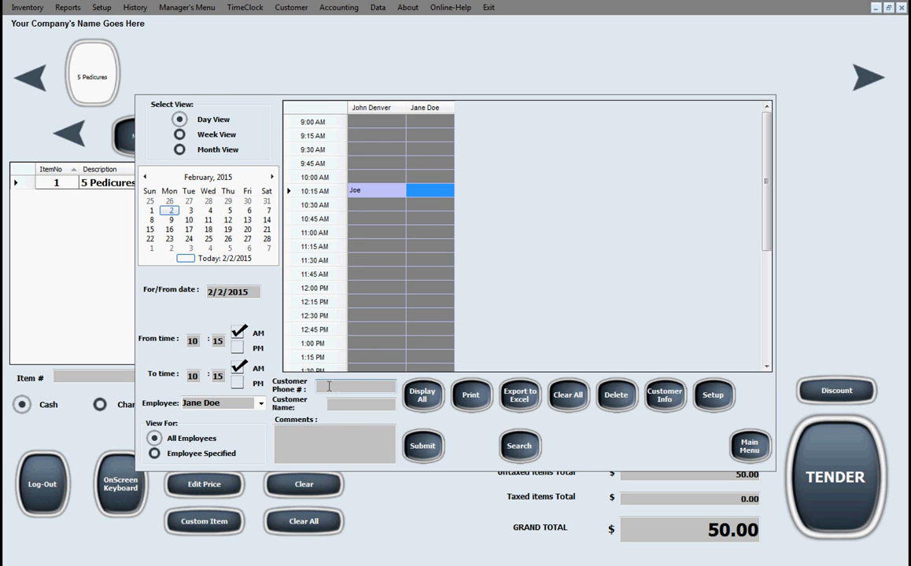
type("555-121")
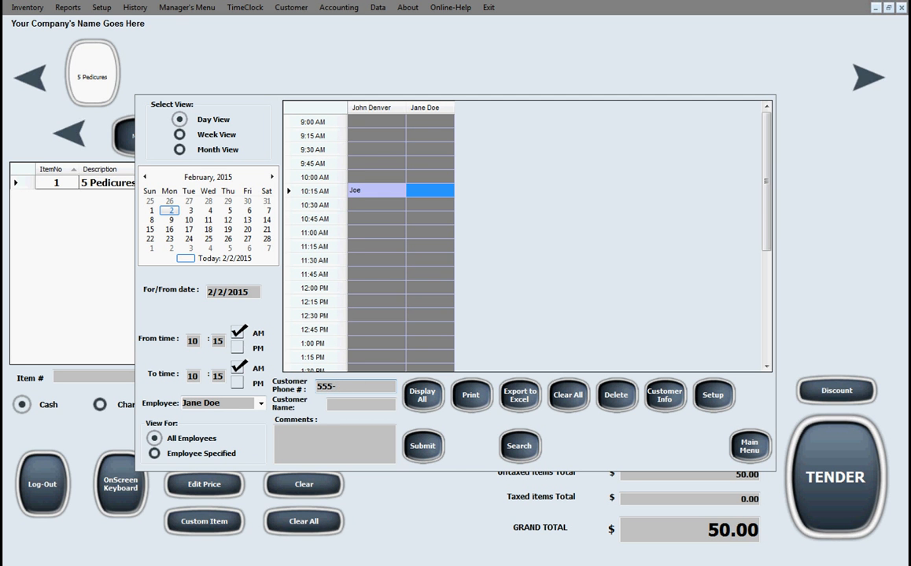
type("99-")
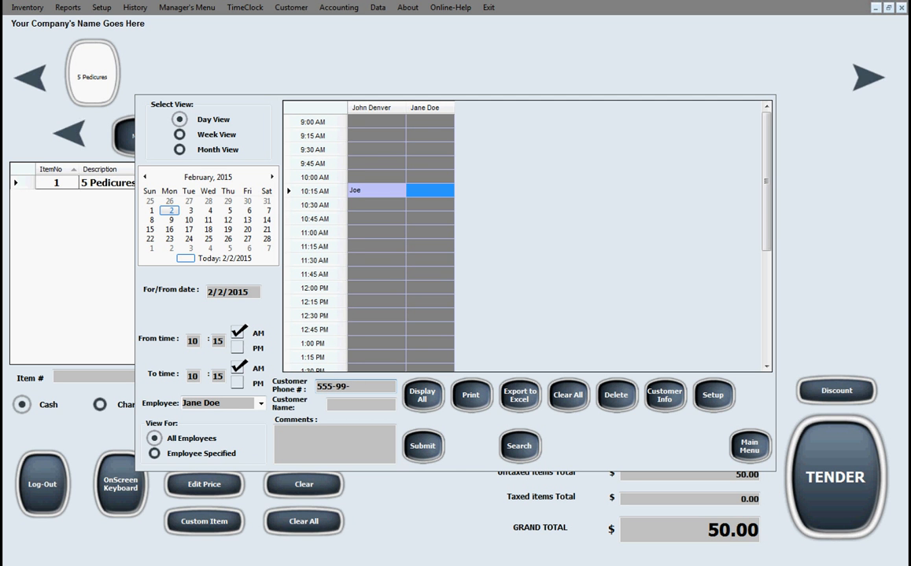
type("9")
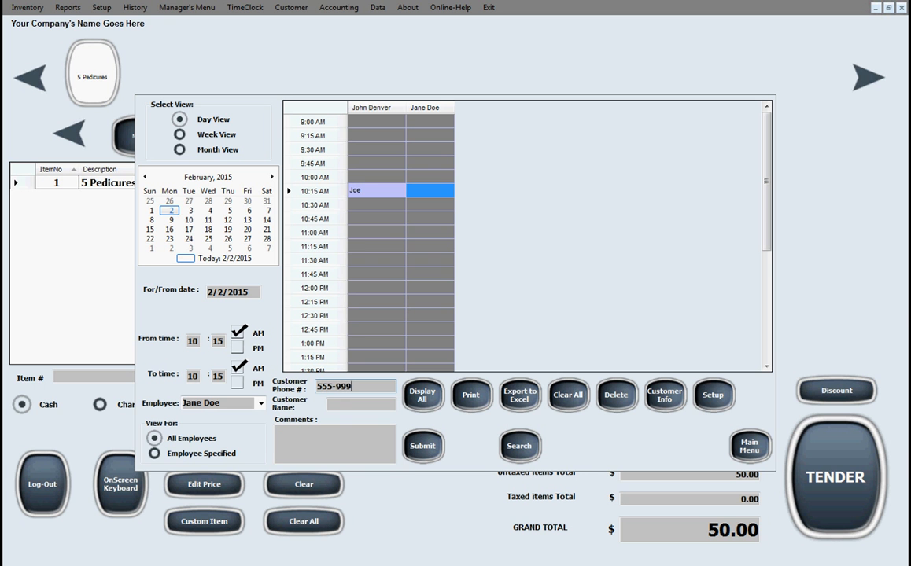
type("1212")
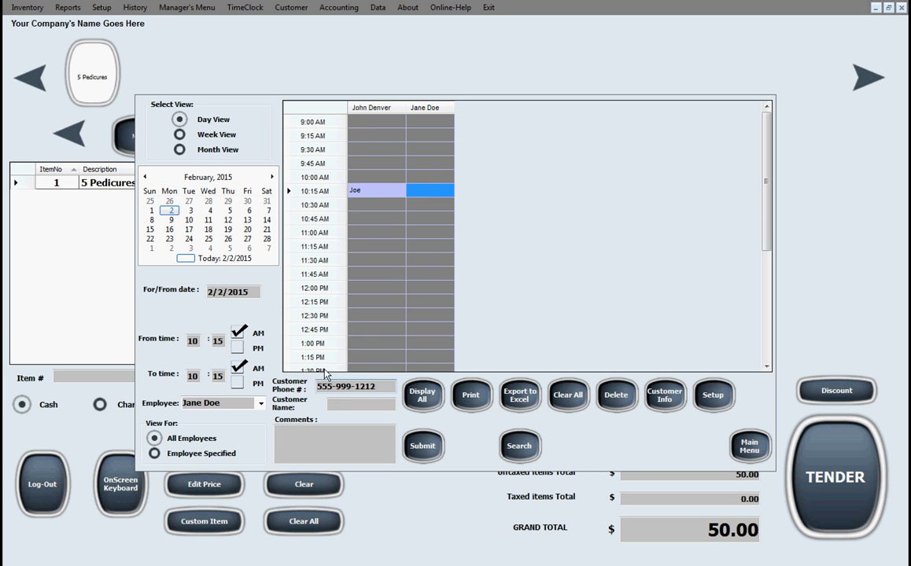
Enter customer Jen with a Nails comment, submit, and view the Hair Cut appointment
left_click(360, 404)
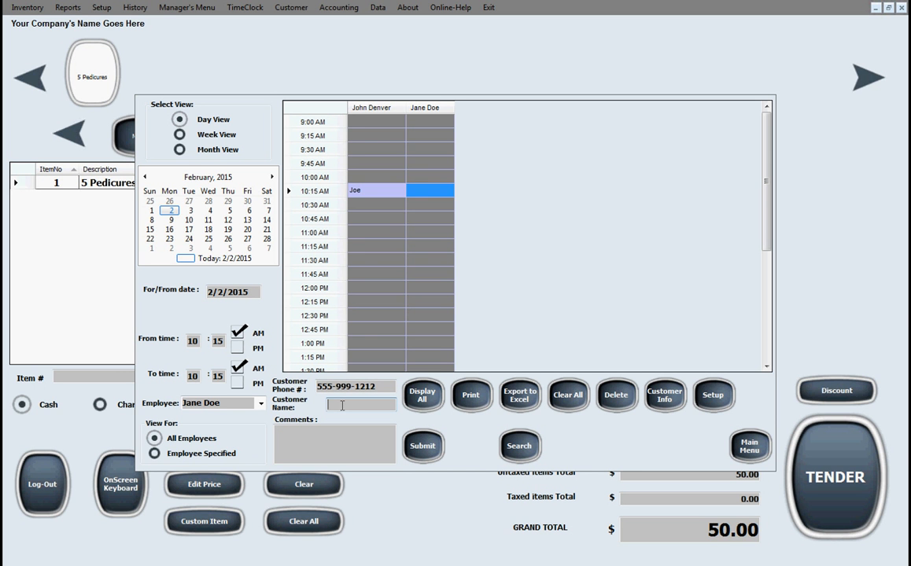
type("Jen")
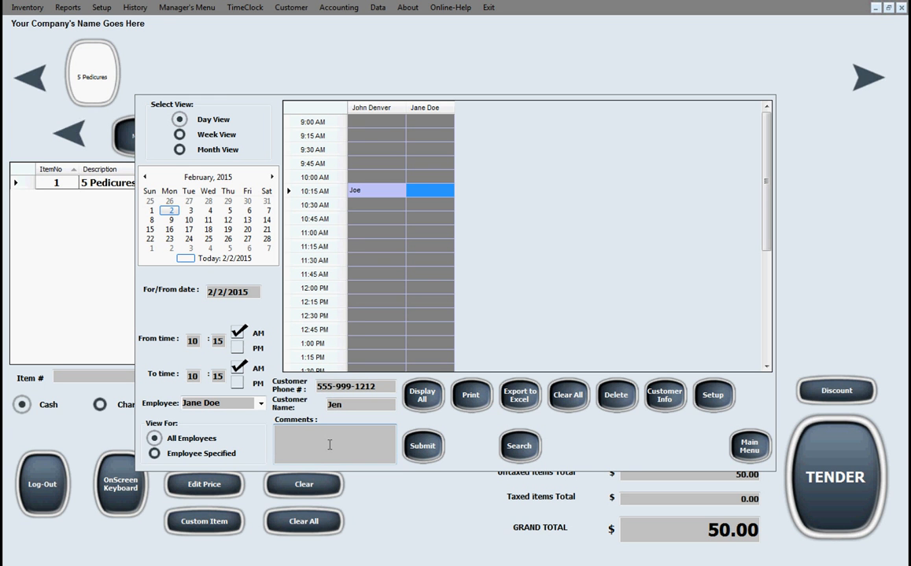
type("Nails")
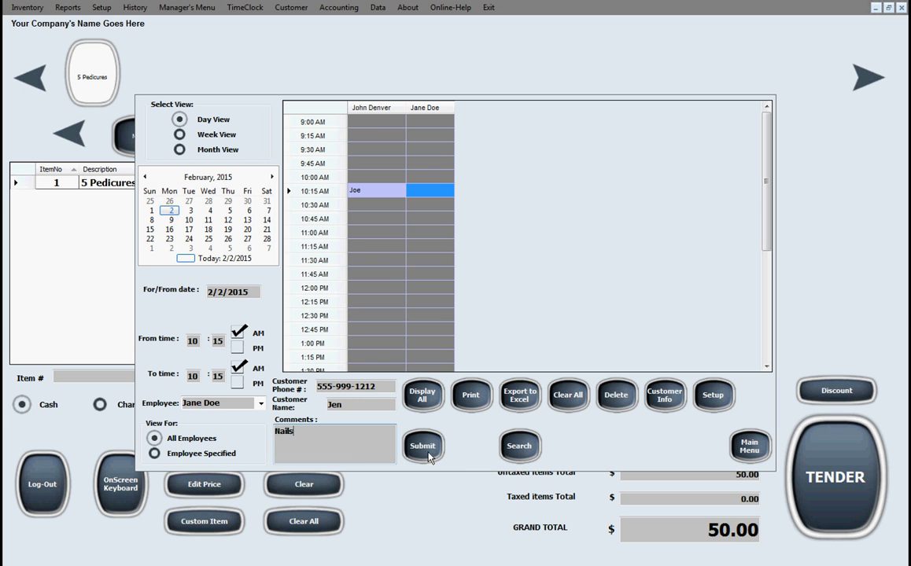
left_click(423, 446)
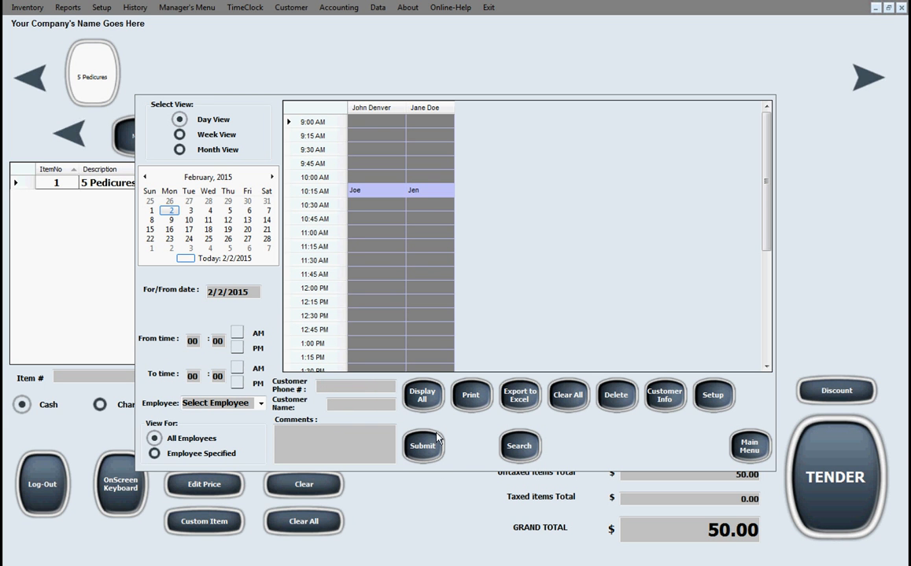
left_click(375, 190)
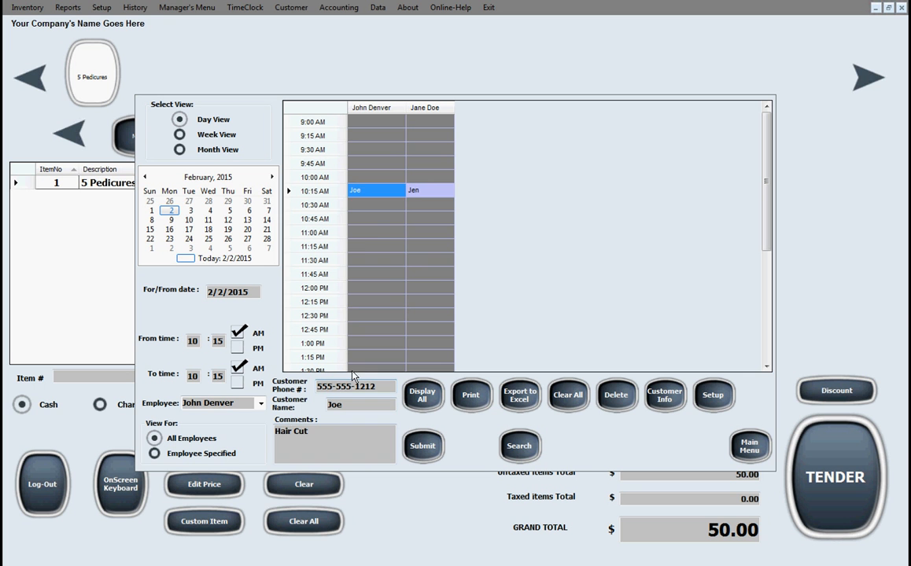
View the Nails appointment's details and open the Appointment Grid Time Range setup
left_click(430, 191)
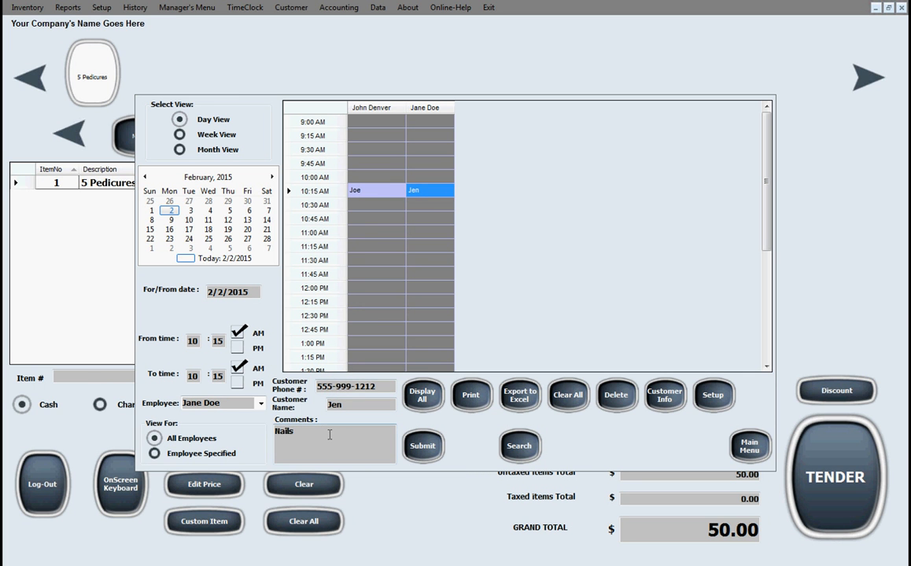
mouse_move(627, 246)
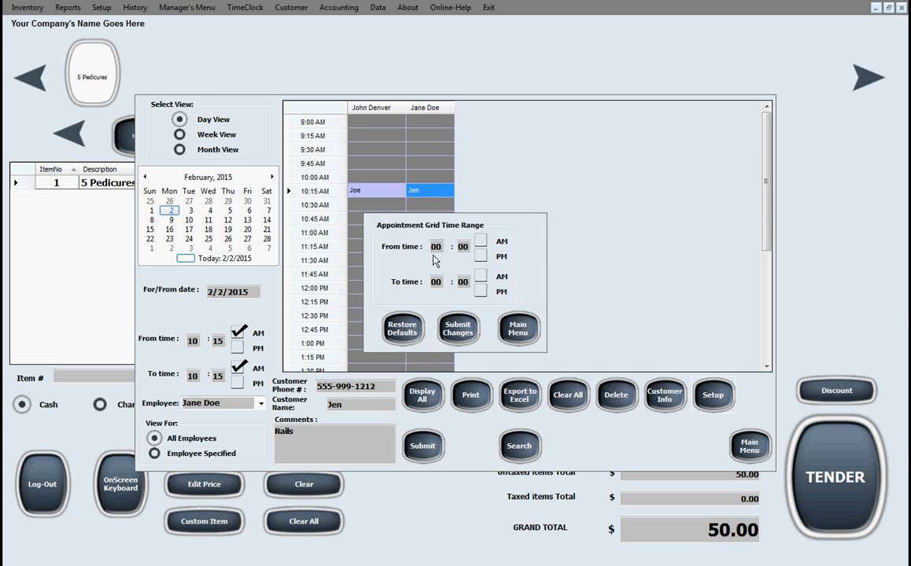
mouse_move(428, 251)
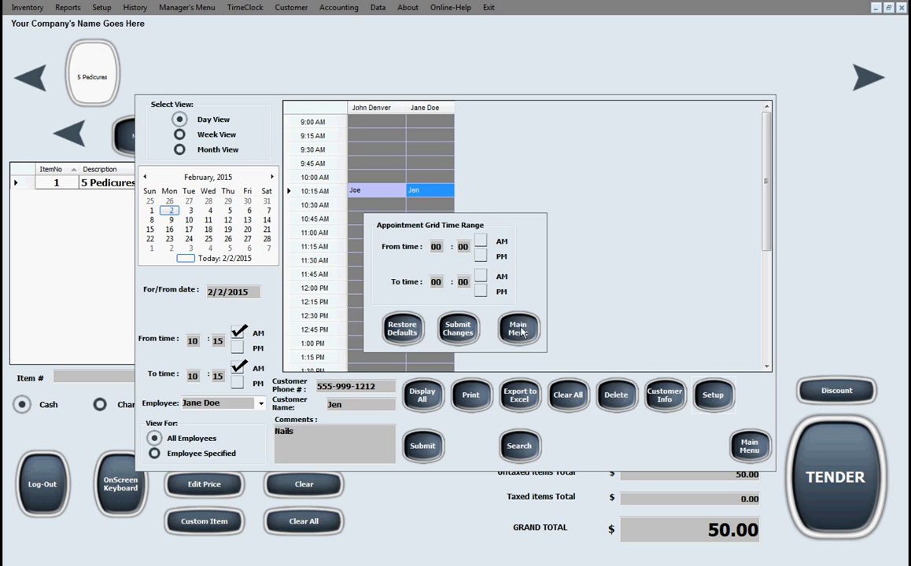
left_click(518, 328)
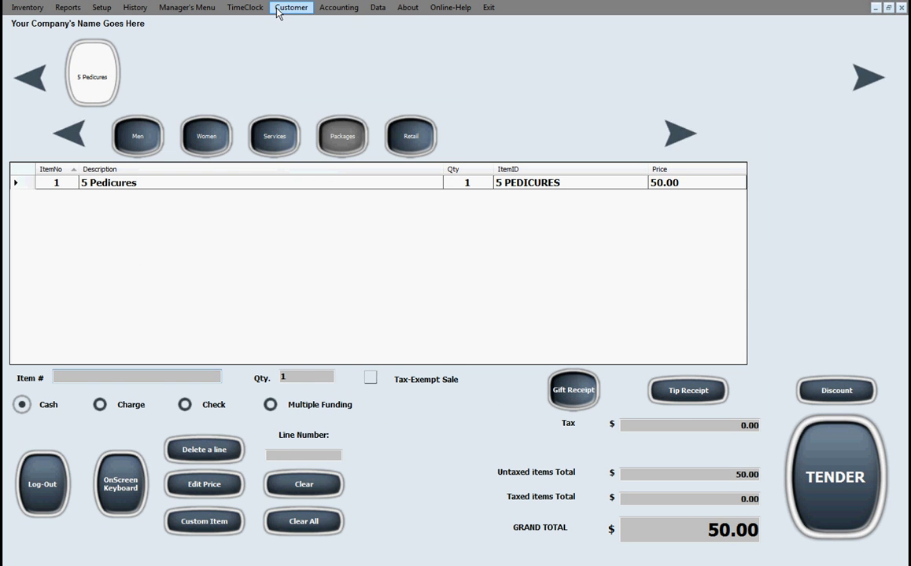
left_click(291, 7)
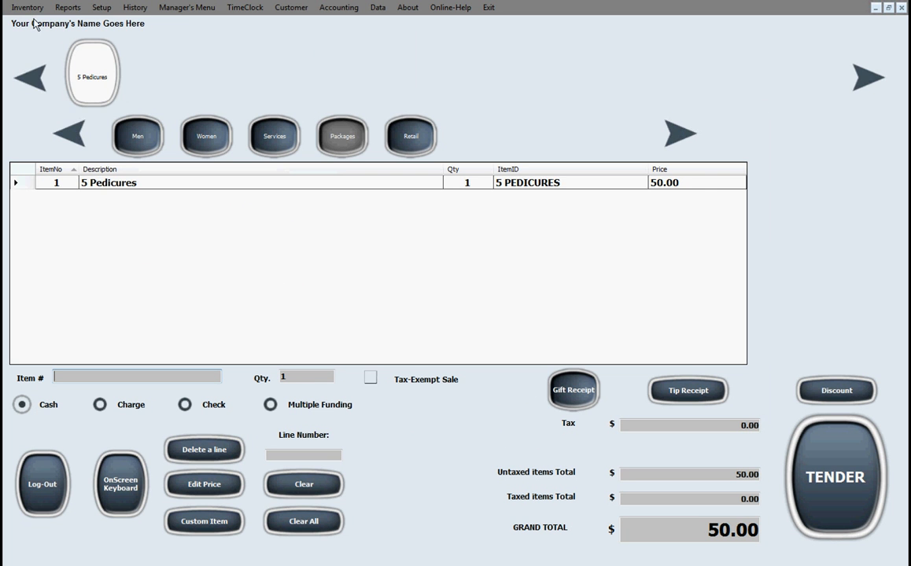
left_click(27, 7)
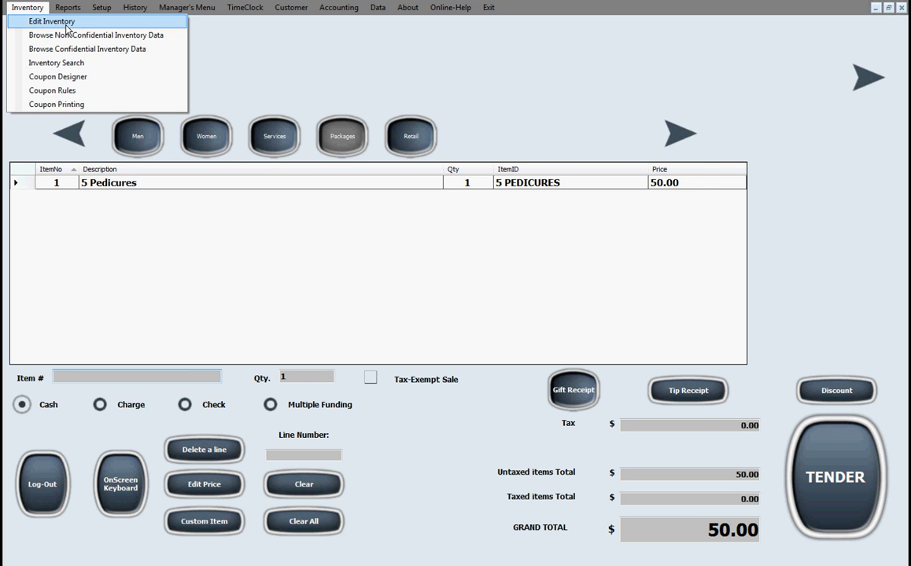
left_click(53, 21)
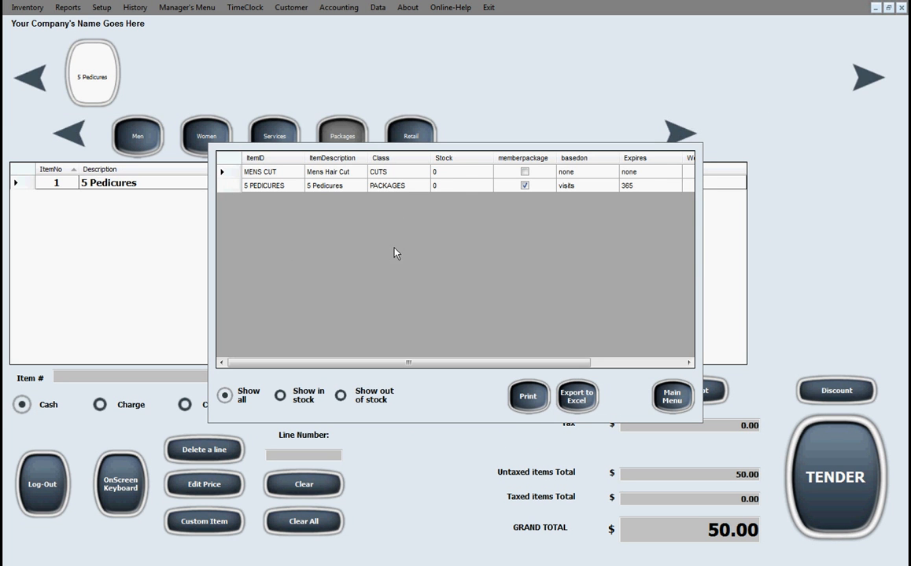
mouse_move(424, 262)
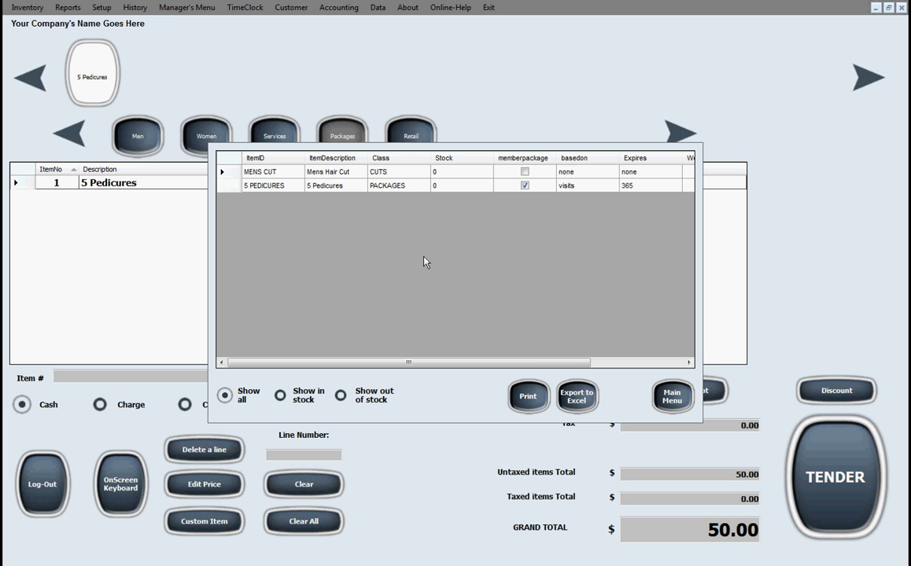
mouse_move(444, 181)
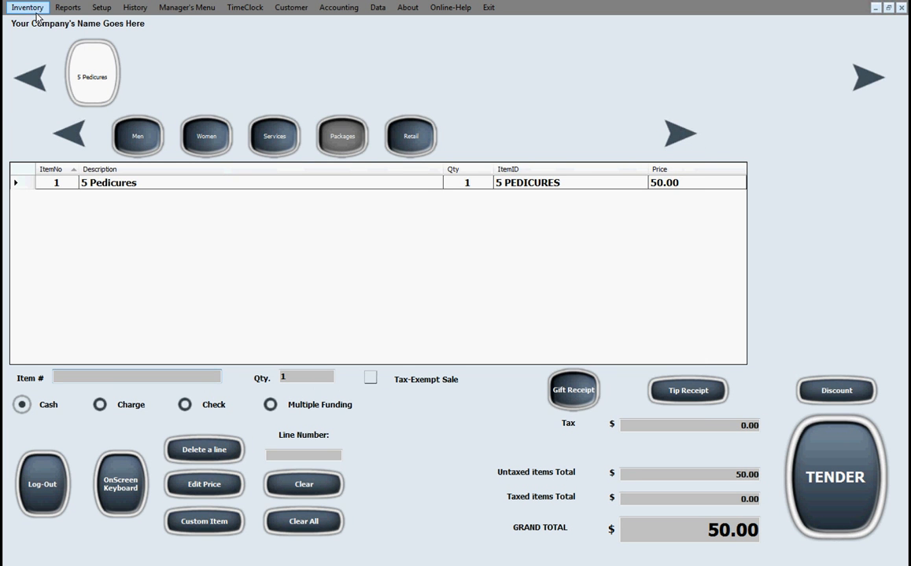
left_click(28, 7)
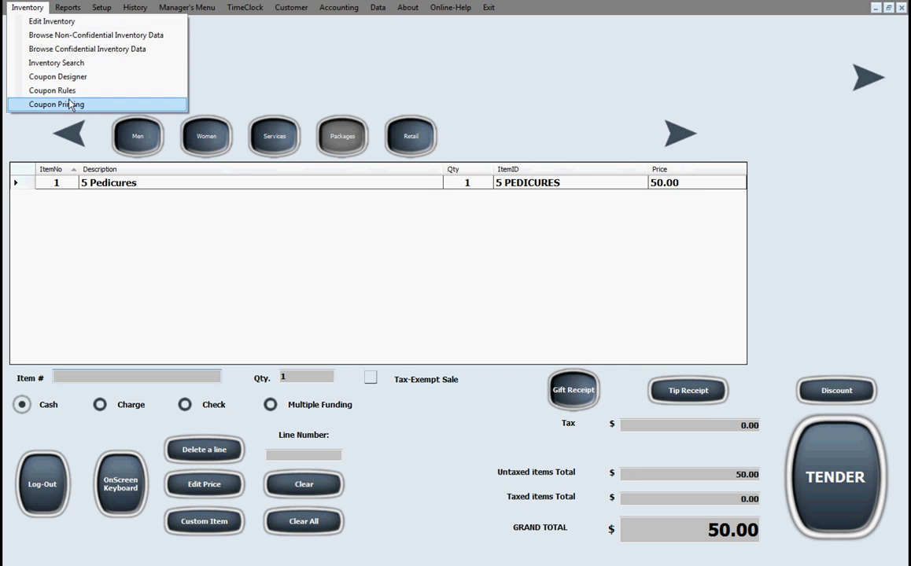
left_click(68, 7)
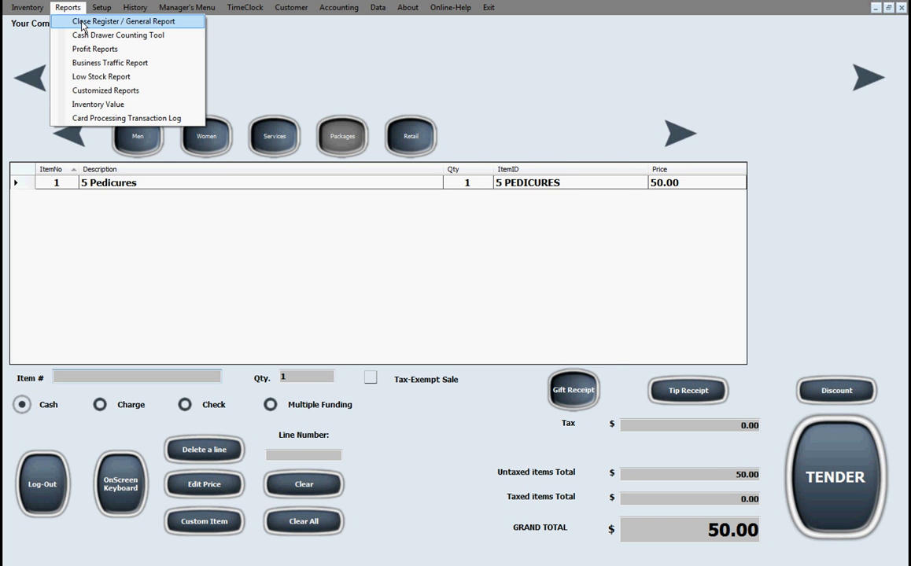
left_click(118, 21)
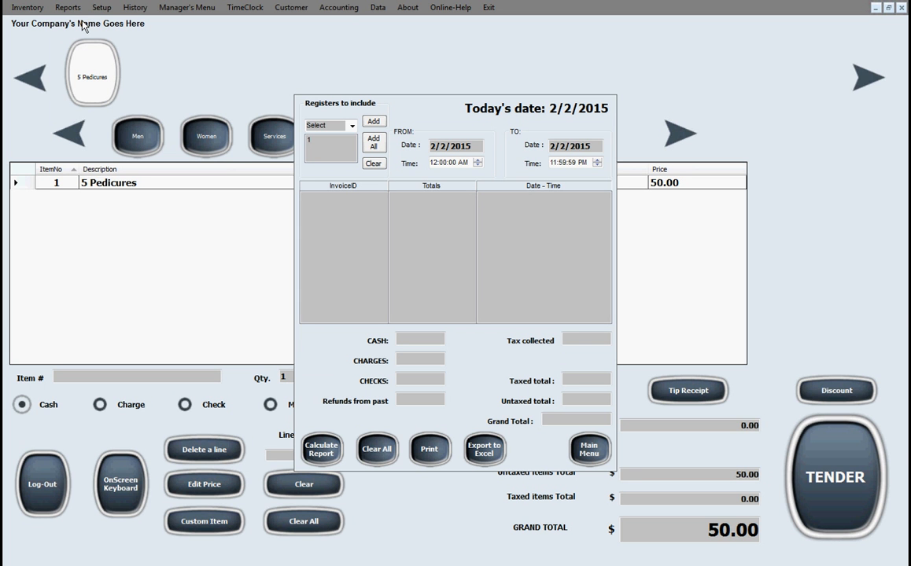
mouse_move(114, 5)
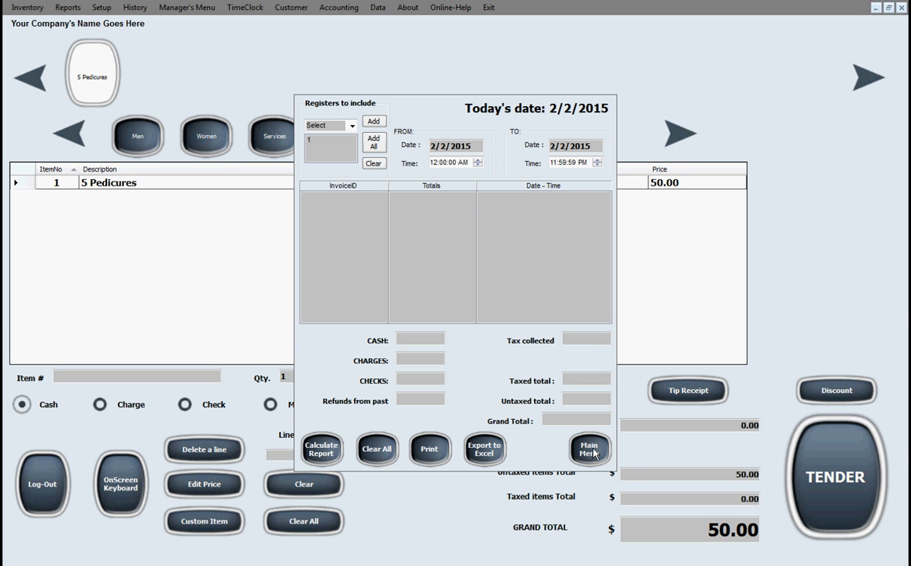
left_click(67, 7)
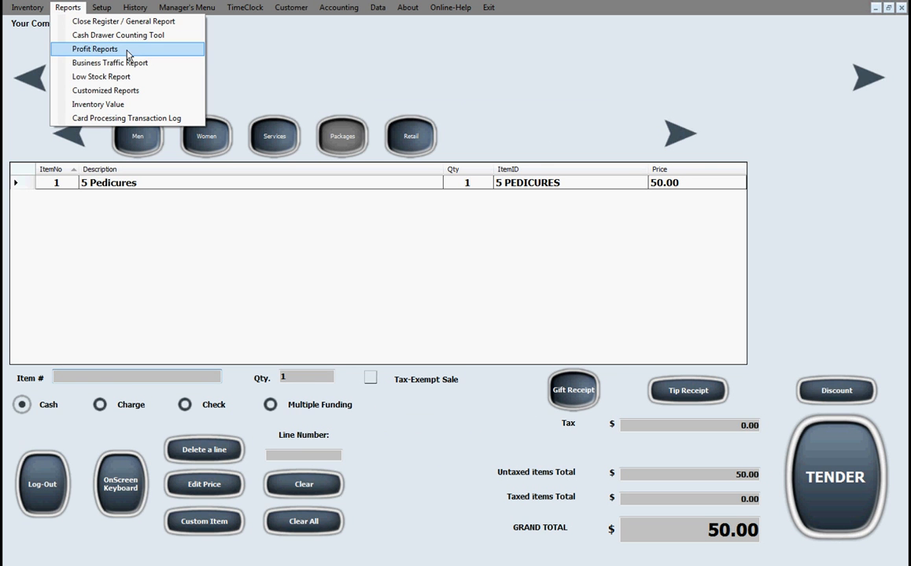
mouse_move(109, 63)
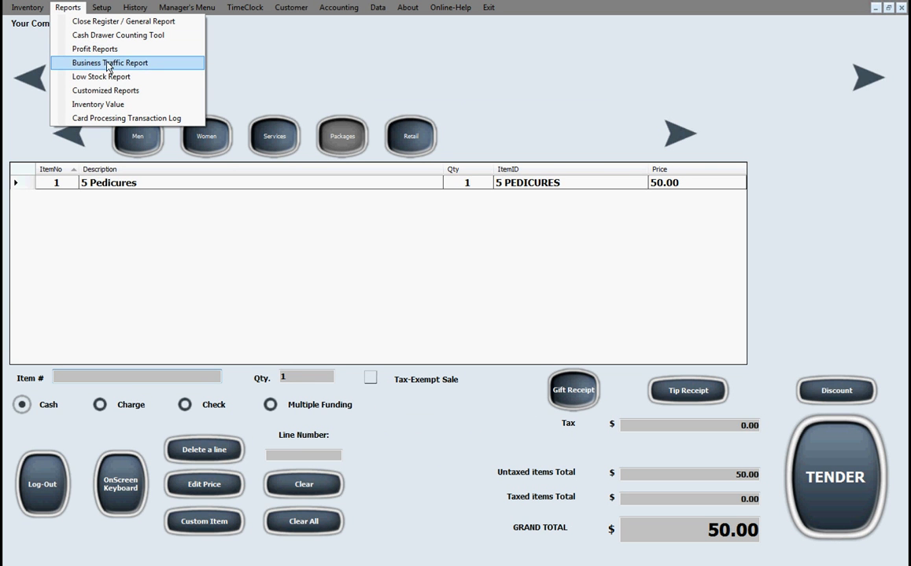
mouse_move(98, 104)
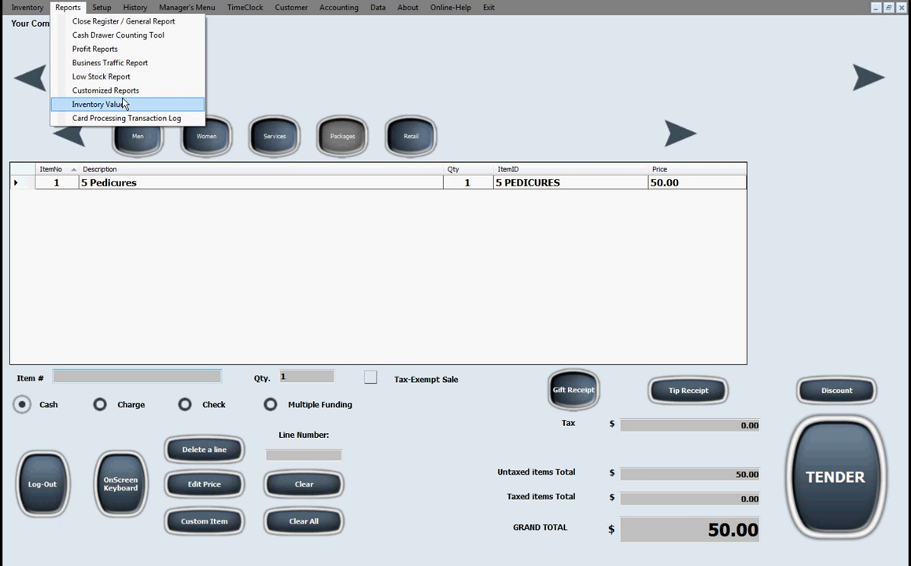
Open a 2/2/2015 sales report set to a detailed report by Class/Department
left_click(99, 104)
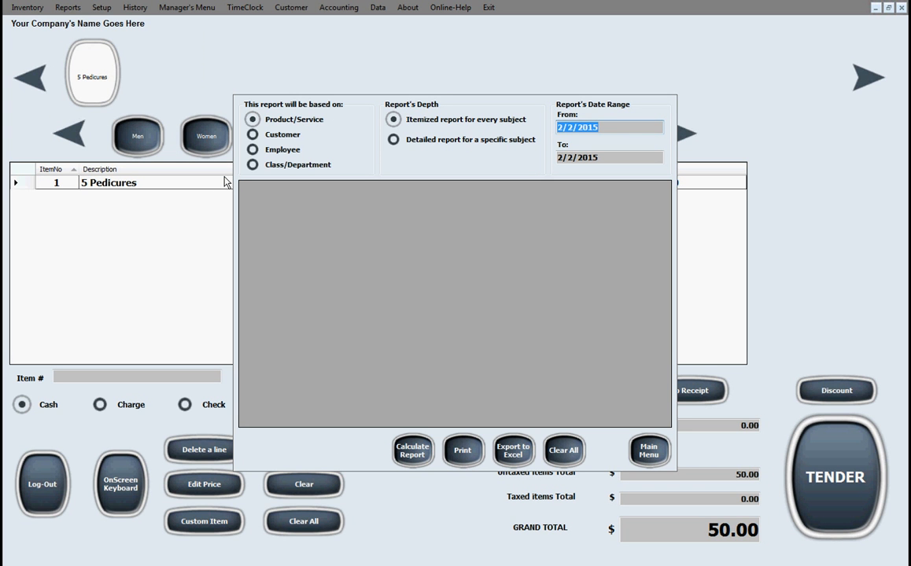
mouse_move(304, 122)
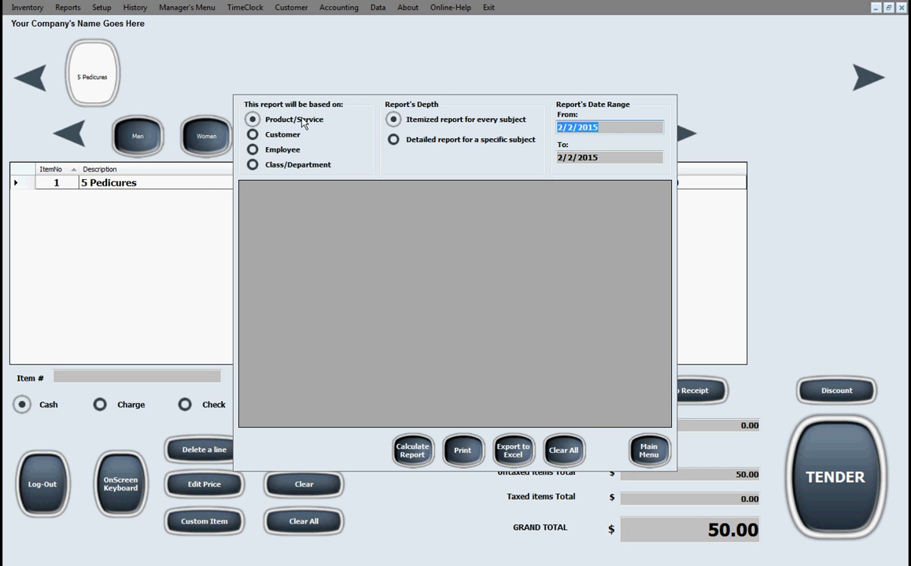
mouse_move(292, 209)
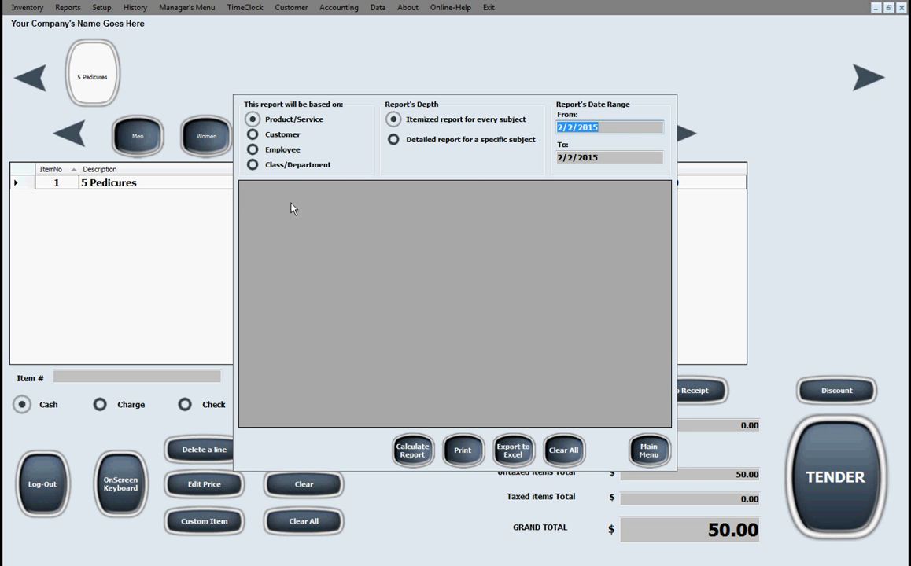
mouse_move(351, 410)
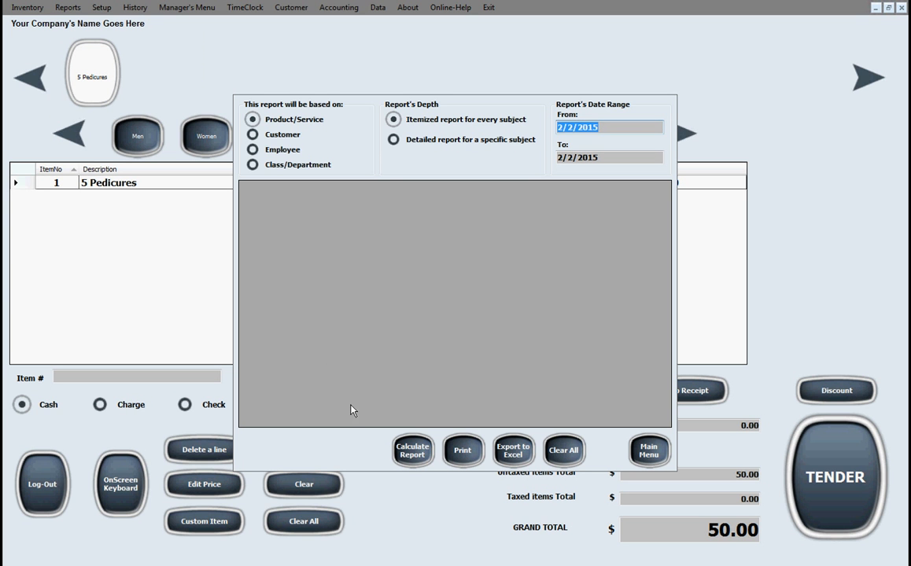
mouse_move(299, 300)
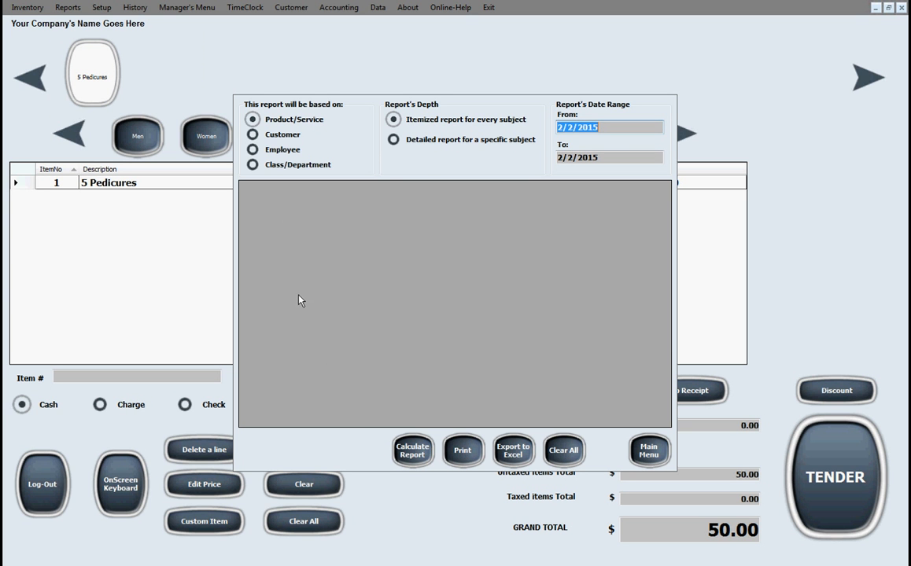
left_click(393, 139)
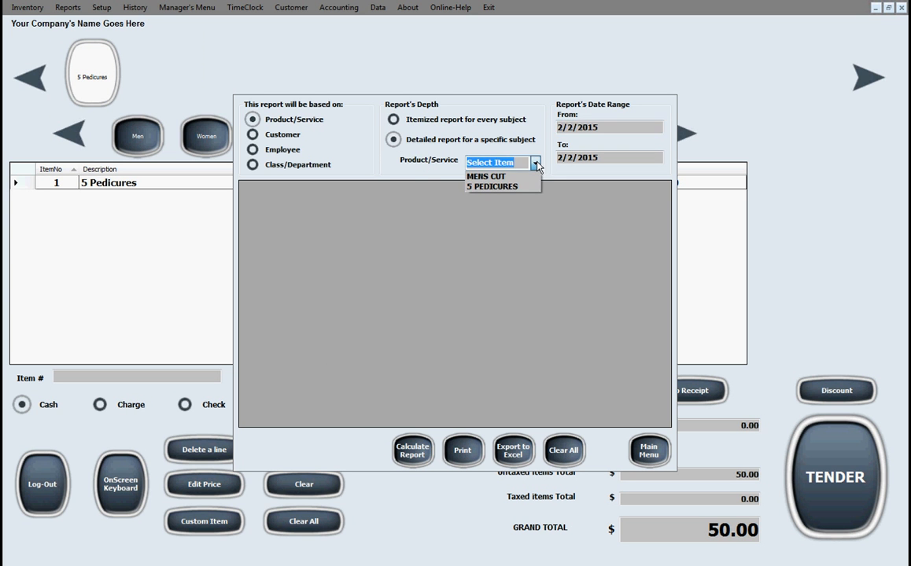
left_click(252, 134)
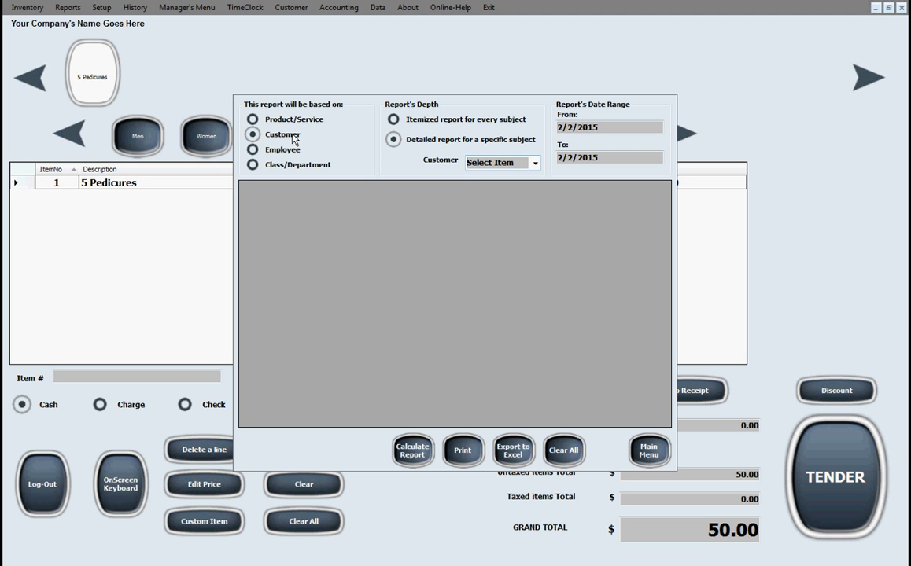
left_click(253, 149)
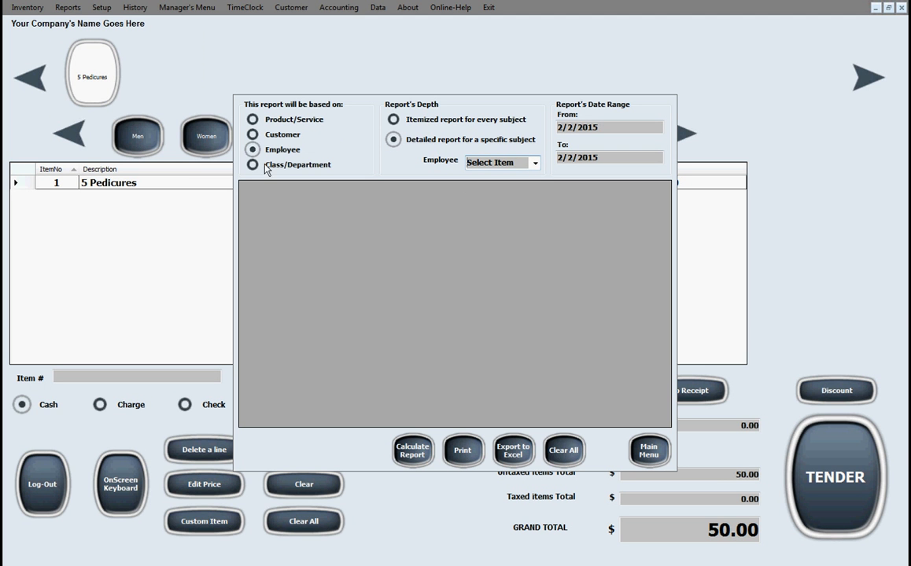
left_click(252, 164)
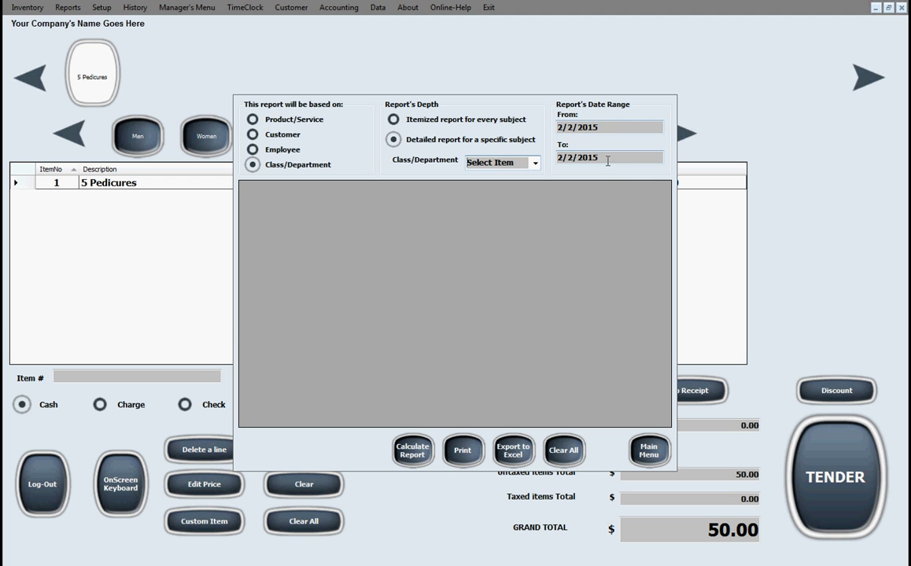
mouse_move(554, 419)
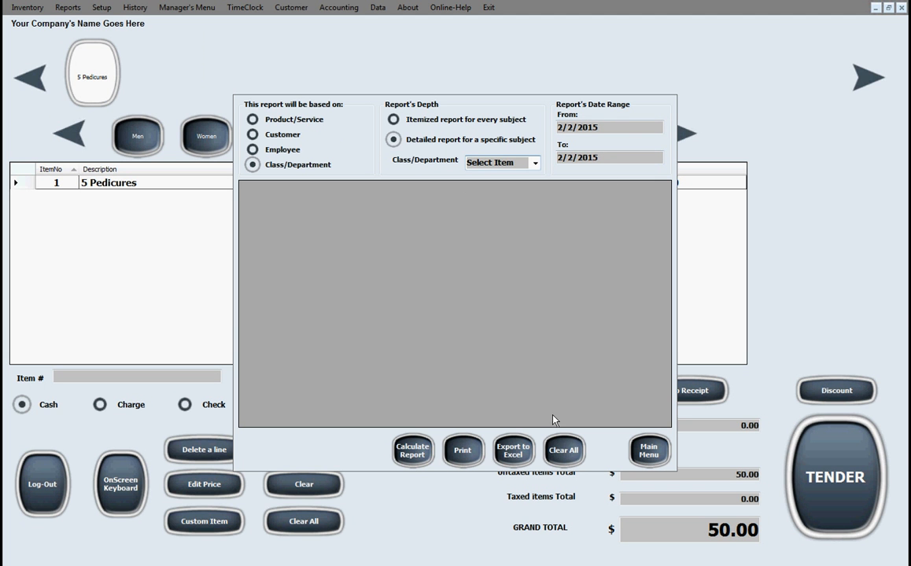
mouse_move(529, 462)
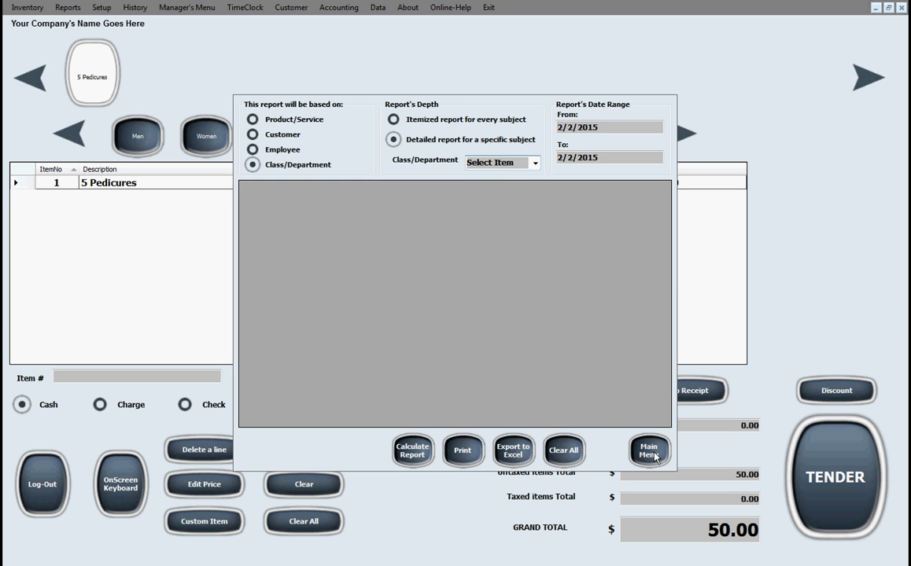
Close the sales report, view Hardware Setup, and bring up the Reports menu
left_click(649, 450)
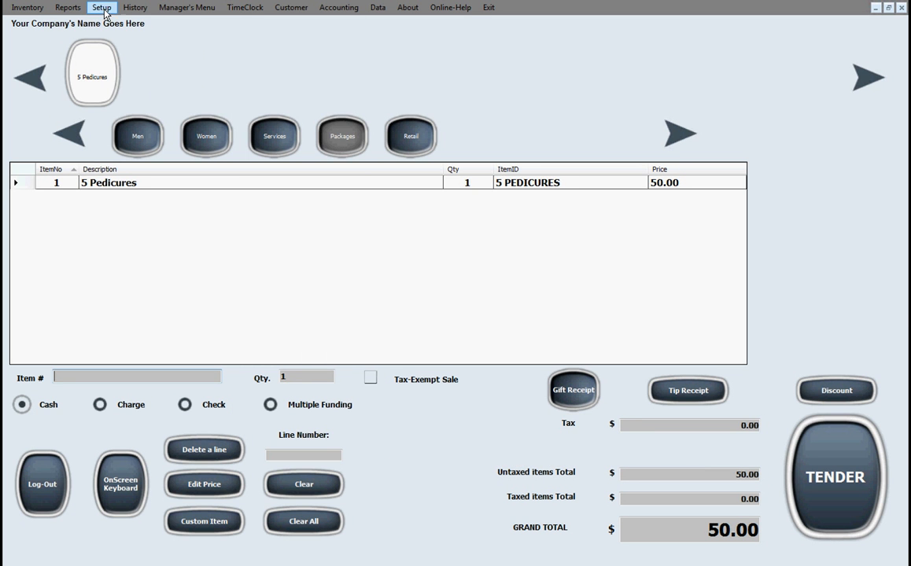
left_click(101, 7)
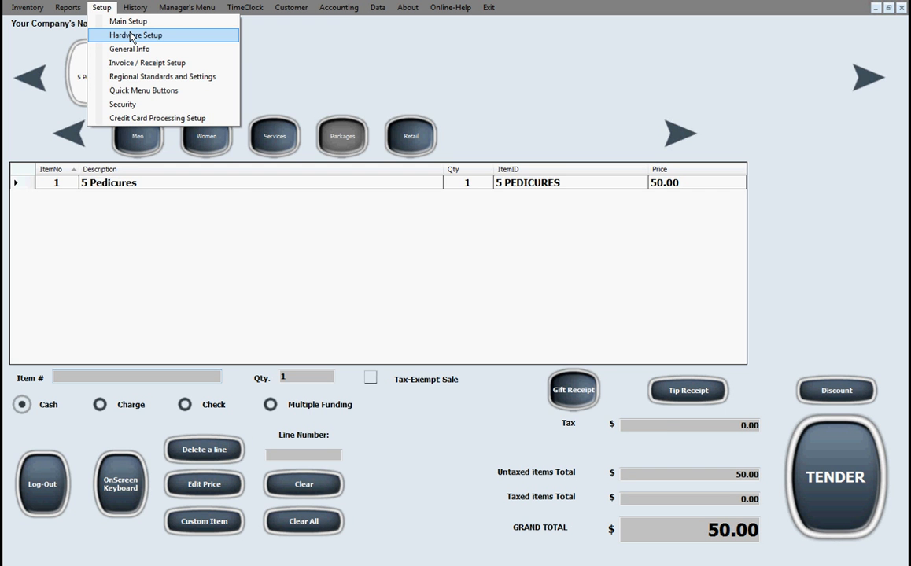
left_click(135, 34)
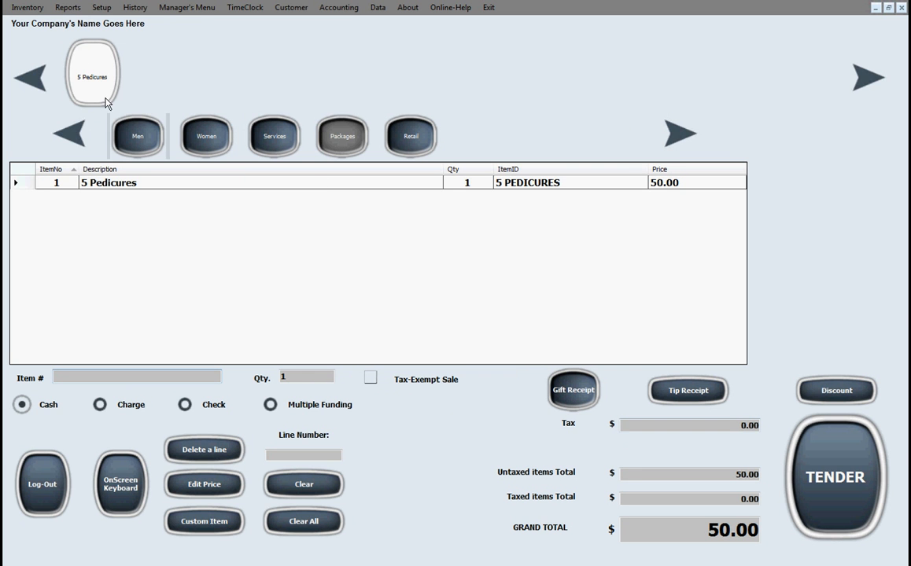
left_click(67, 7)
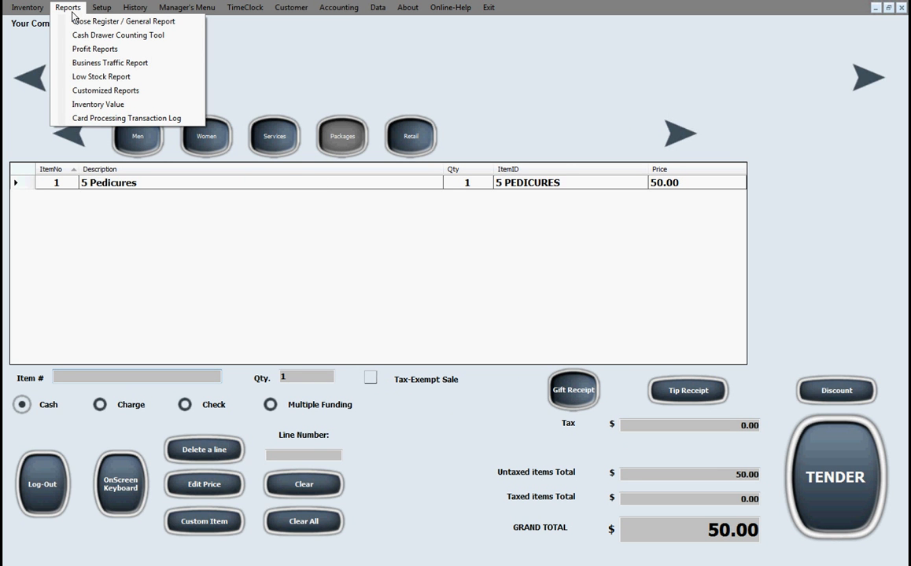
mouse_move(156, 118)
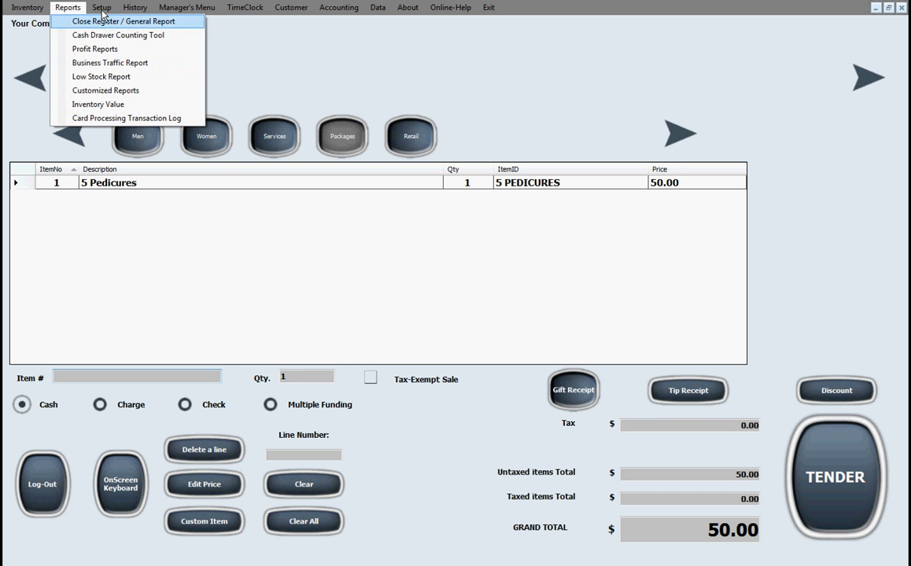
Show the credit card processor recommendations, with the nonintegrated processor option checked
left_click(126, 118)
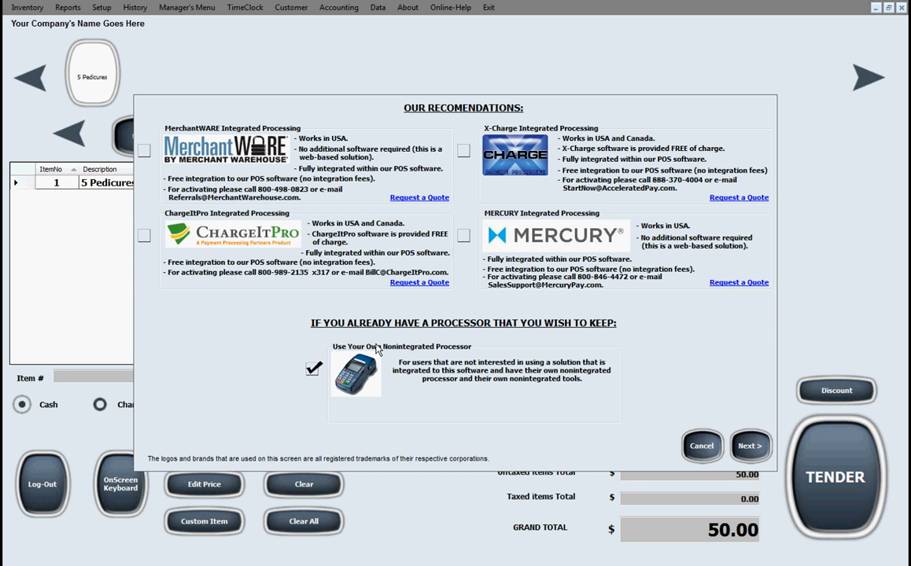
mouse_move(430, 349)
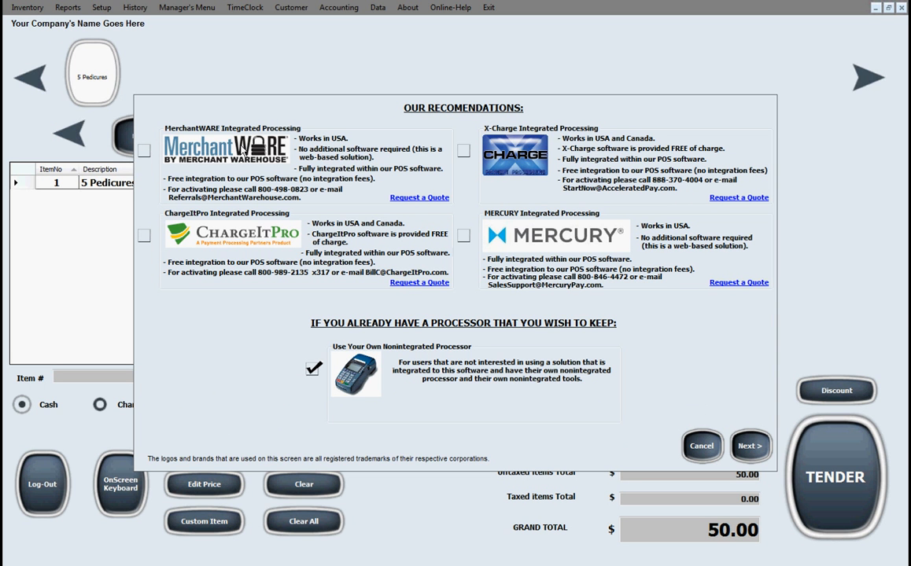
mouse_move(321, 271)
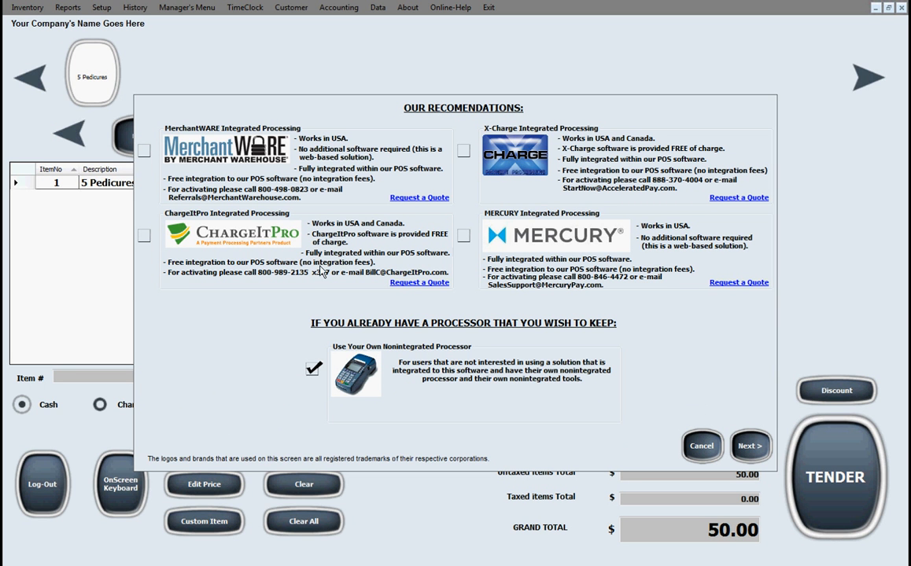
mouse_move(385, 152)
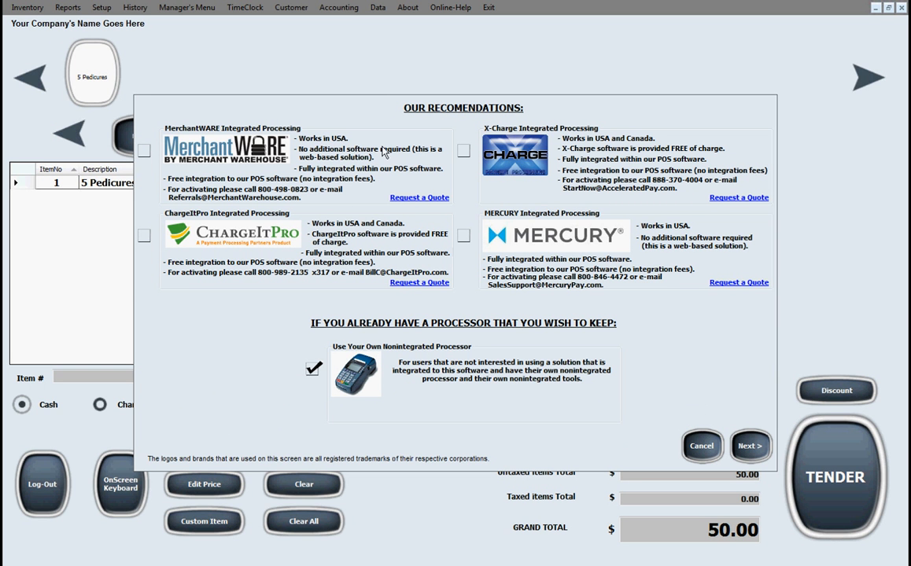
mouse_move(564, 283)
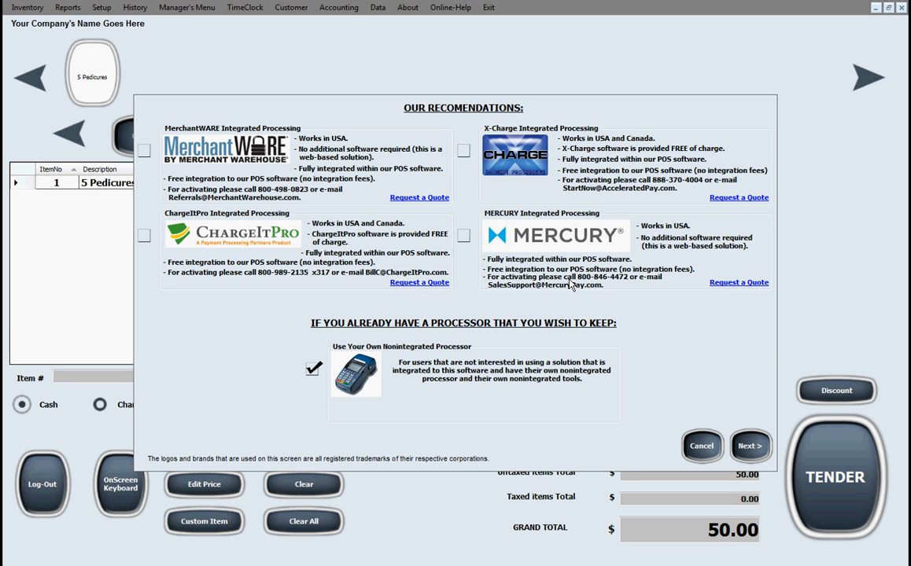
mouse_move(303, 176)
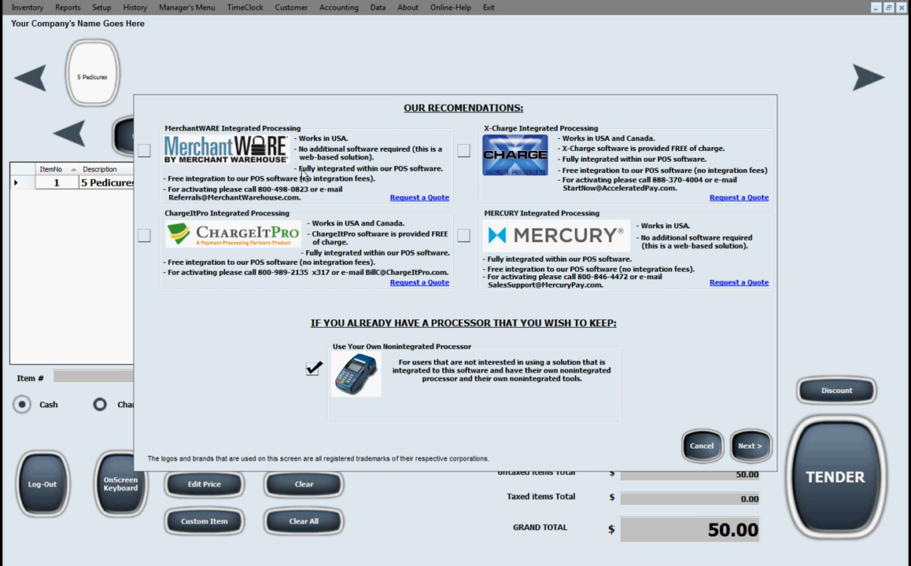
mouse_move(495, 348)
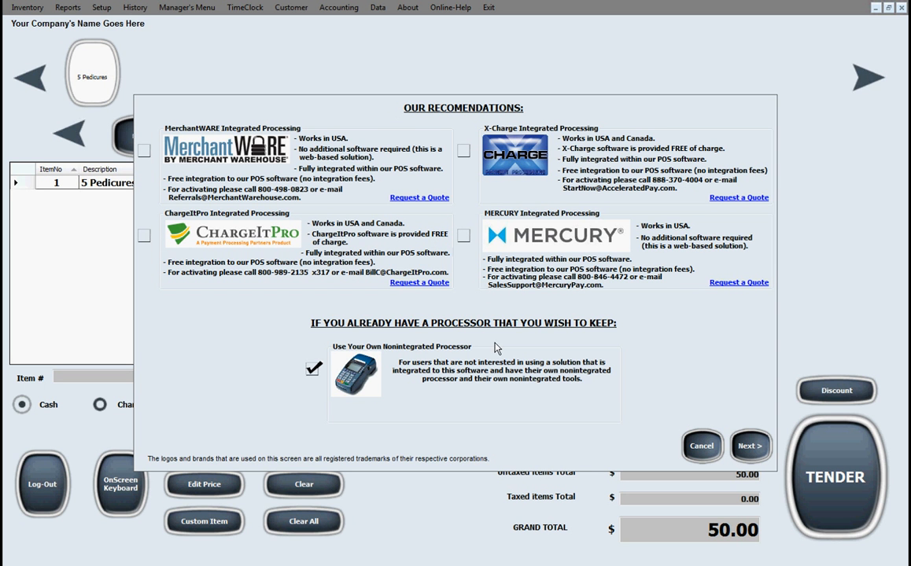
mouse_move(366, 380)
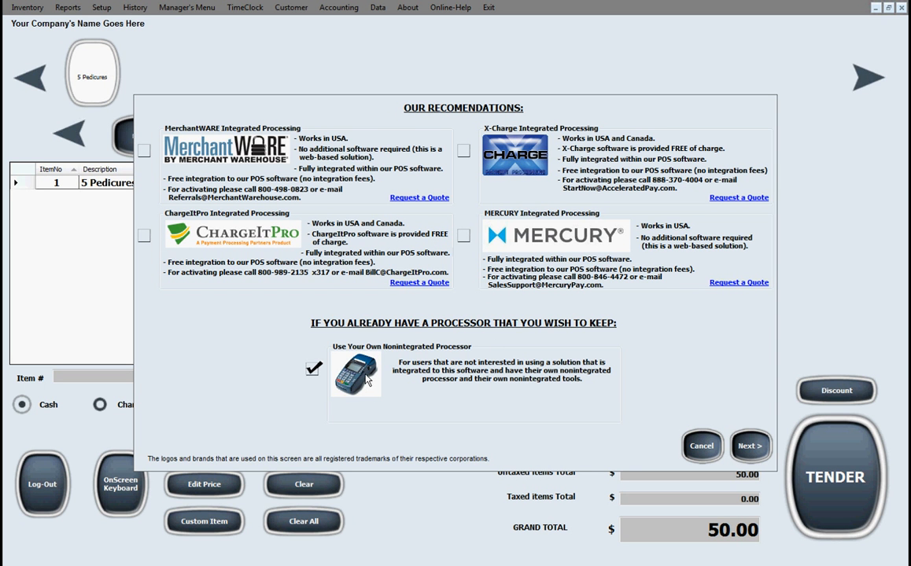
mouse_move(481, 388)
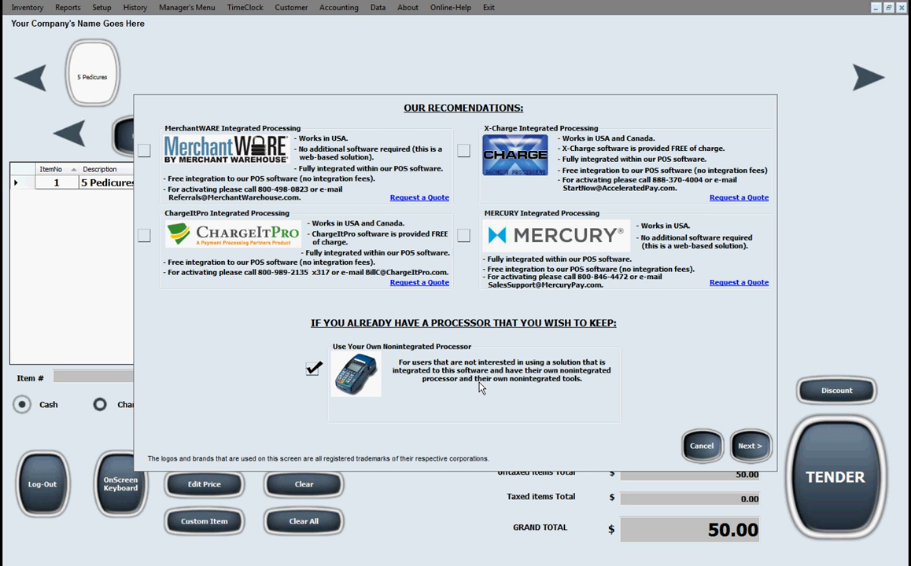
mouse_move(549, 210)
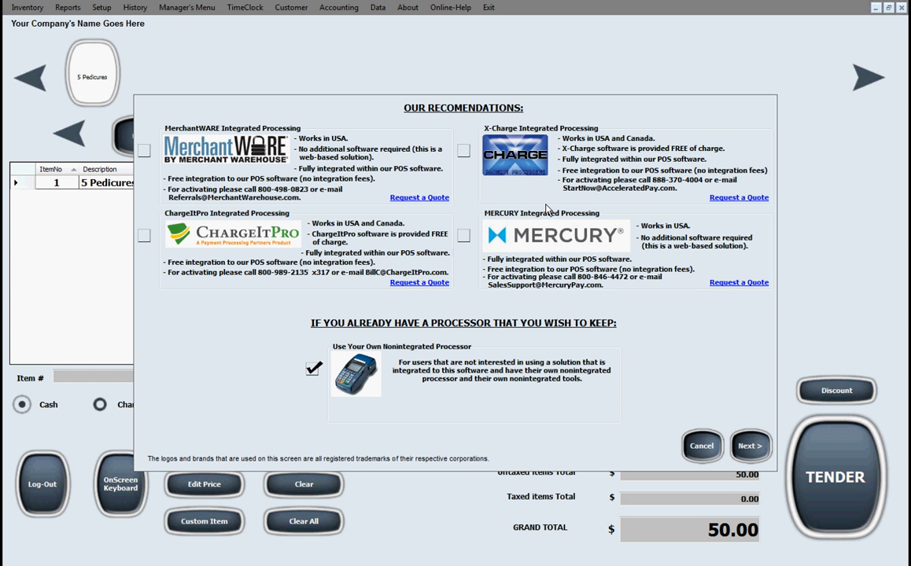
mouse_move(469, 193)
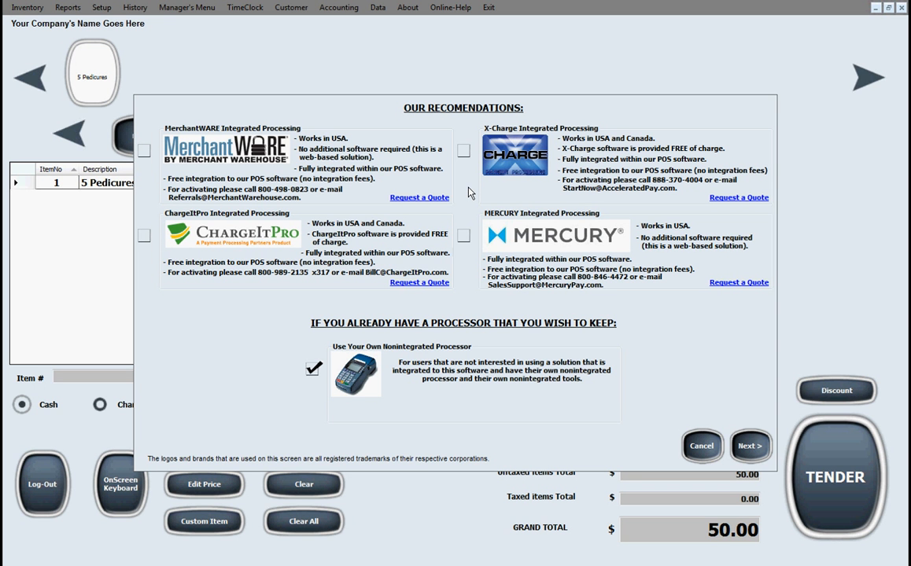
mouse_move(240, 150)
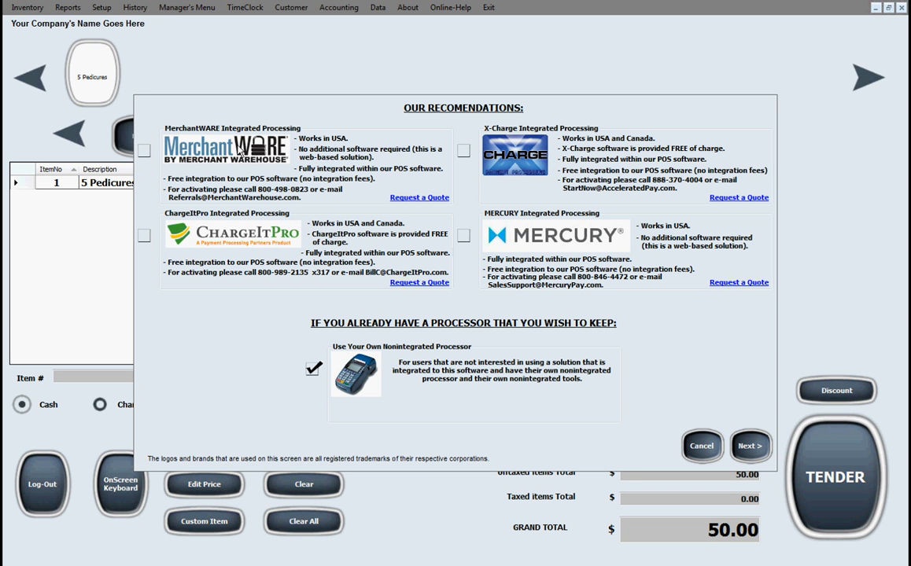
mouse_move(578, 251)
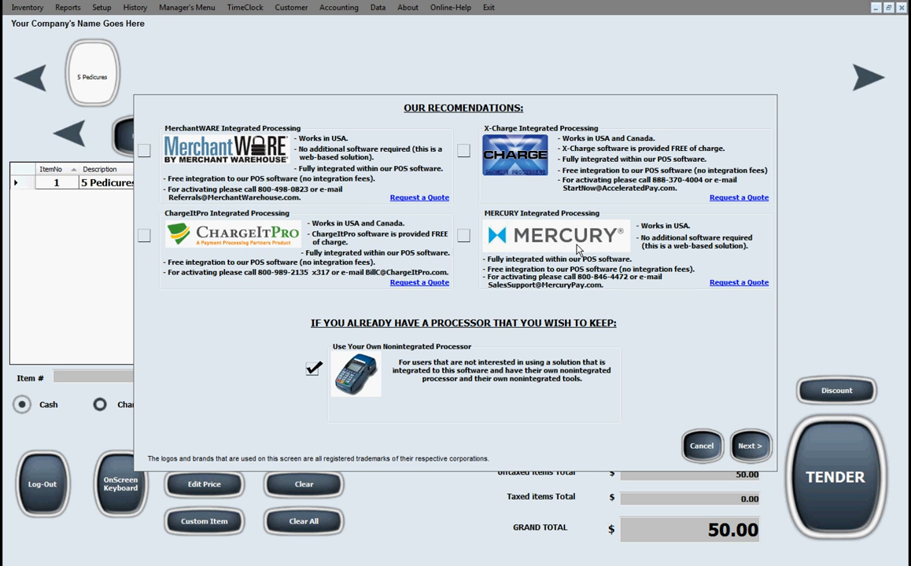
mouse_move(373, 384)
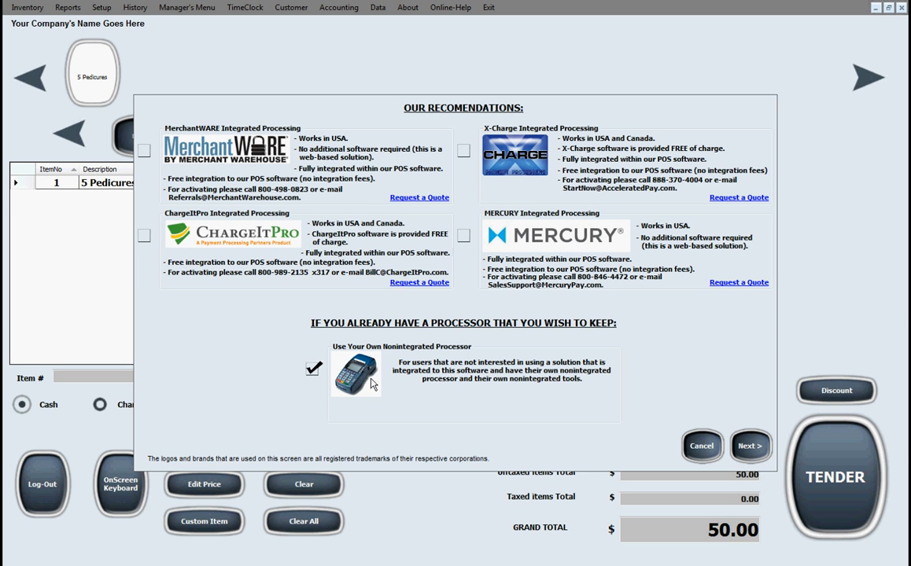
mouse_move(400, 368)
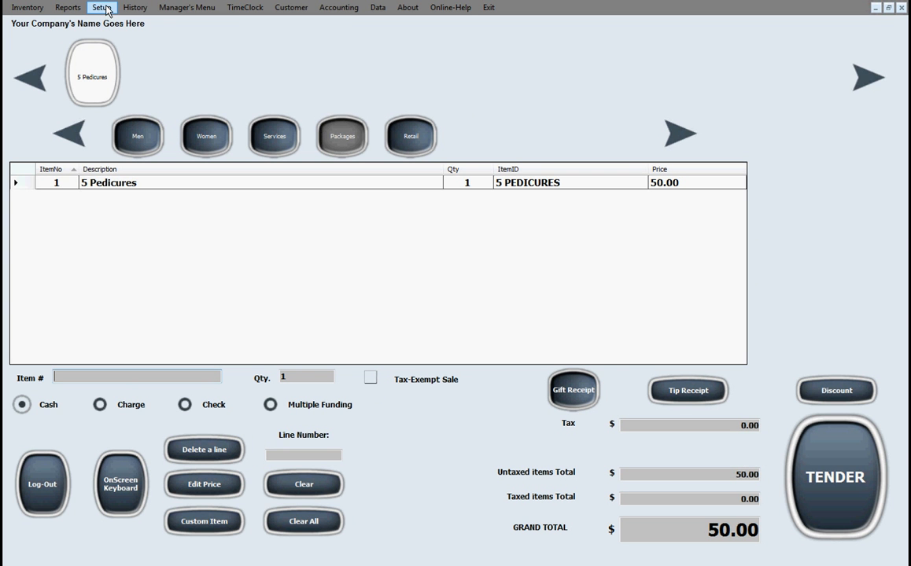
View the Quick Menu Buttons setup, then return to sales showing Mens Cut and Boy Cut
left_click(101, 8)
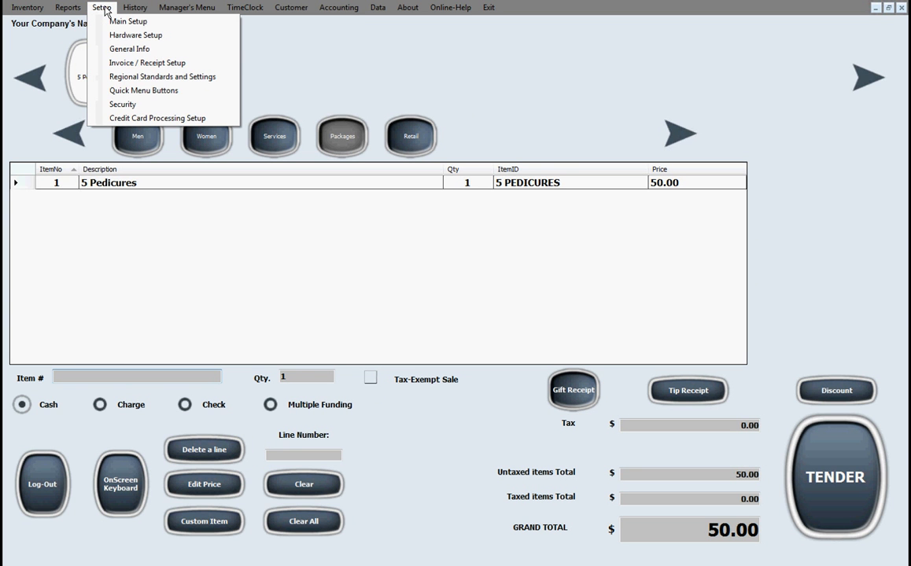
mouse_move(154, 91)
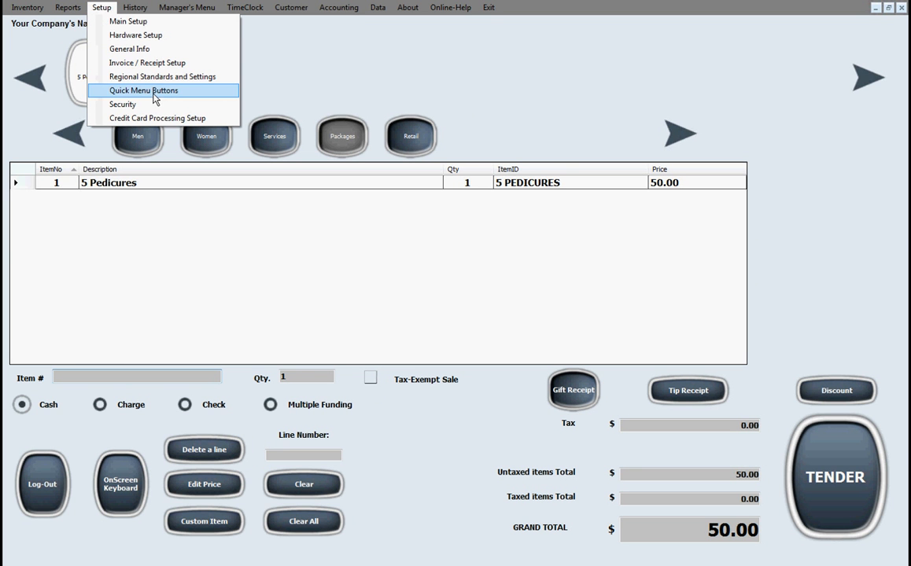
left_click(143, 90)
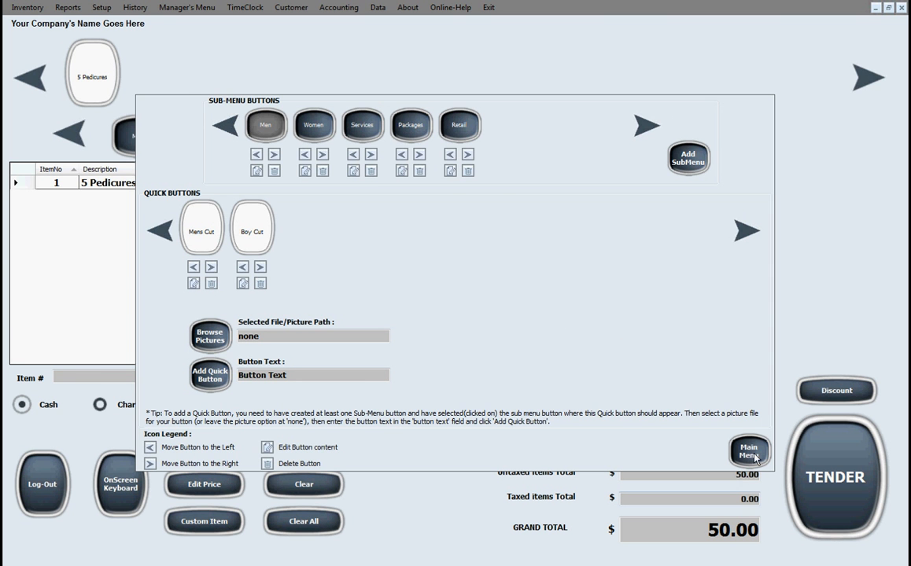
left_click(748, 451)
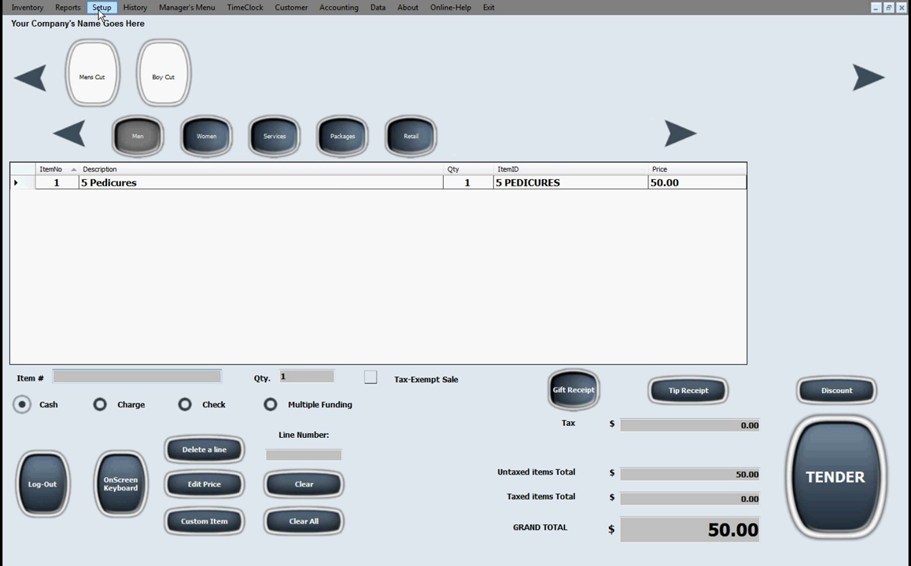
left_click(101, 7)
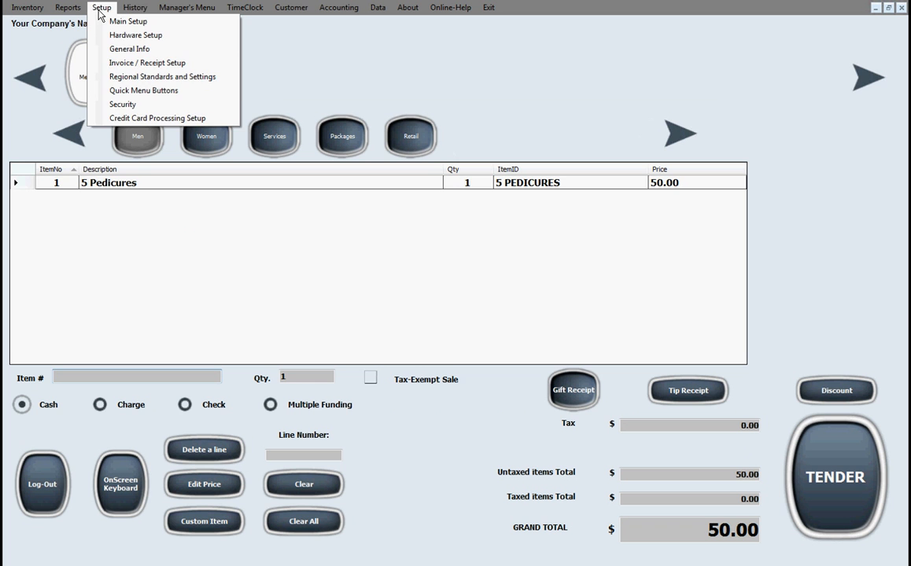
left_click(135, 7)
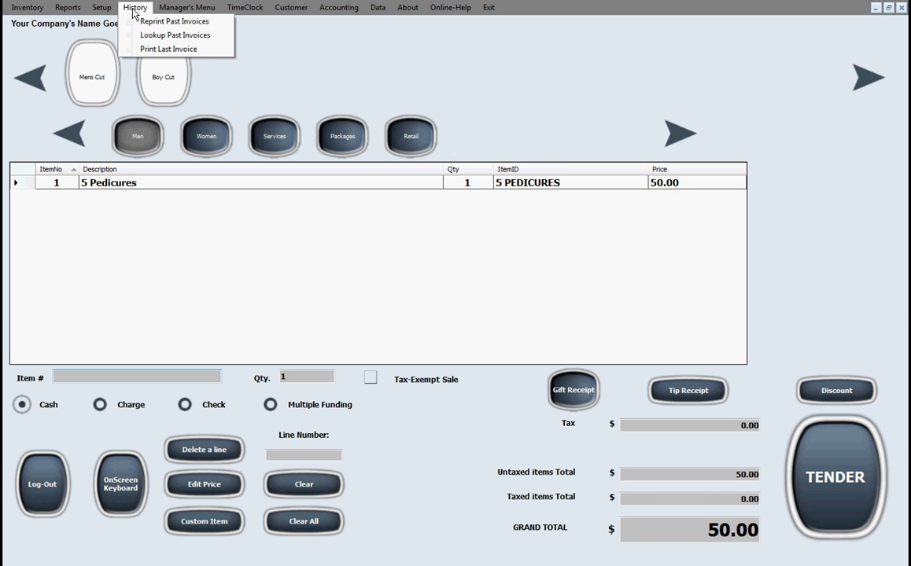
left_click(187, 7)
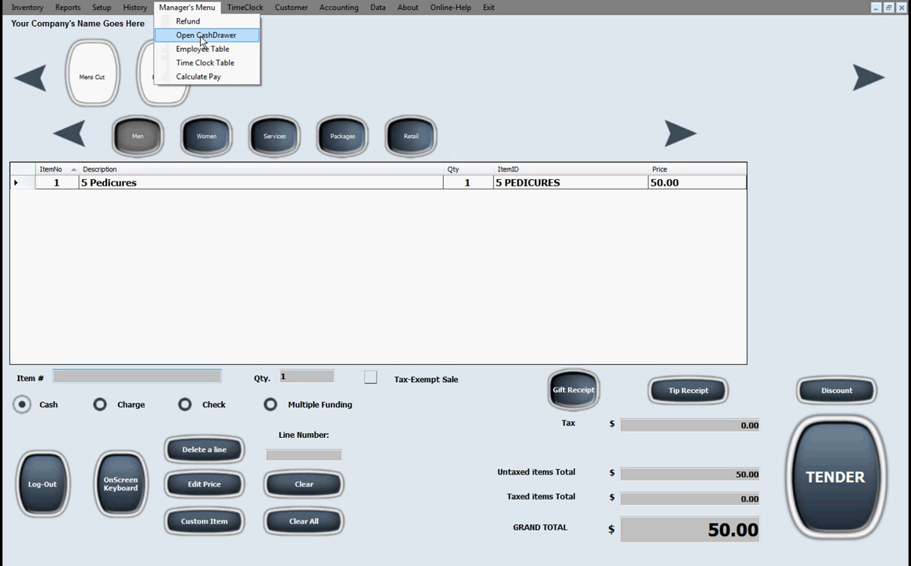
mouse_move(202, 48)
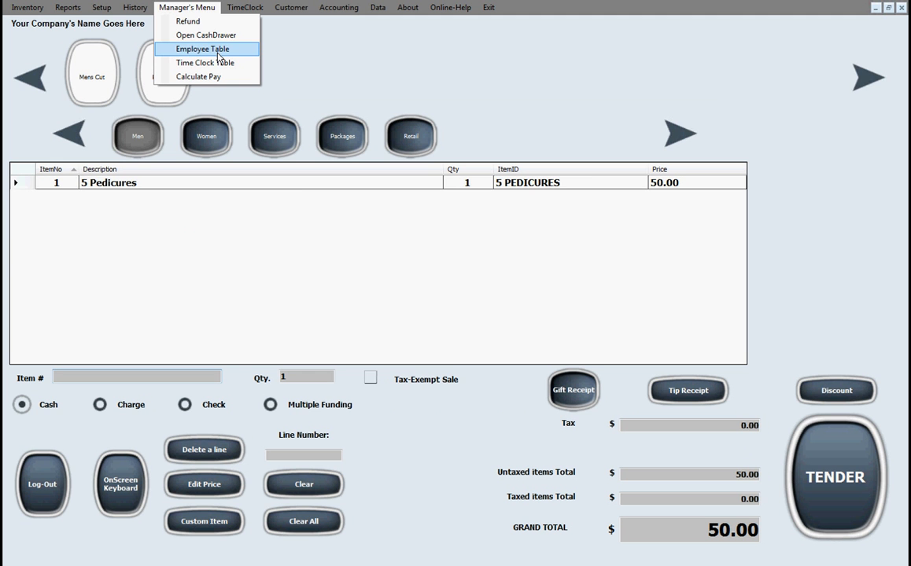
left_click(245, 7)
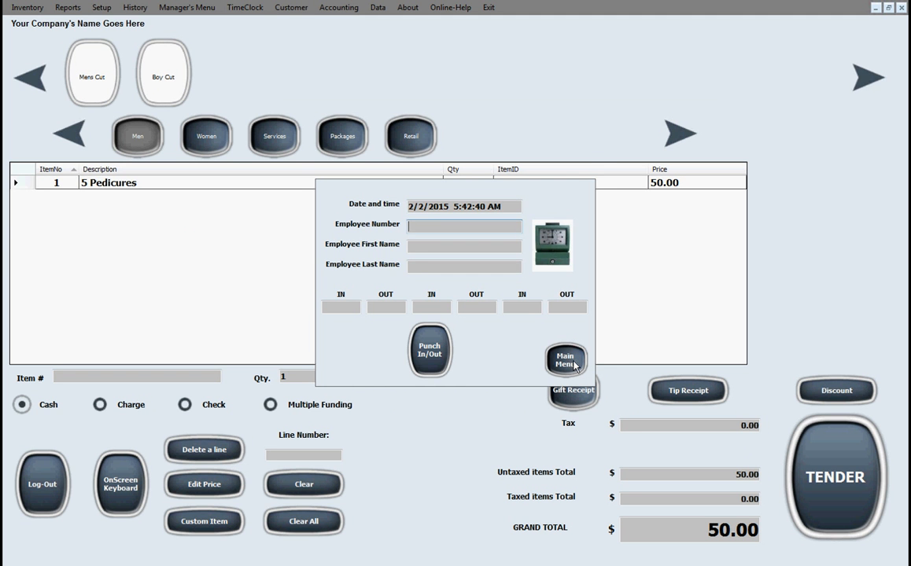
left_click(291, 7)
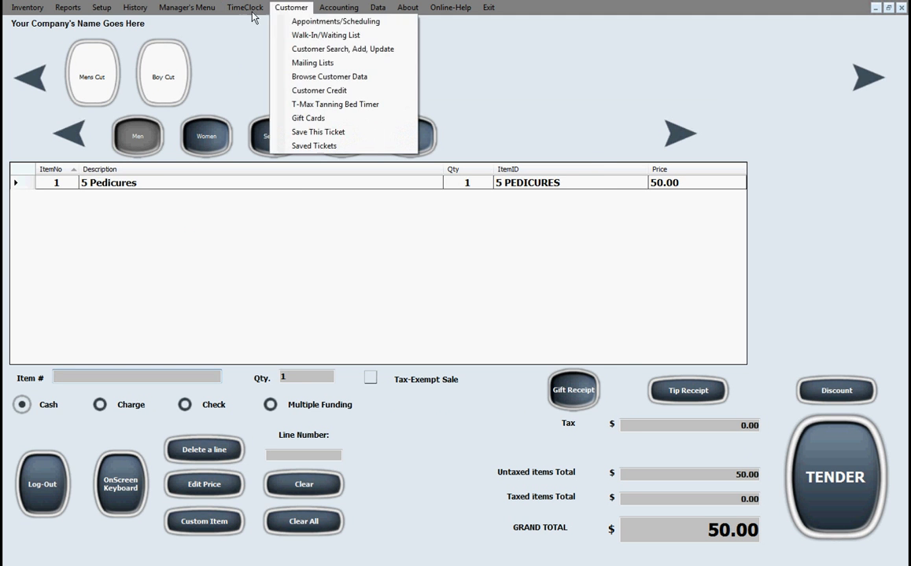
left_click(245, 7)
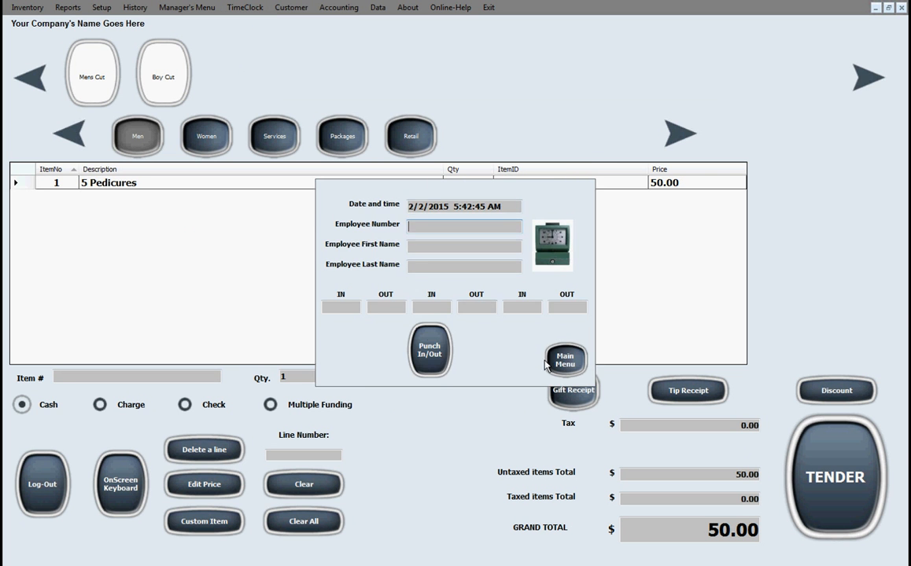
left_click(564, 360)
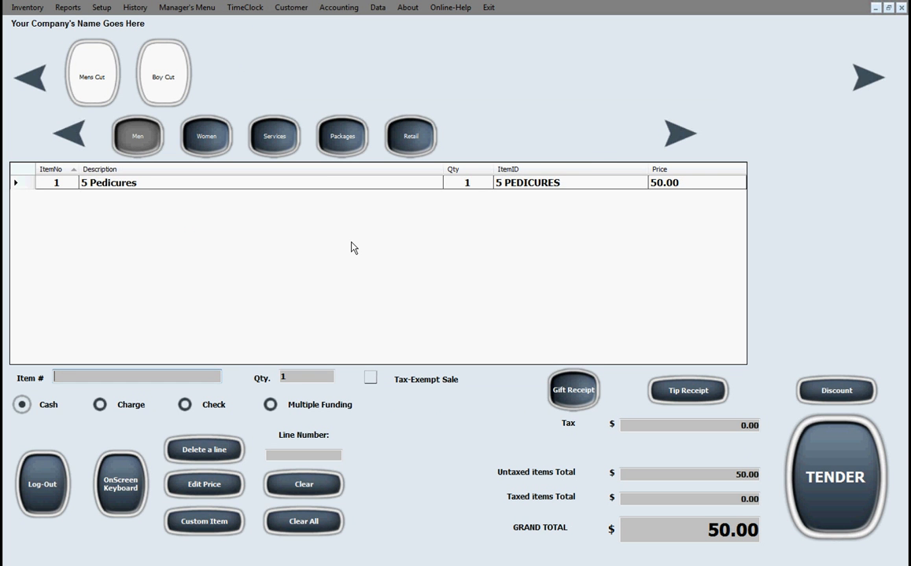
mouse_move(341, 136)
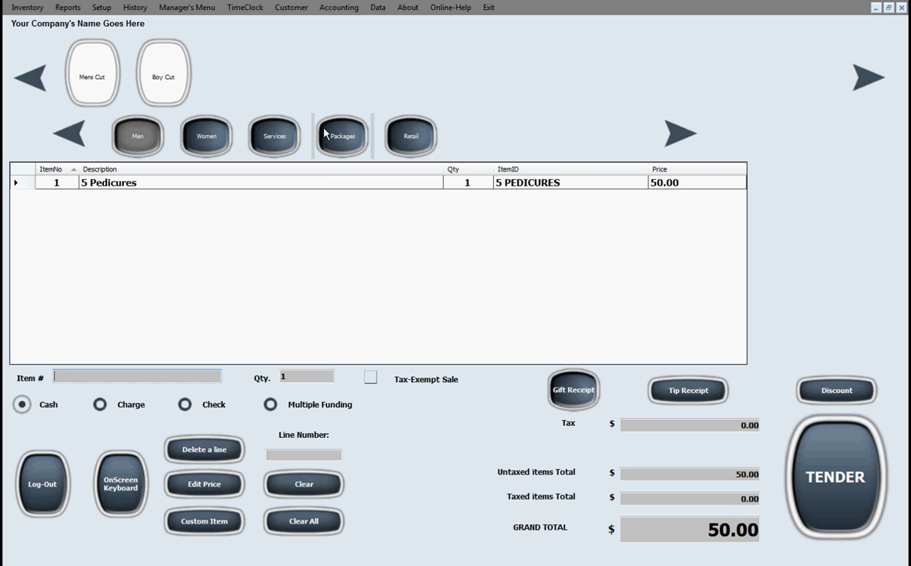
left_click(291, 7)
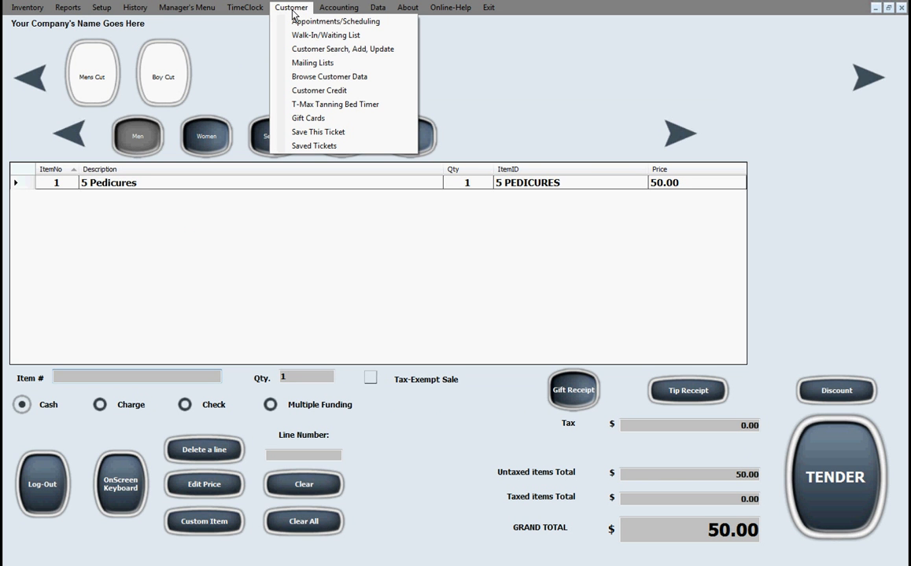
mouse_move(326, 34)
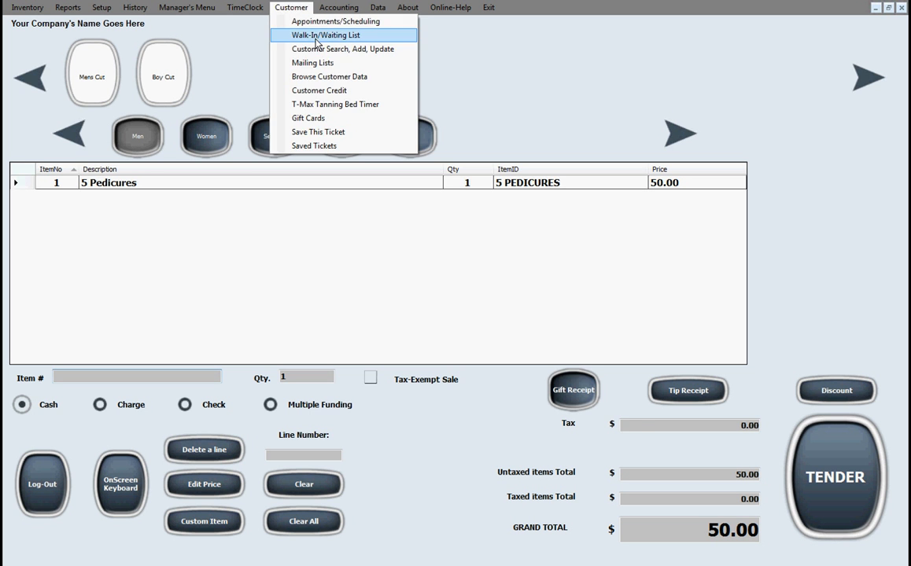
left_click(325, 35)
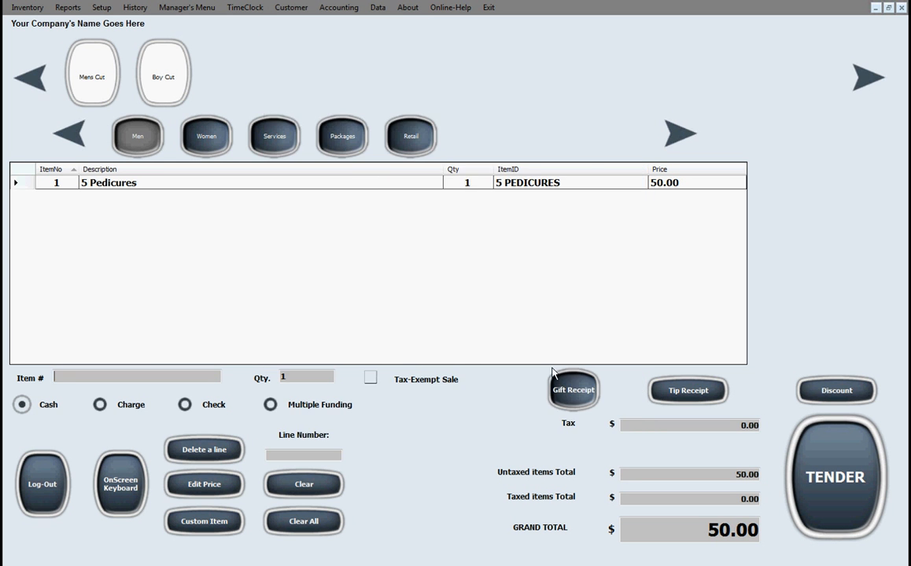
left_click(291, 7)
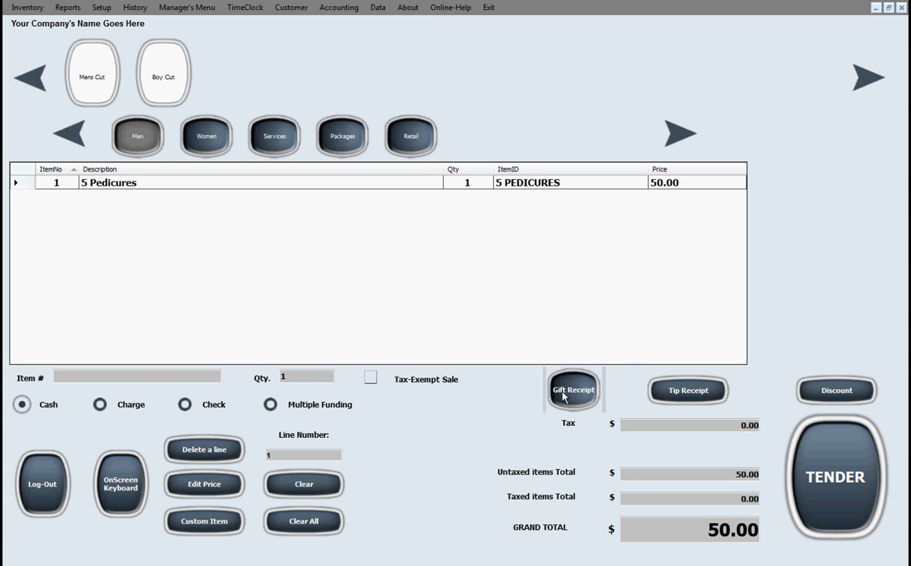
Finish the 5 Pedicures sale with a gift receipt, skipping customer information
left_click(835, 477)
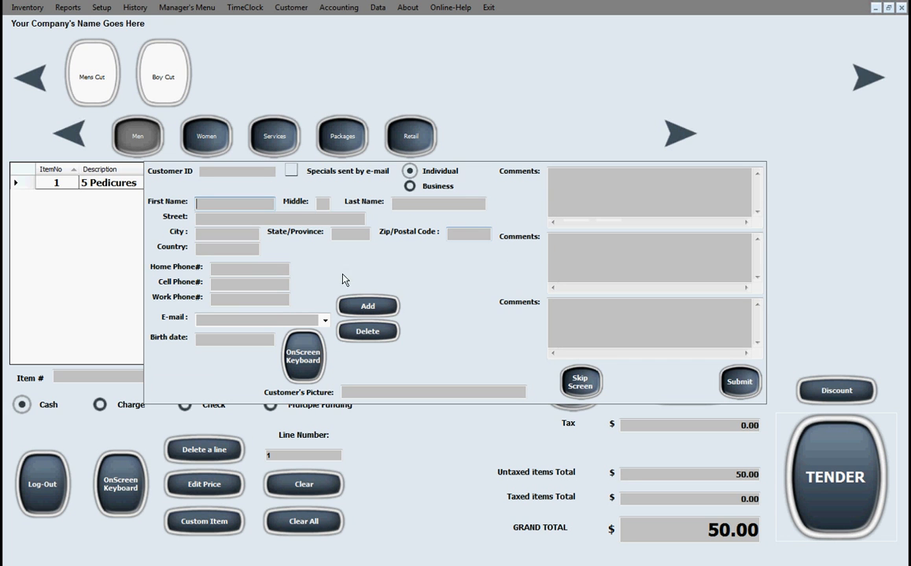
left_click(234, 203)
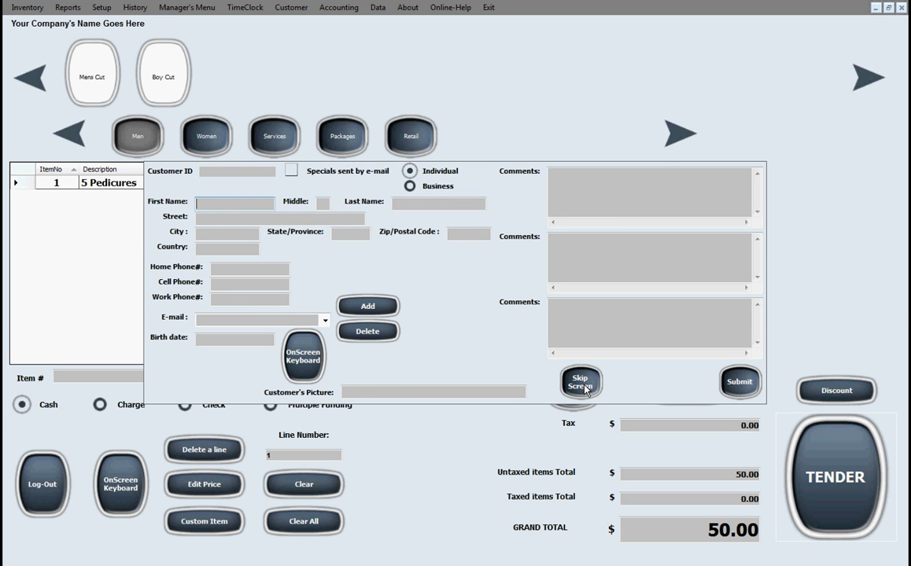
left_click(580, 384)
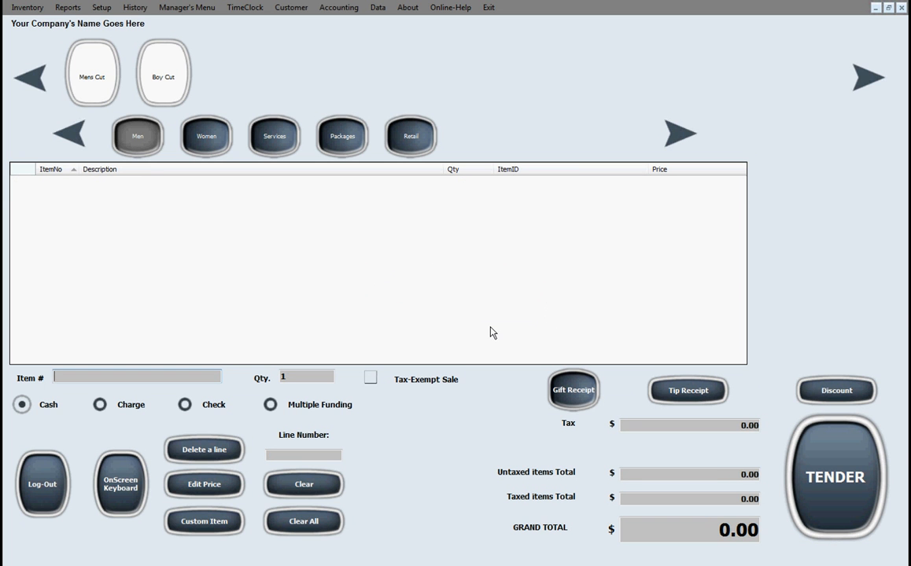
mouse_move(464, 313)
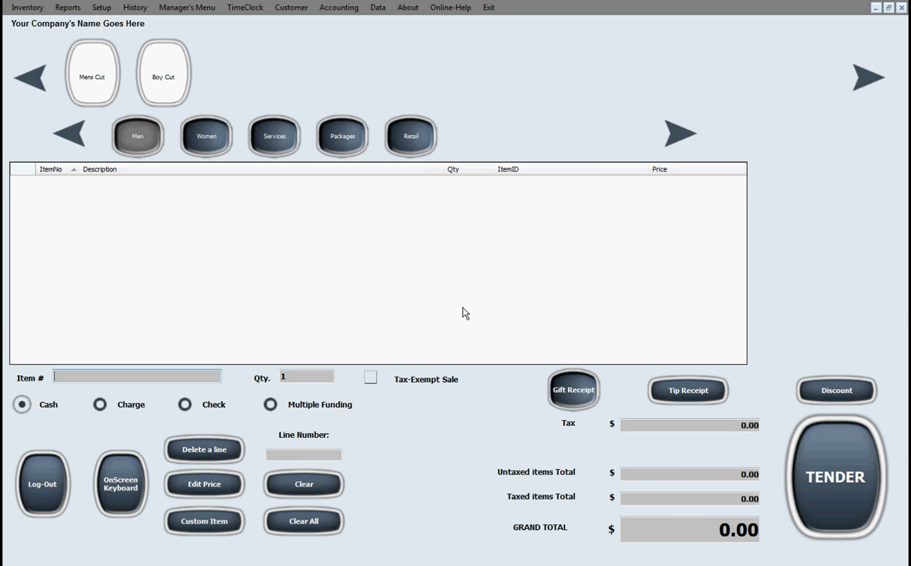
mouse_move(461, 314)
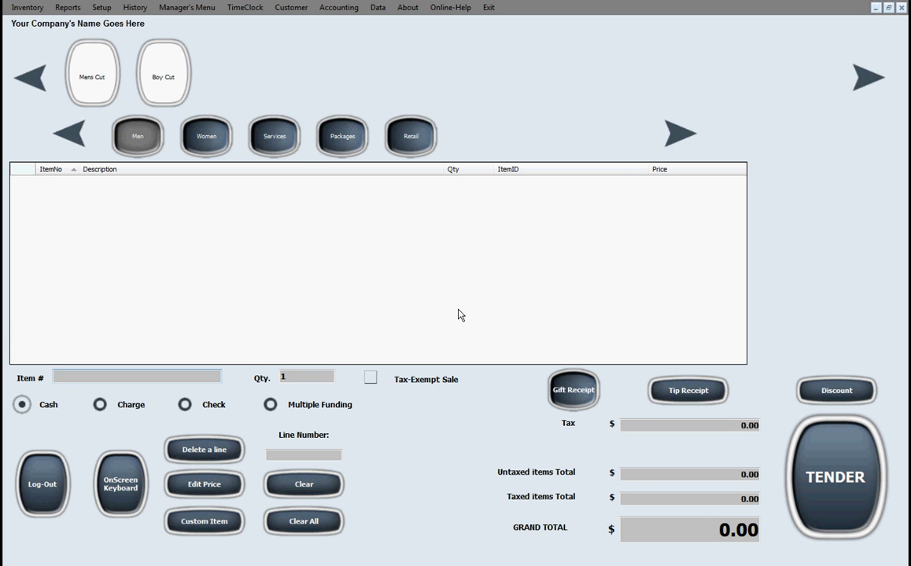
mouse_move(305, 73)
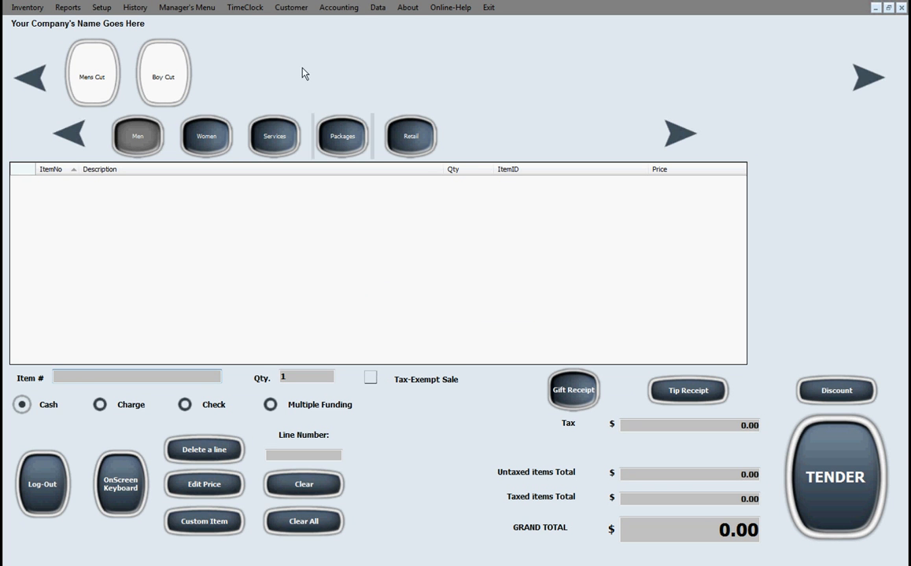
Show the Customer menu listing appointments, mailing lists, gift cards and saved tickets
left_click(291, 7)
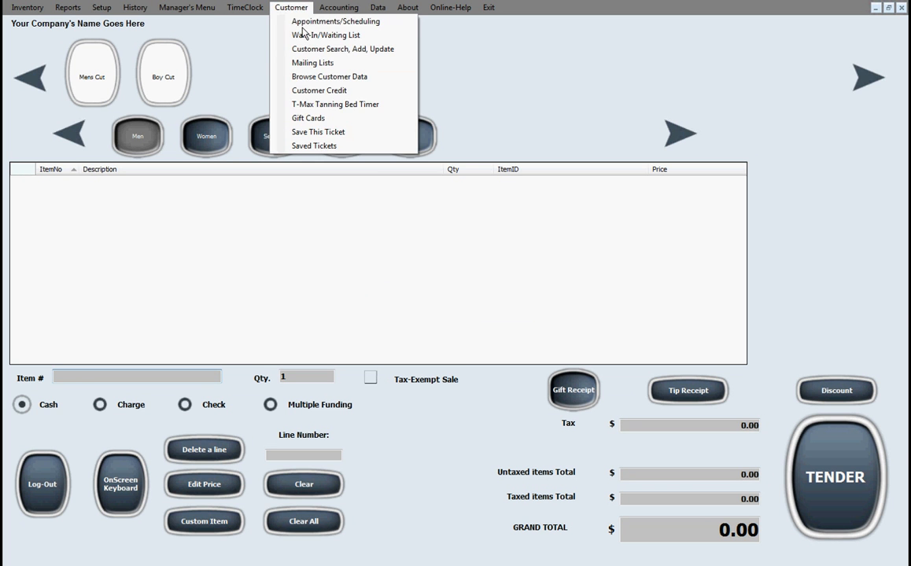
mouse_move(313, 62)
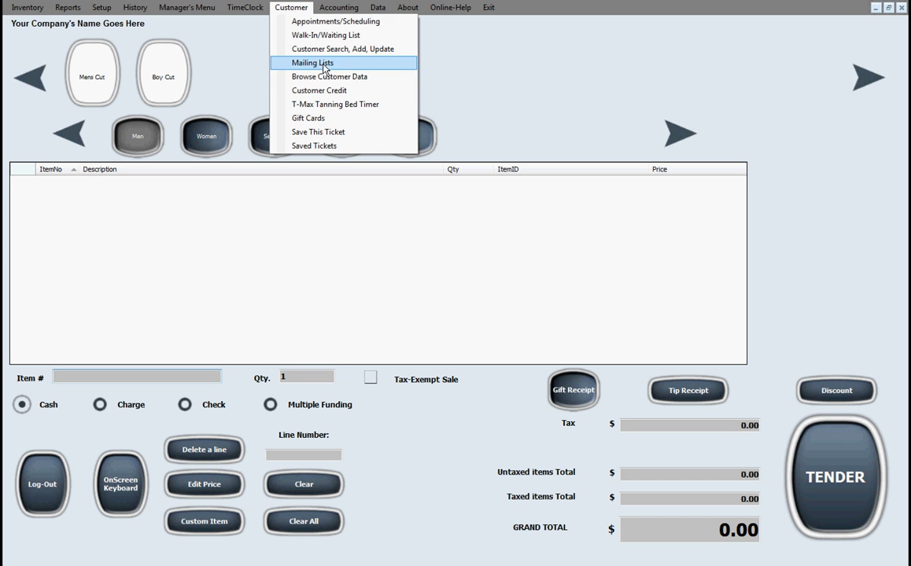
mouse_move(334, 91)
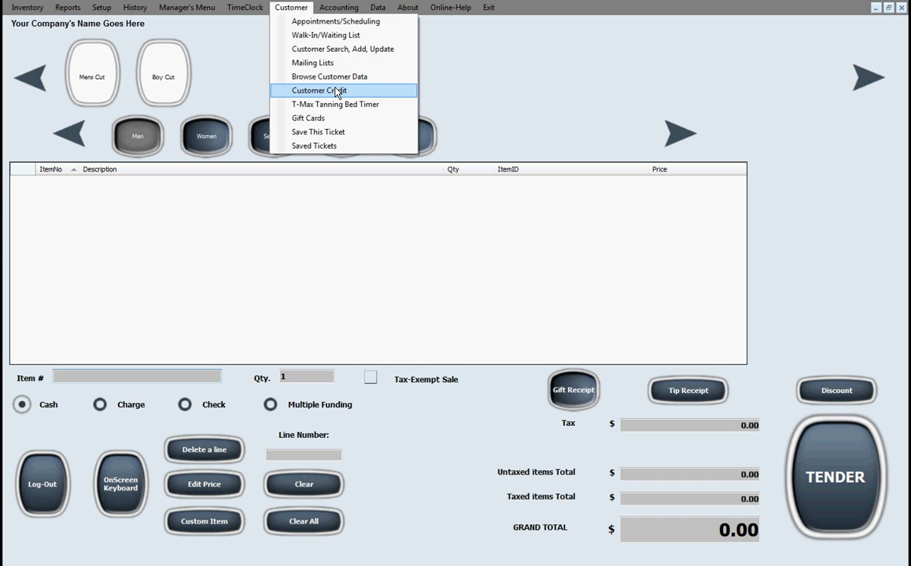
mouse_move(334, 118)
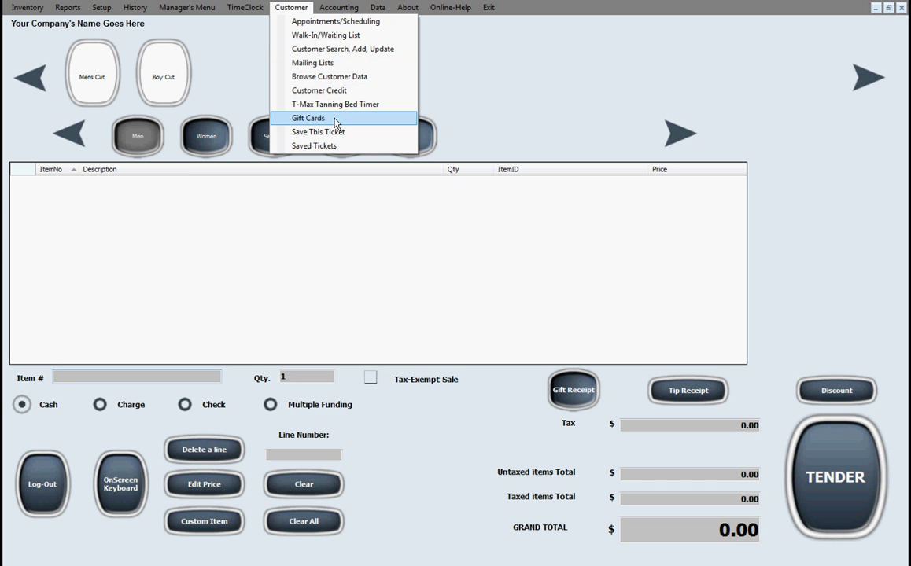
mouse_move(309, 124)
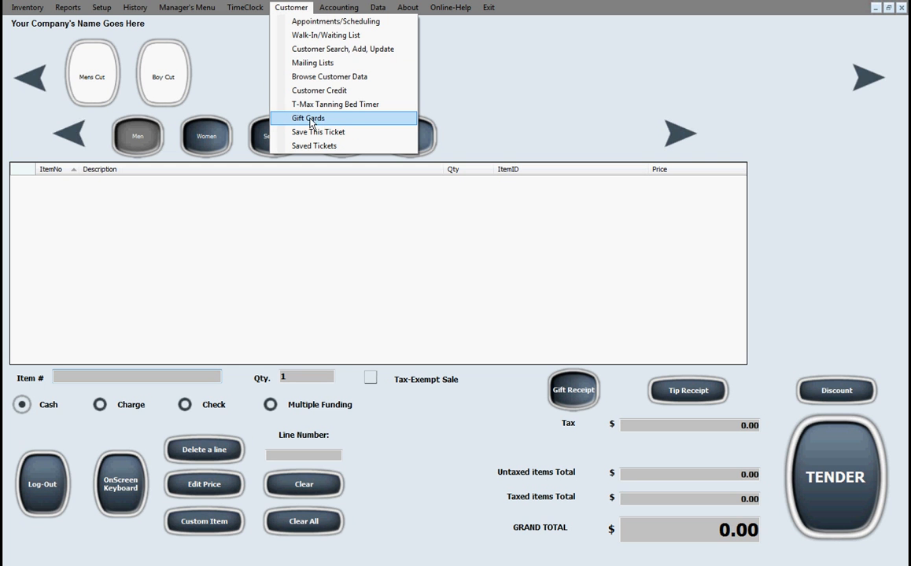
mouse_move(329, 121)
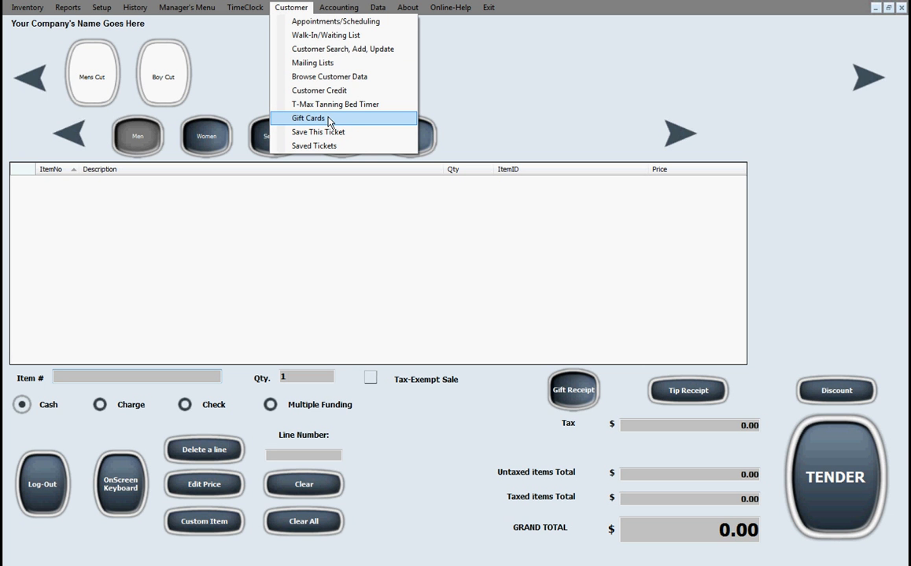
mouse_move(342, 131)
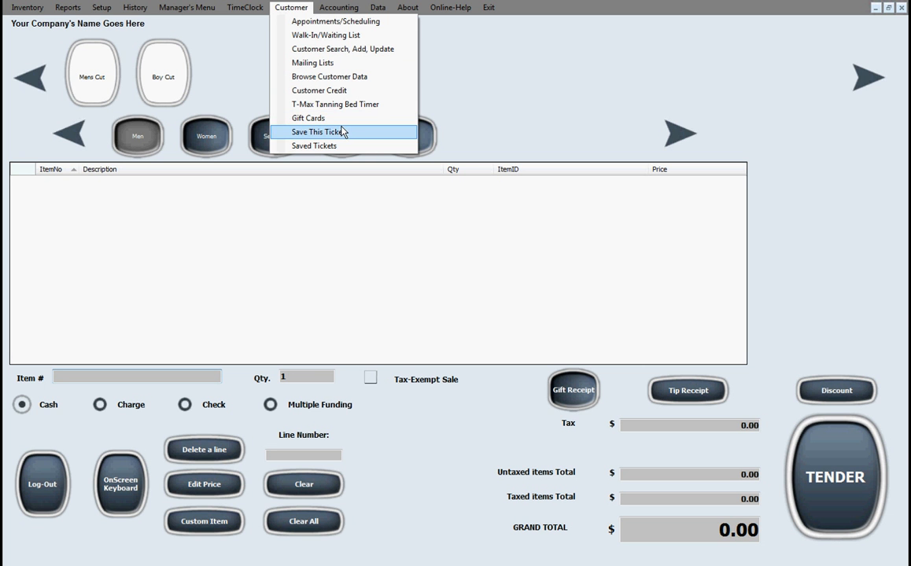
View the accounts register, then bring up the Online-Help information notice
left_click(338, 7)
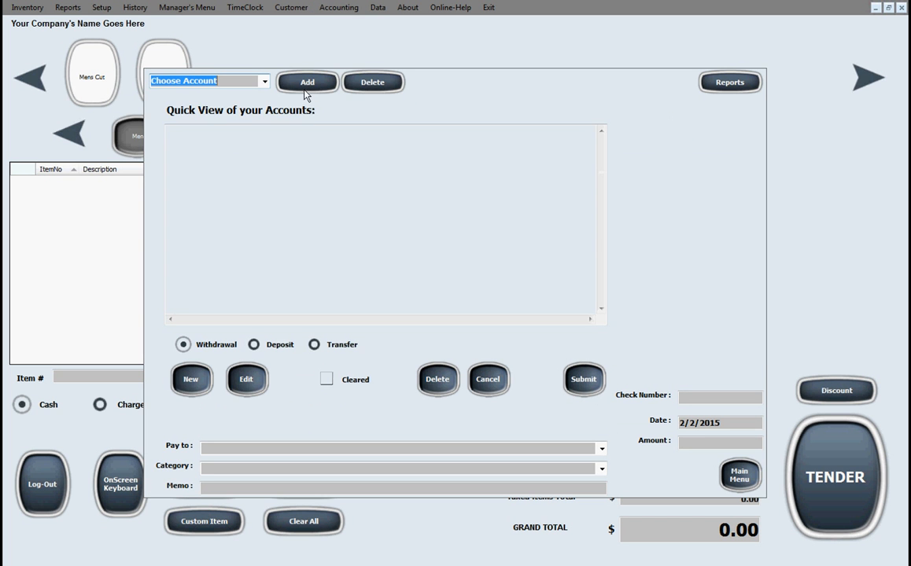
mouse_move(382, 330)
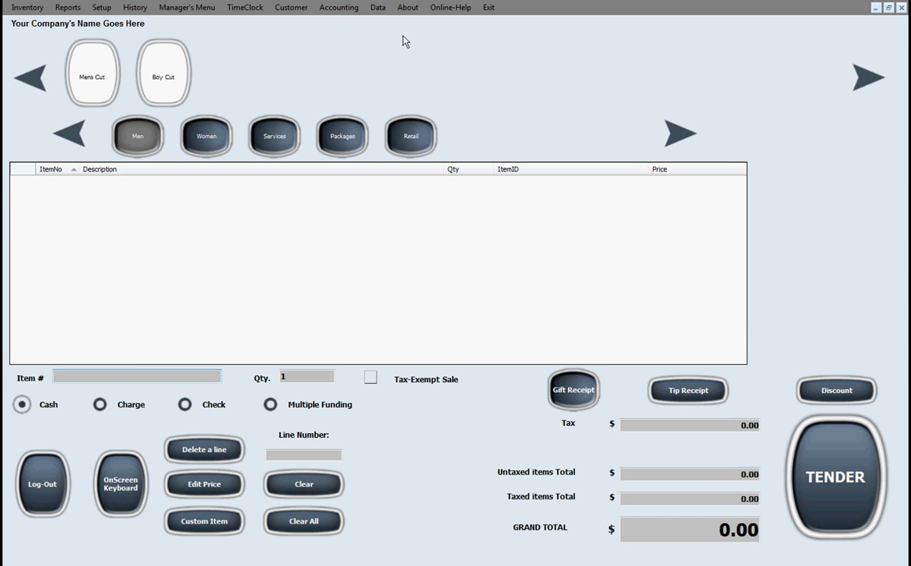
left_click(450, 7)
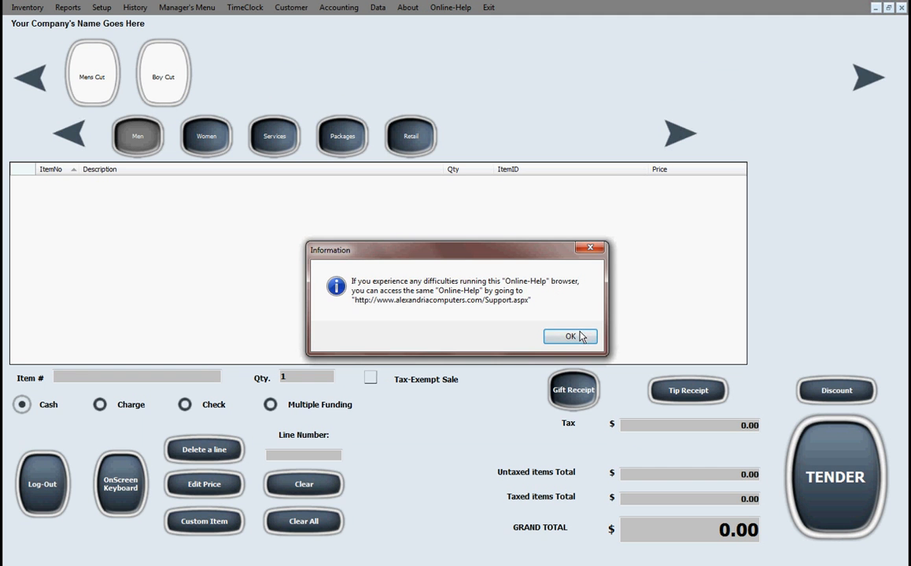
Dismiss the Online-Help notice and view the Salon Software product page
left_click(570, 336)
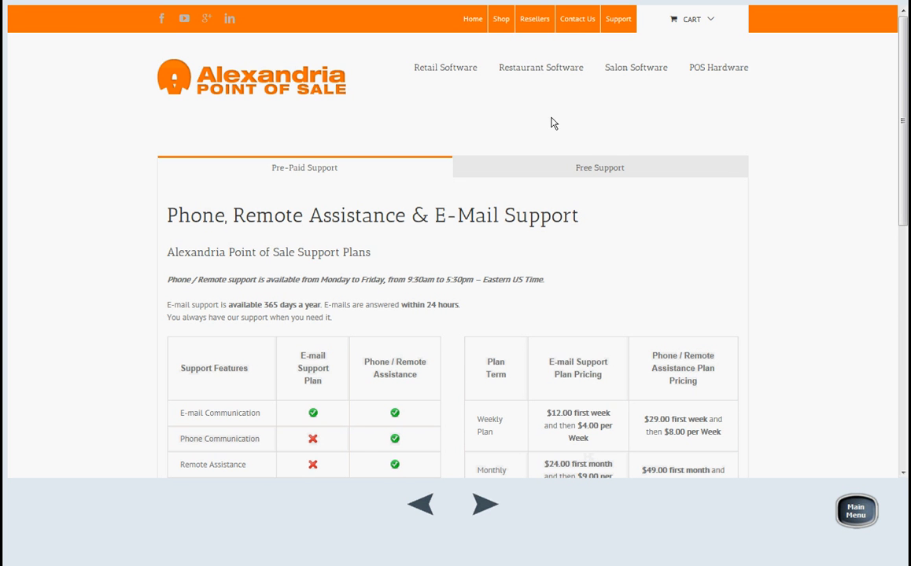
mouse_move(586, 110)
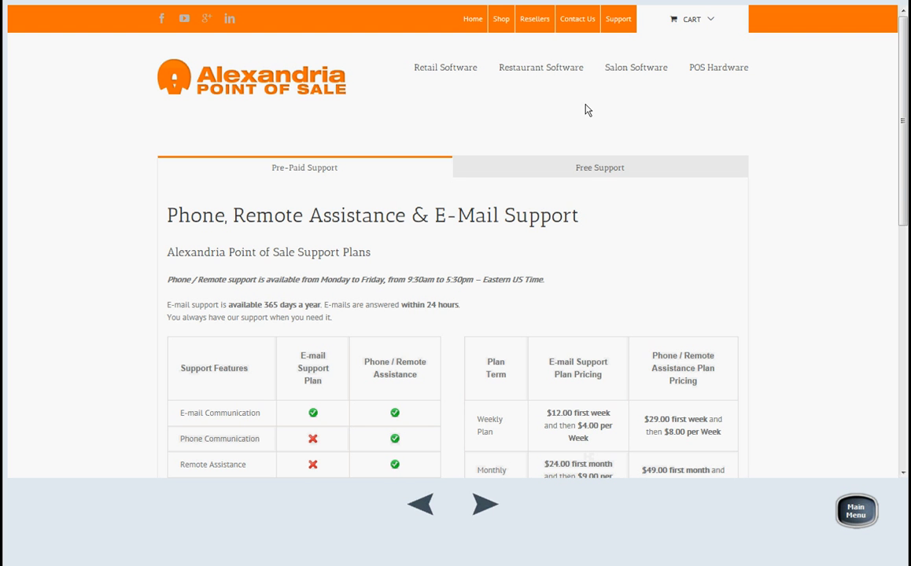
mouse_move(635, 67)
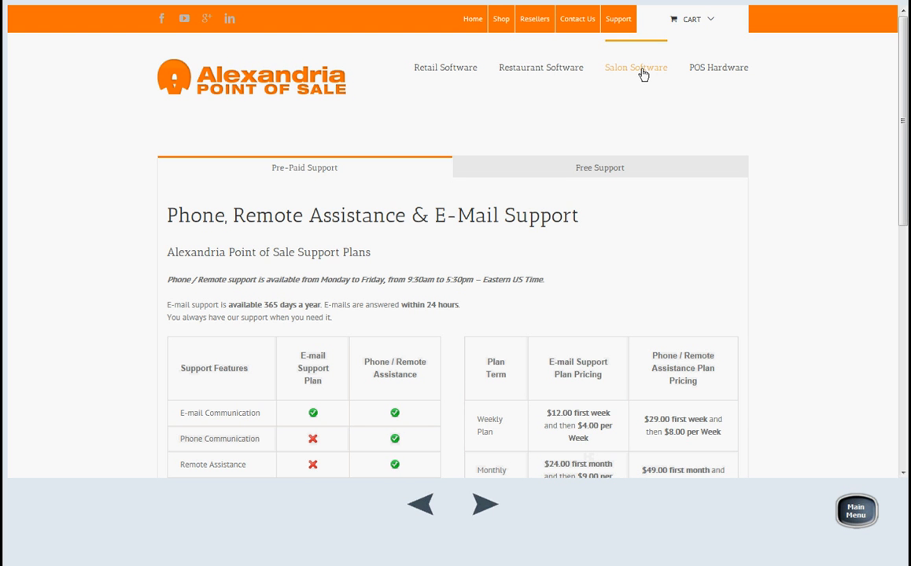
left_click(635, 68)
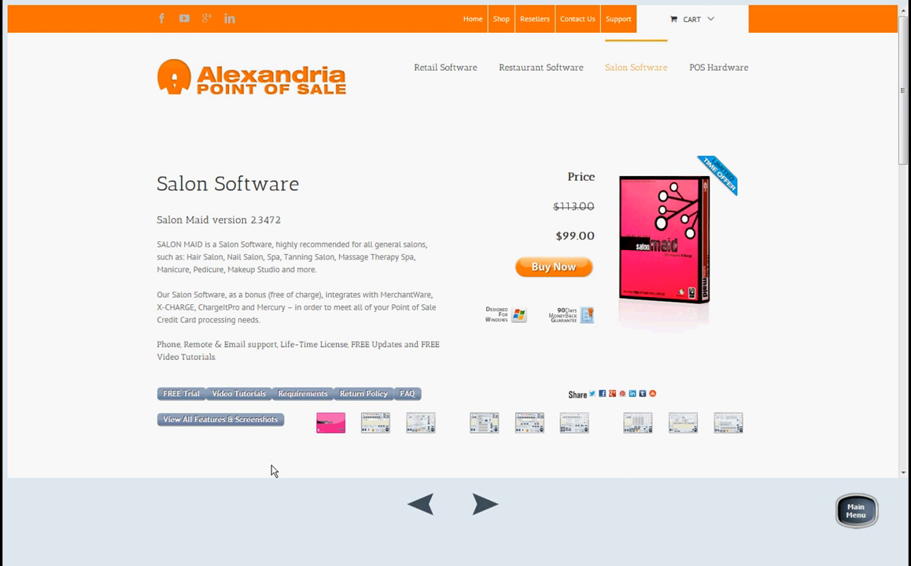
mouse_move(694, 462)
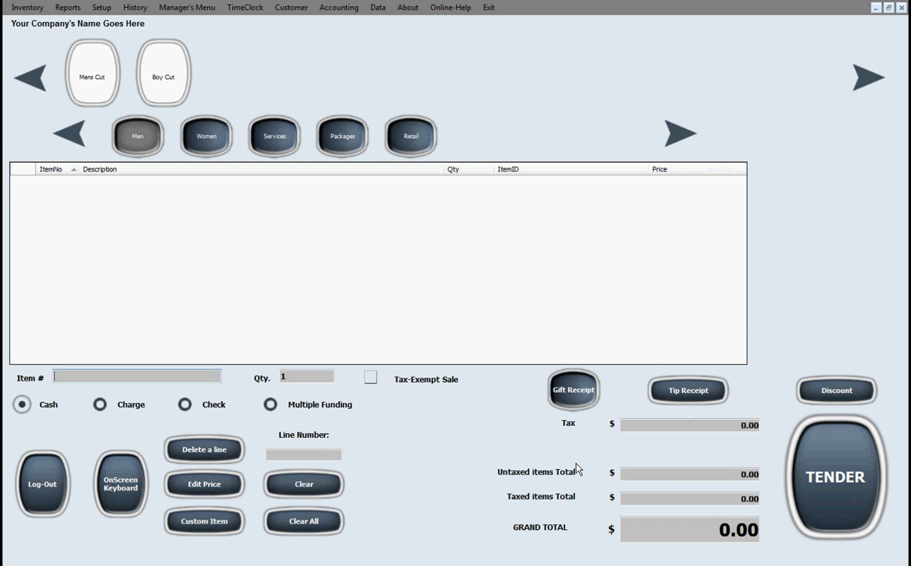
mouse_move(389, 266)
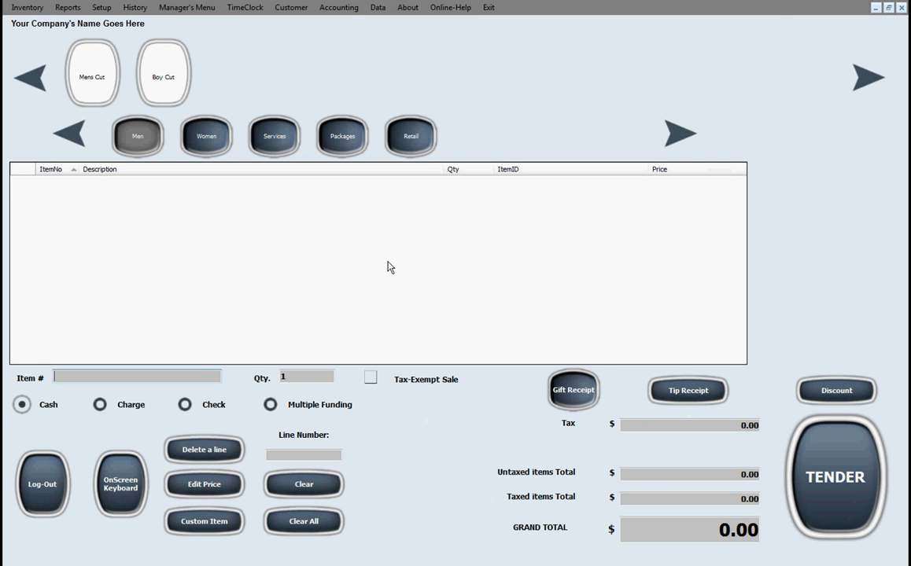
Add one Mens Hair Cut to the ticket, bringing the total to 20.00
left_click(91, 72)
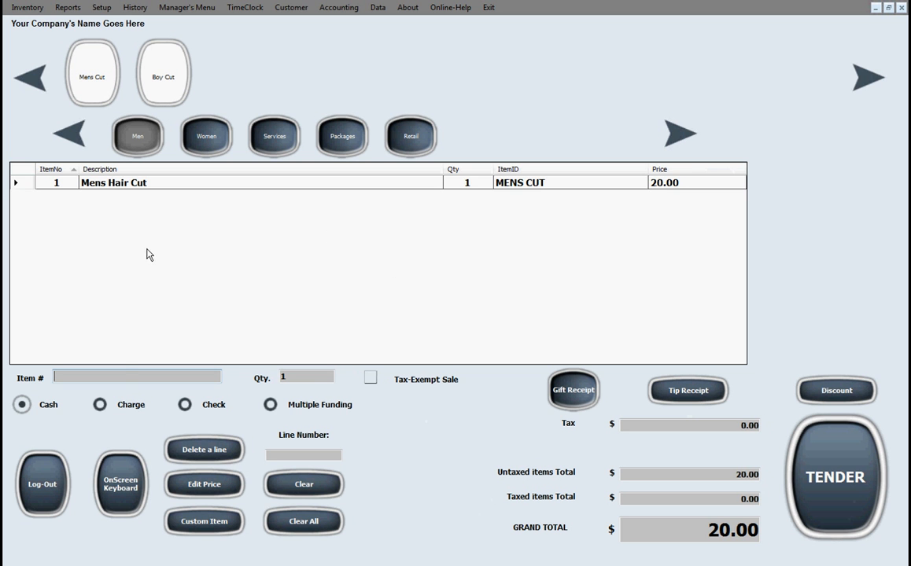
mouse_move(206, 425)
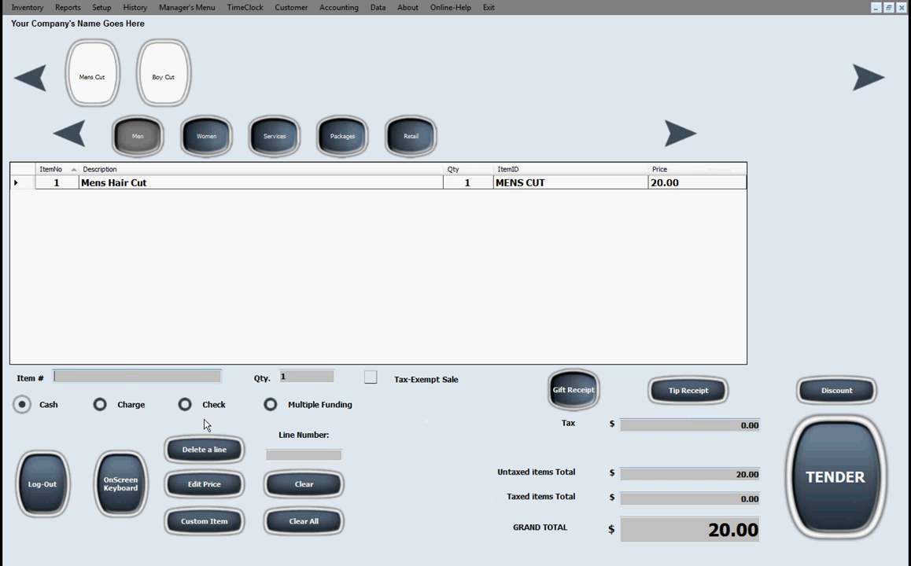
mouse_move(897, 107)
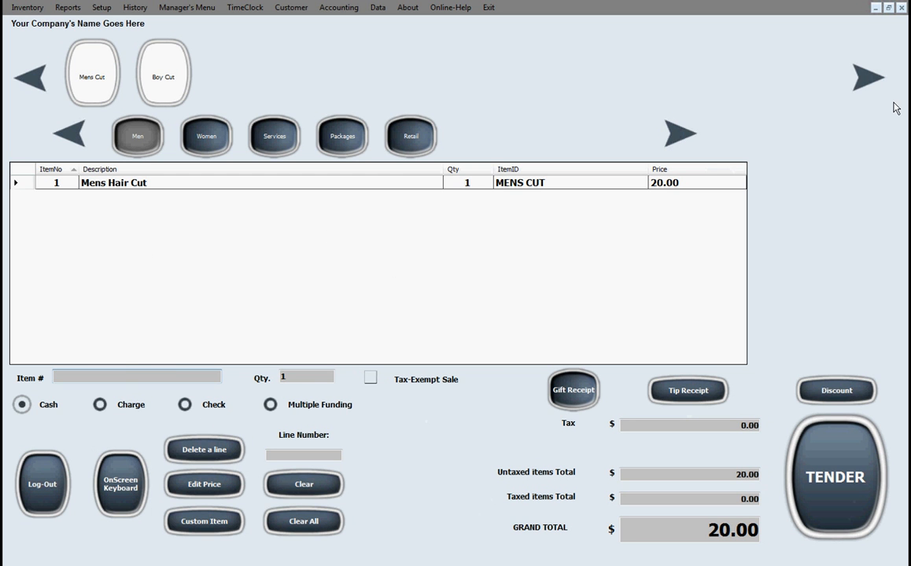
mouse_move(532, 281)
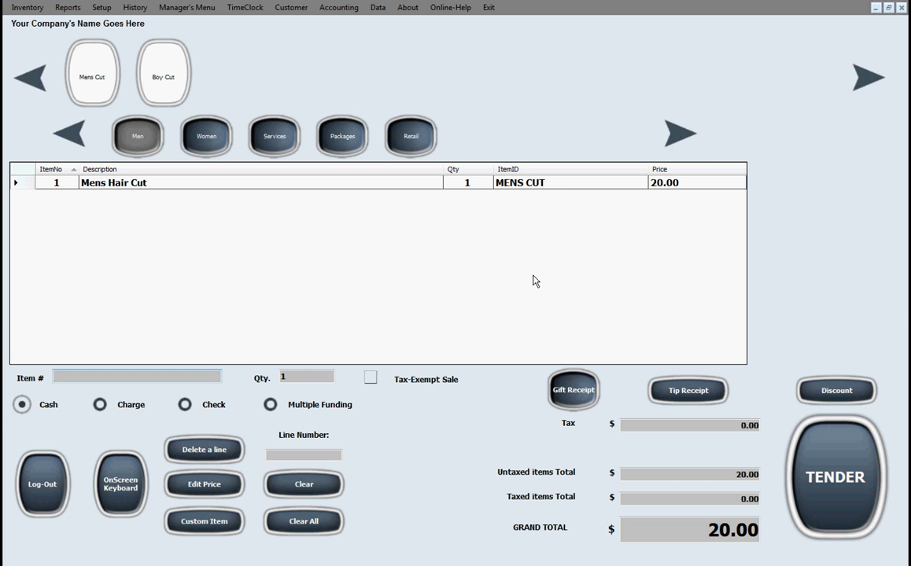
mouse_move(529, 200)
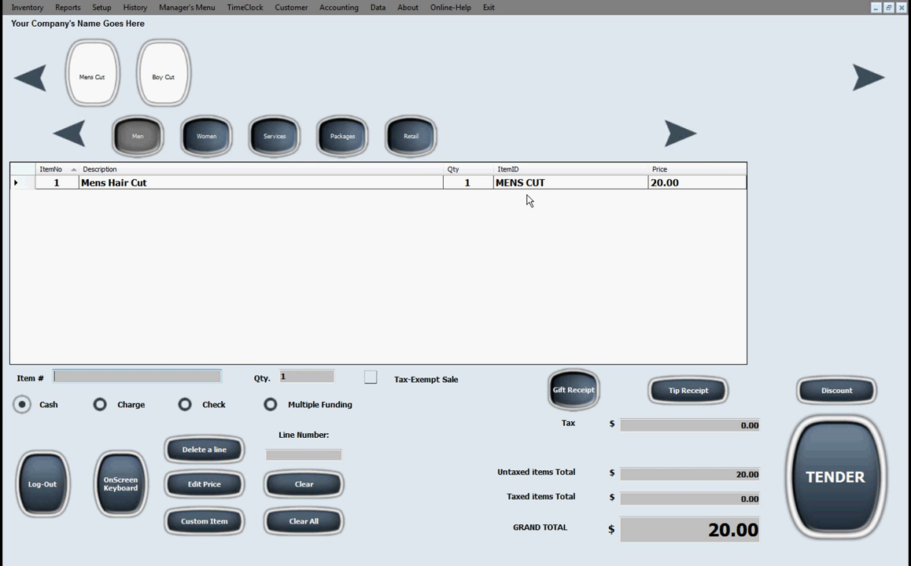